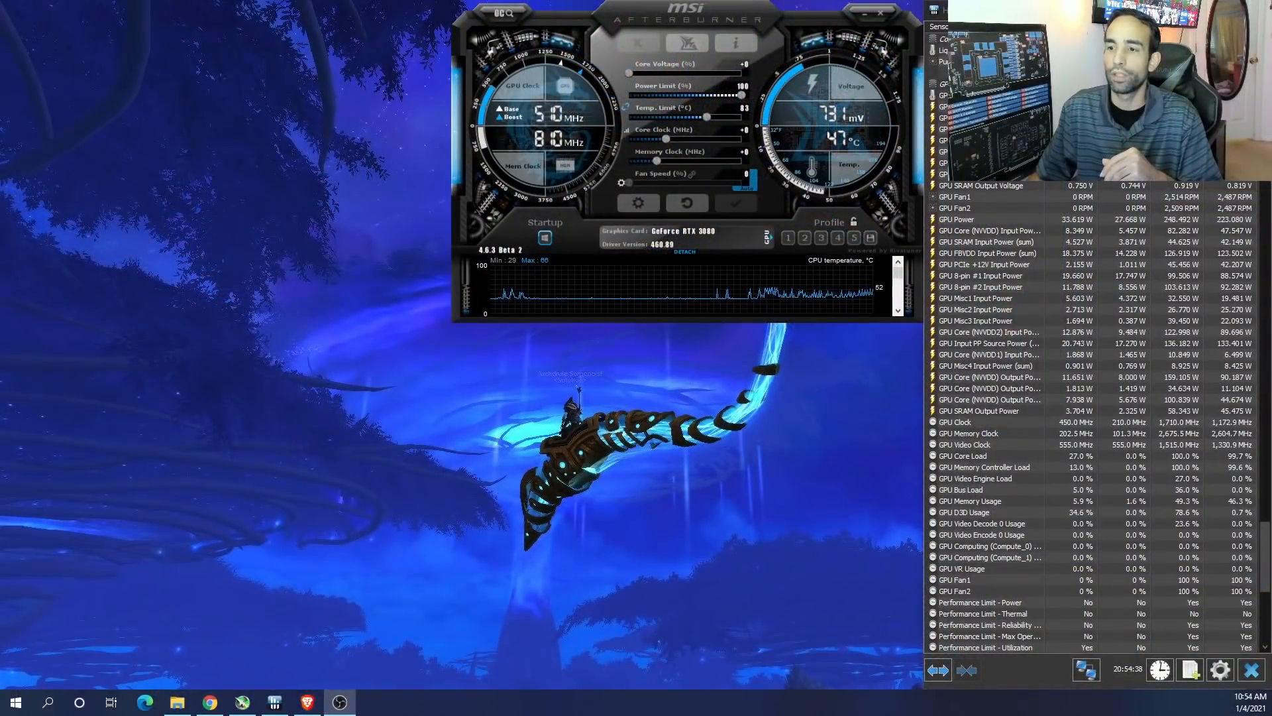
{"action": "mouse_move", "coordinate": [210, 701]}
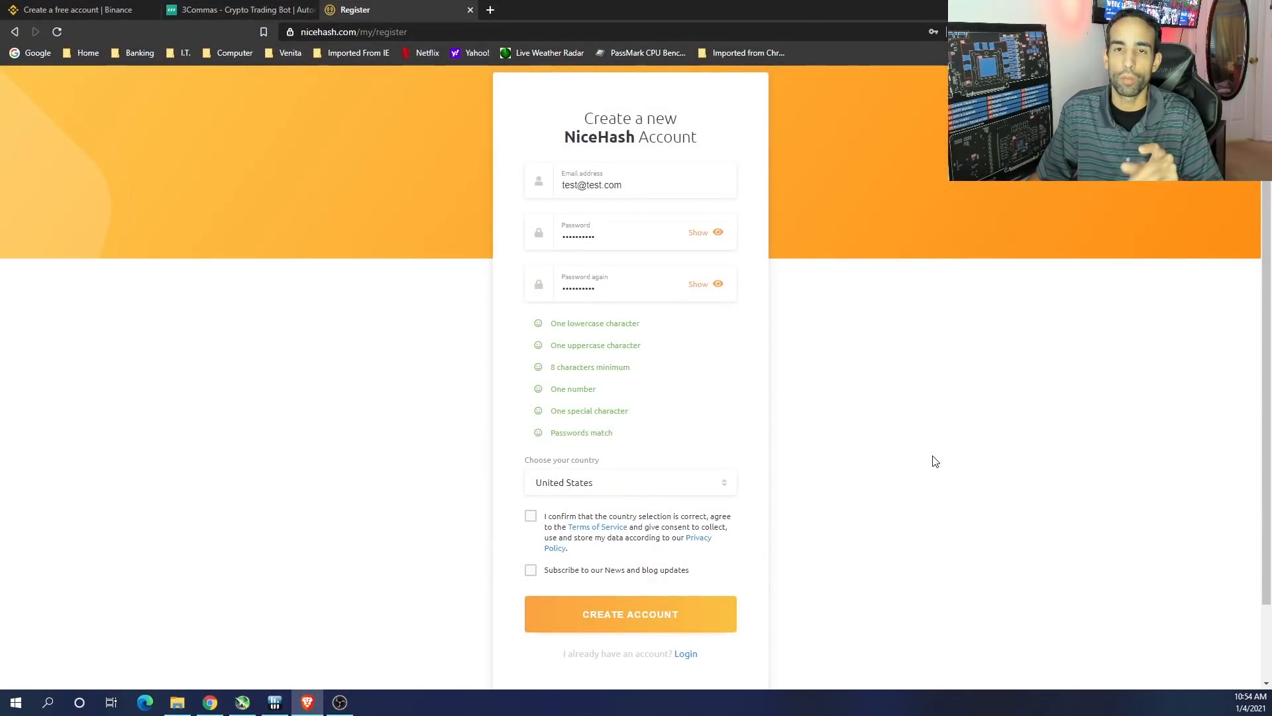
{"action": "mouse_move", "coordinate": [486, 245]}
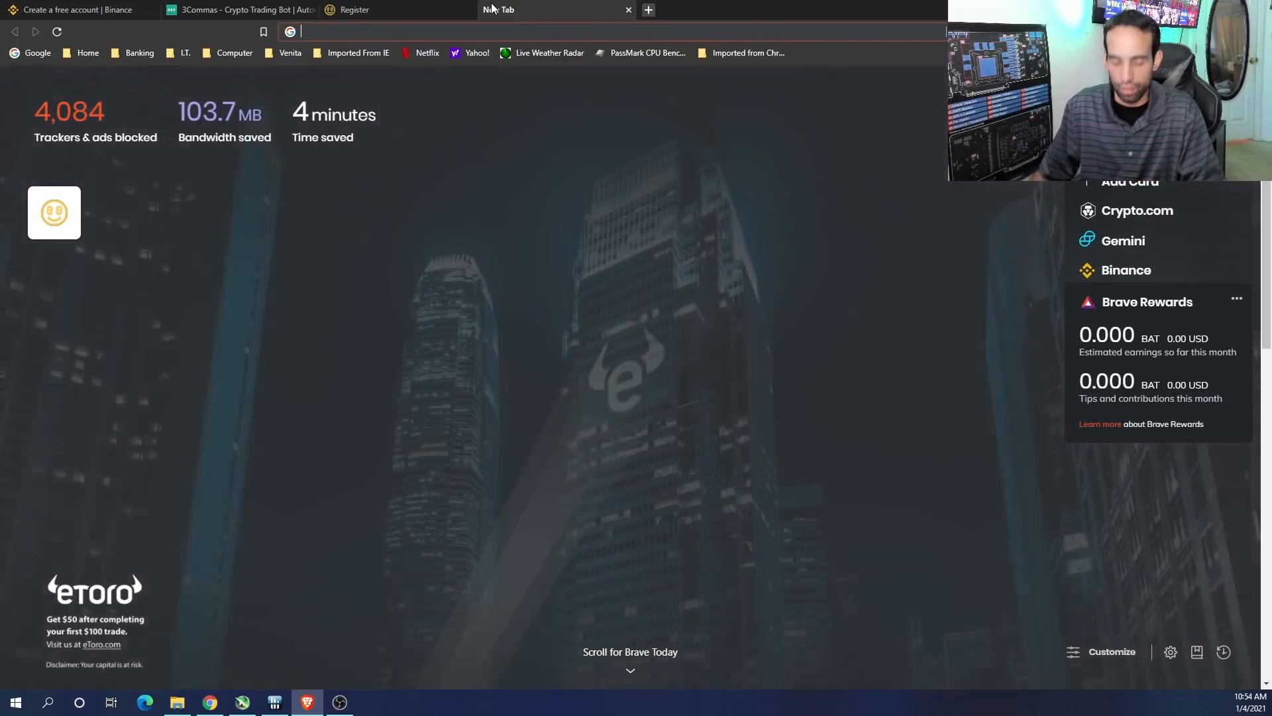
Load nicehash.com/miner in a new tab, then go back to the sign-up form tab
{"action": "type", "text": "nicehash.com/miner"}
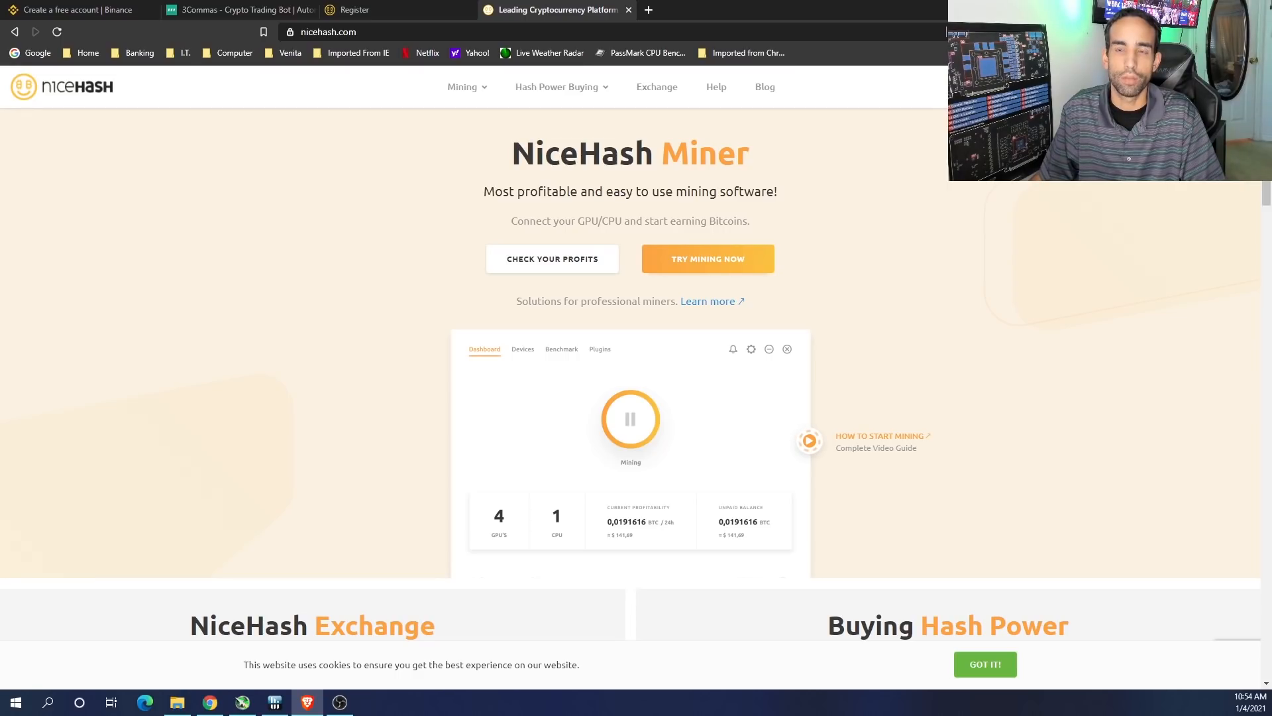
{"action": "left_click", "coordinate": [354, 10]}
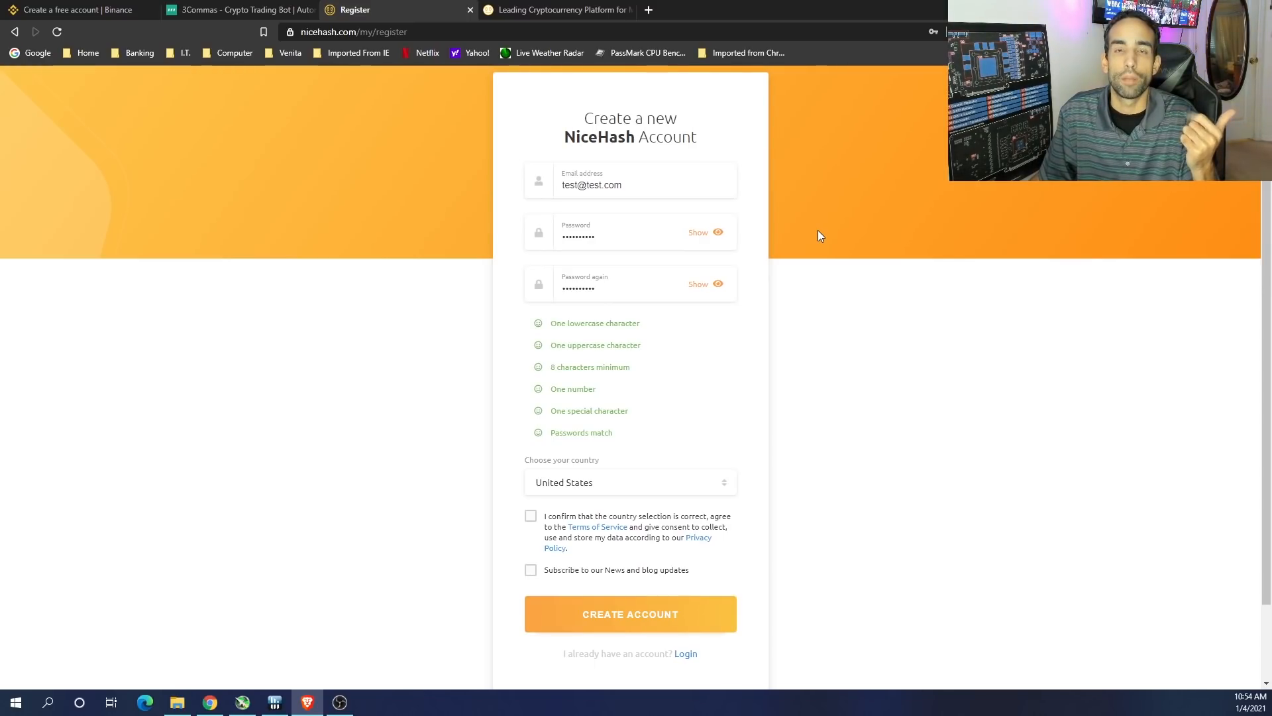
{"action": "mouse_move", "coordinate": [621, 319]}
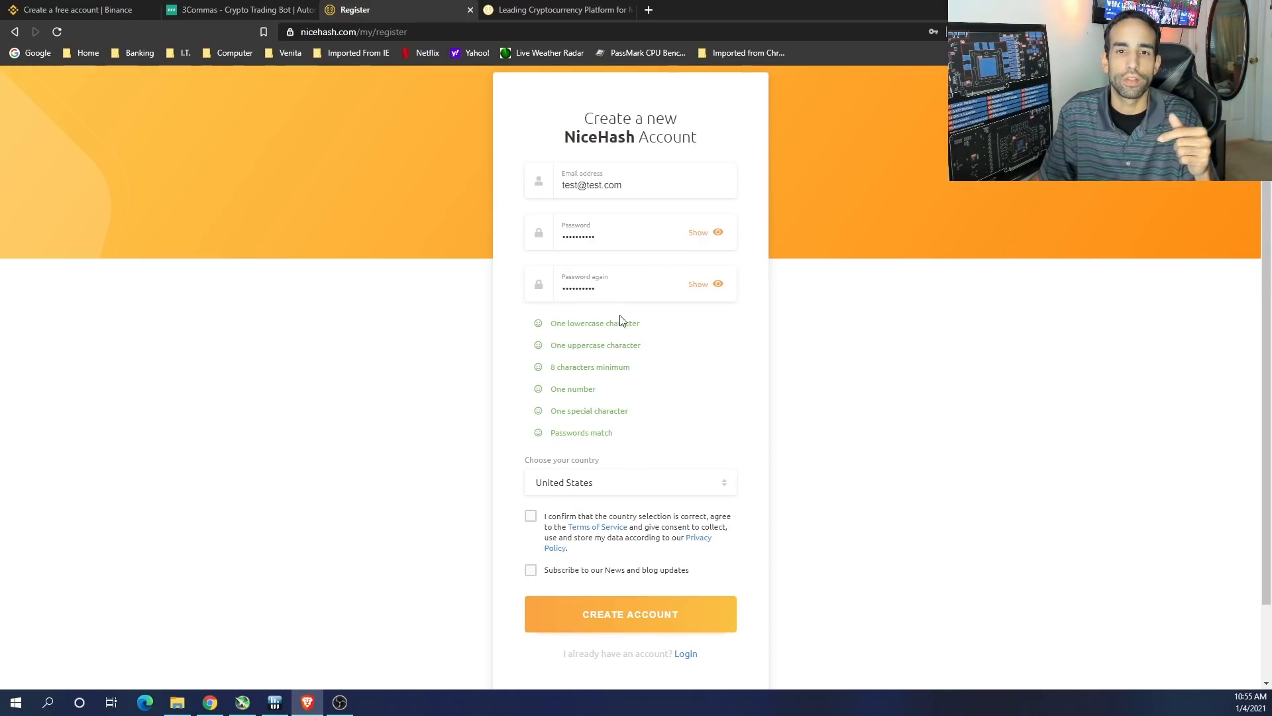
{"action": "mouse_move", "coordinate": [1033, 386]}
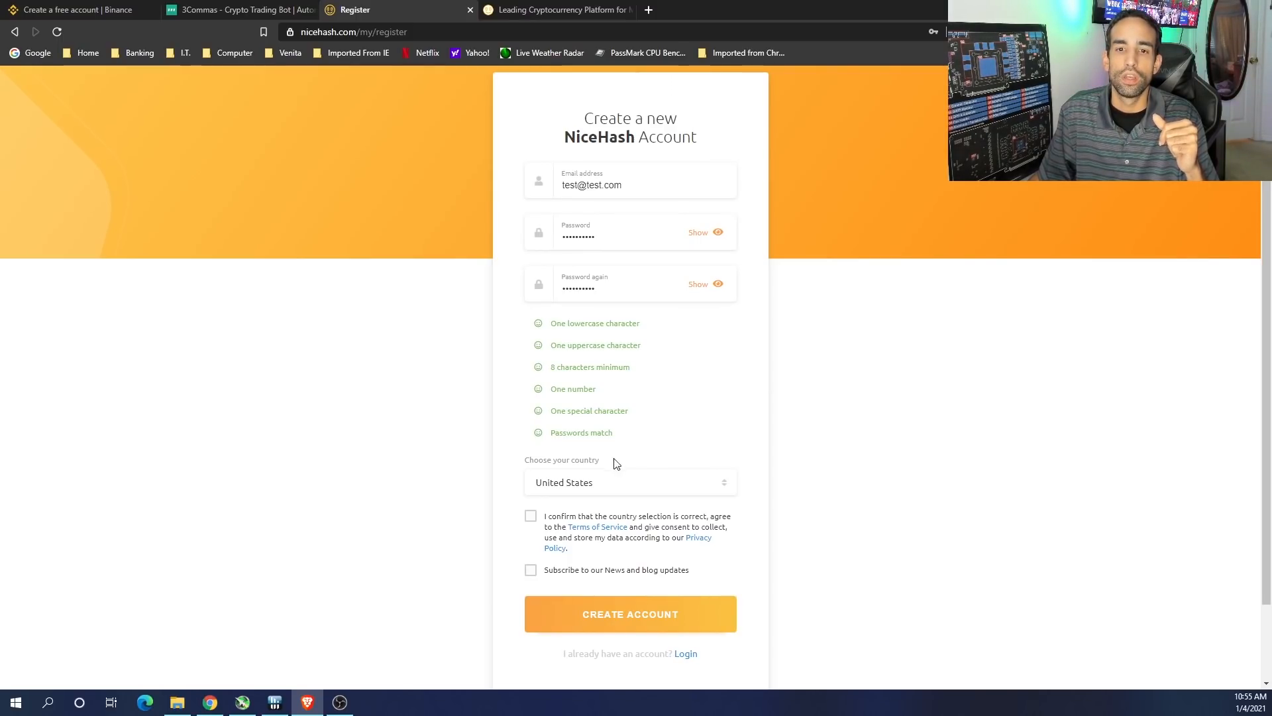
Keep United States in the country list and tick the terms of service checkbox
{"action": "left_click", "coordinate": [628, 481]}
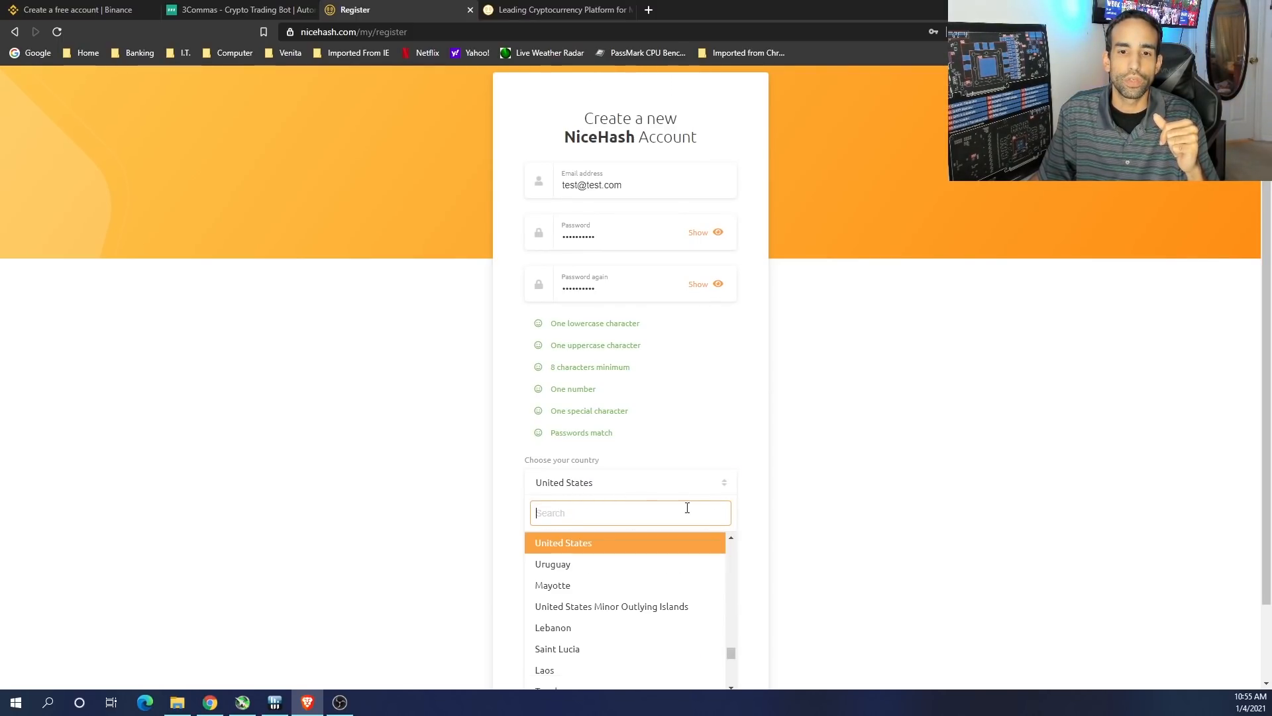
{"action": "scroll", "scroll_direction": "down", "scroll_amount": 3}
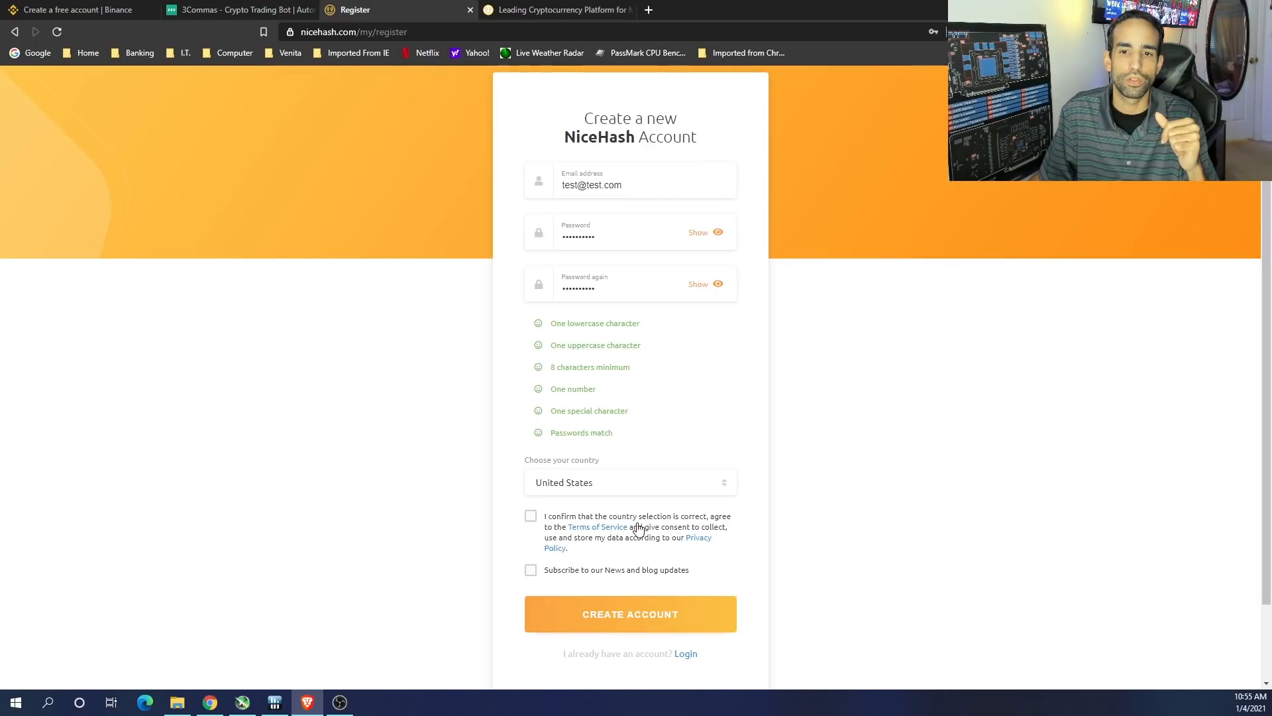
{"action": "mouse_move", "coordinate": [751, 575]}
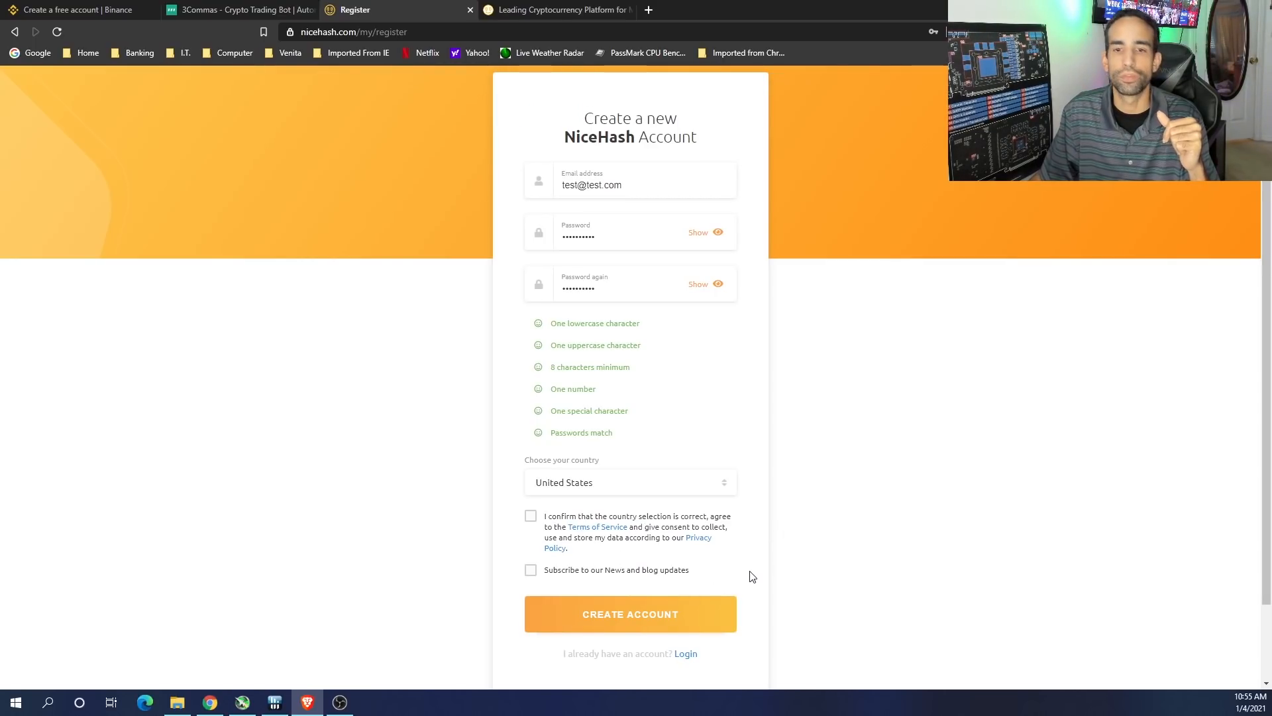
{"action": "mouse_move", "coordinate": [747, 575]}
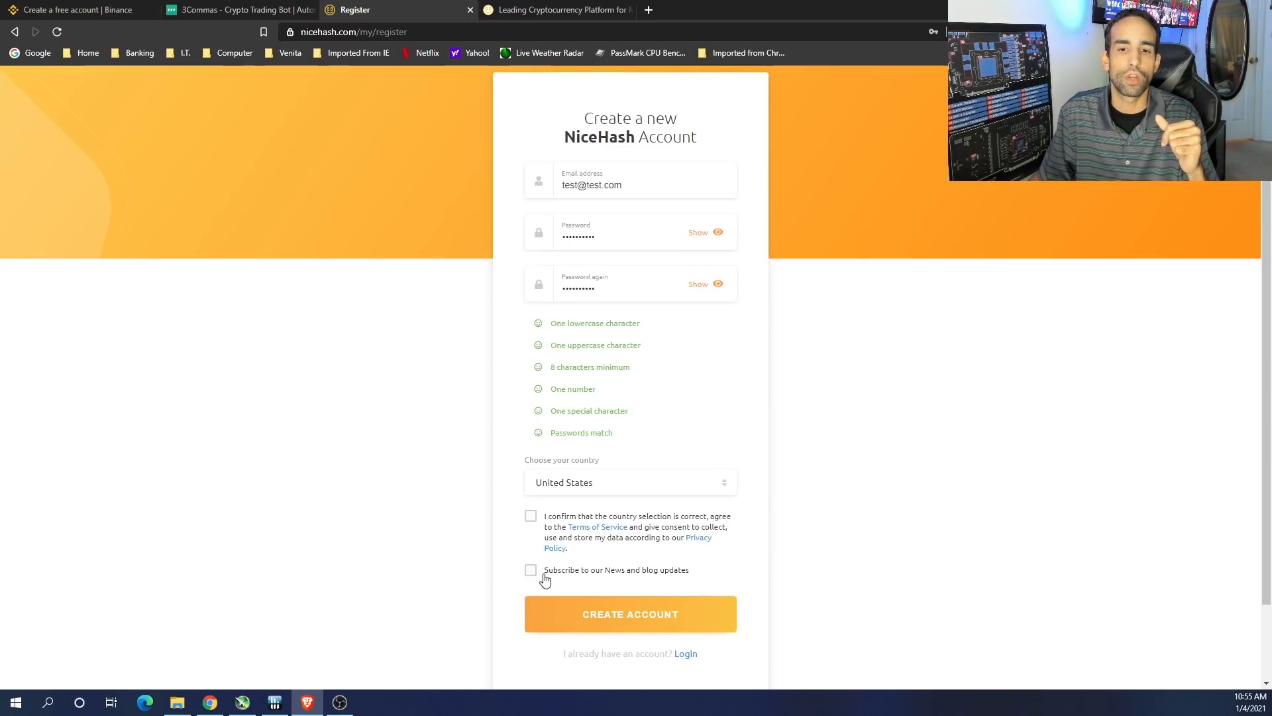
{"action": "mouse_move", "coordinate": [499, 568]}
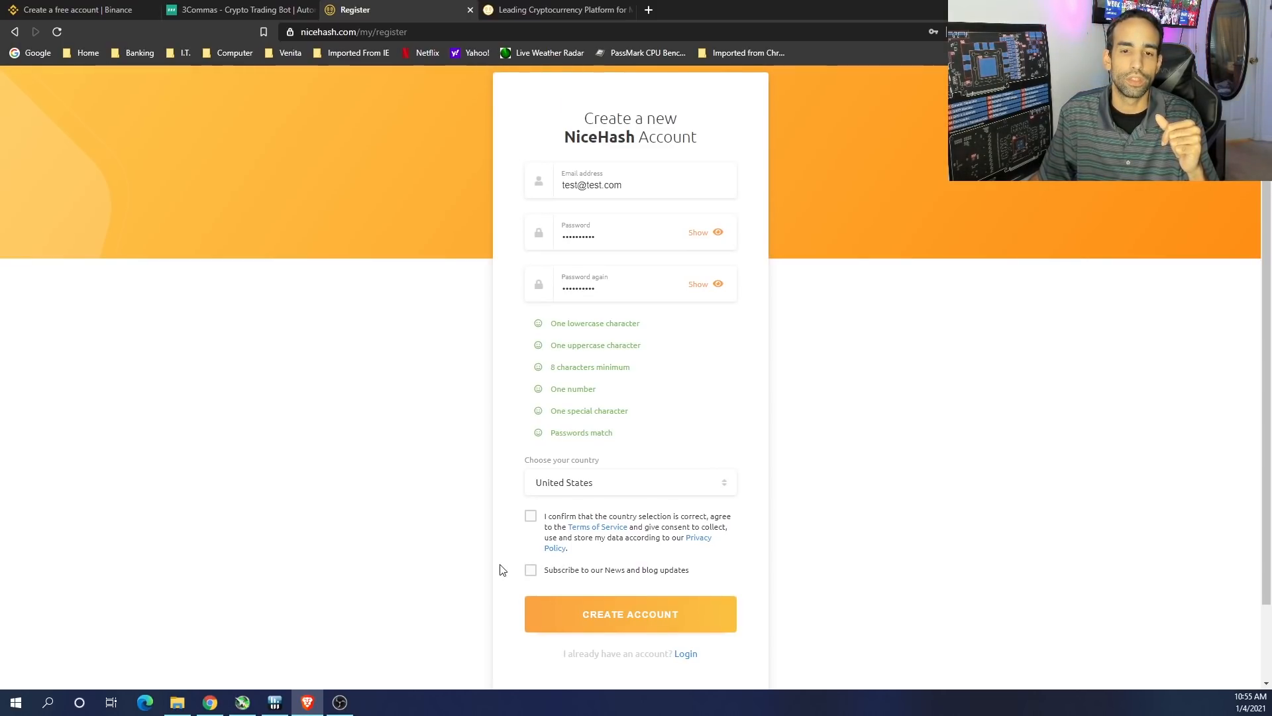
{"action": "left_click", "coordinate": [531, 516]}
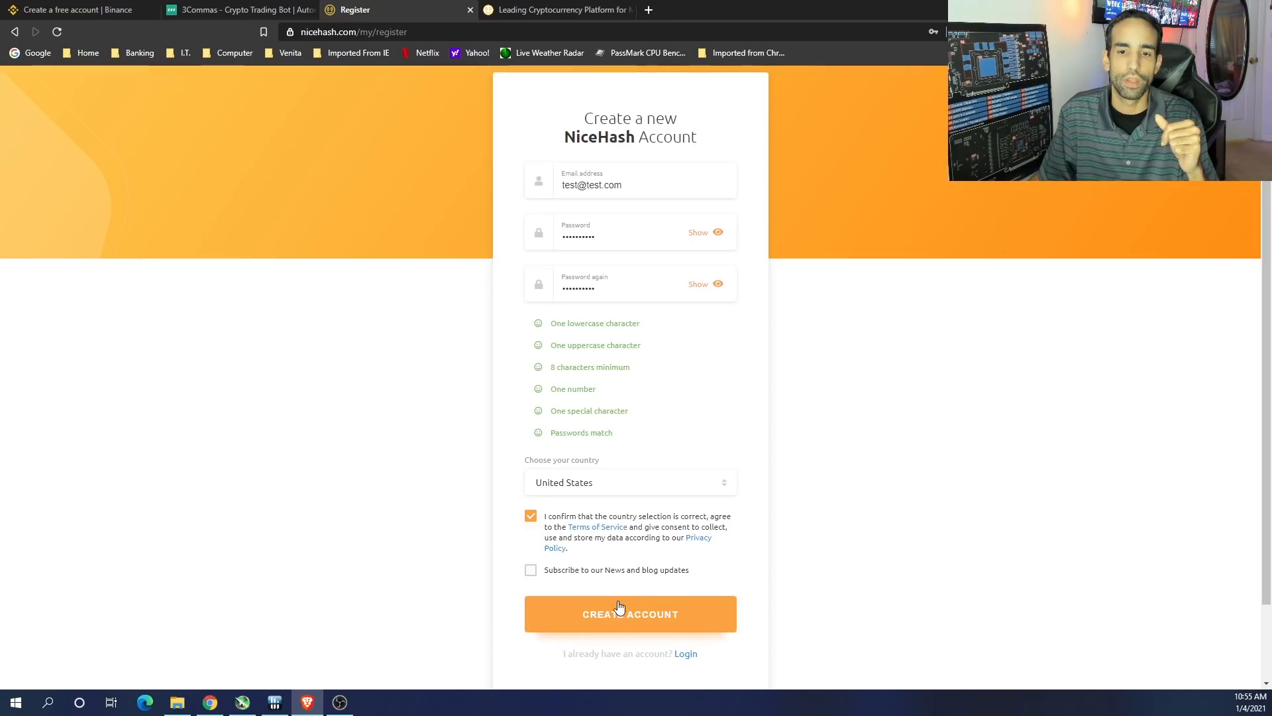
{"action": "mouse_move", "coordinate": [900, 193]}
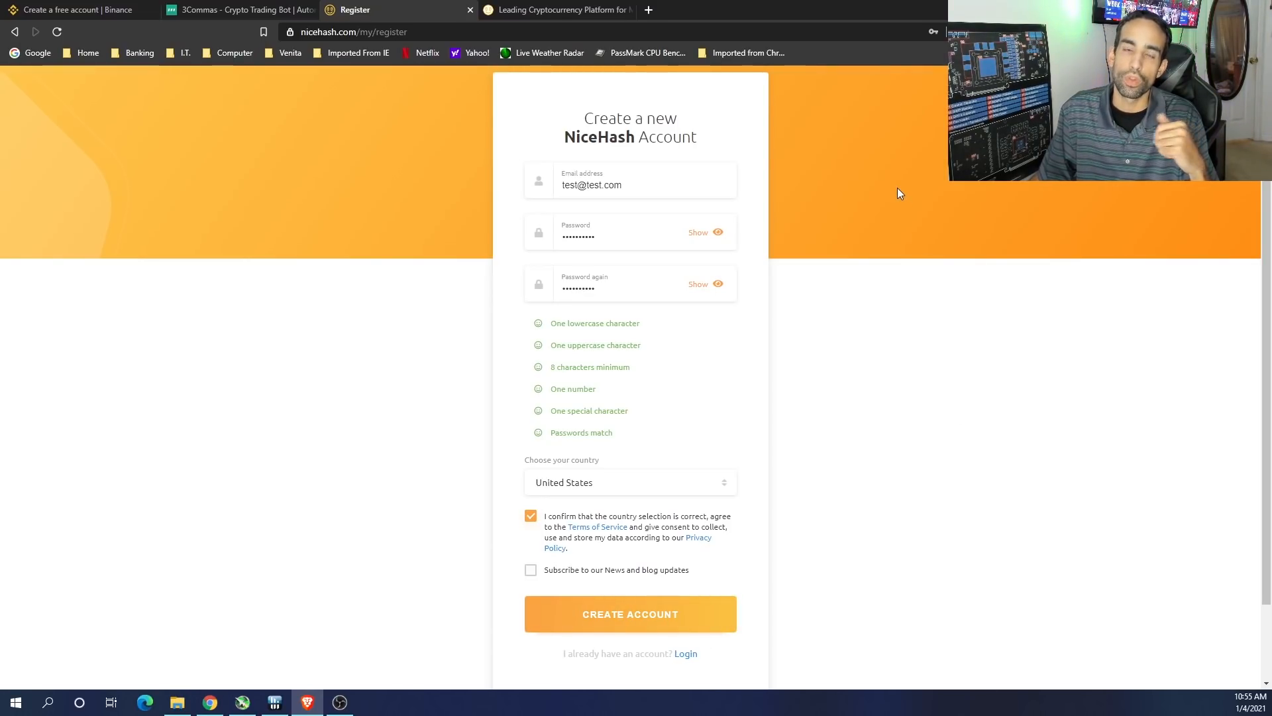
{"action": "mouse_move", "coordinate": [888, 186]}
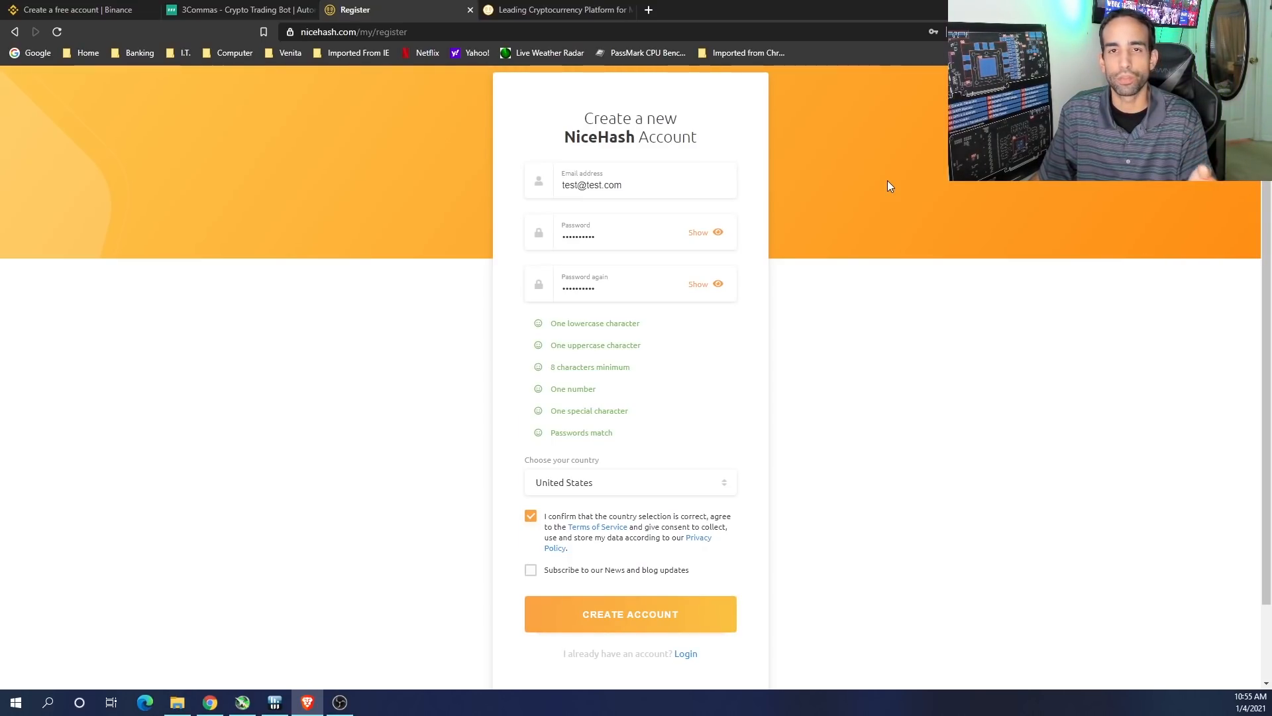
Log in to reach the Dashboard showing 0 active and 2 inactive rigs
{"action": "left_click", "coordinate": [630, 614]}
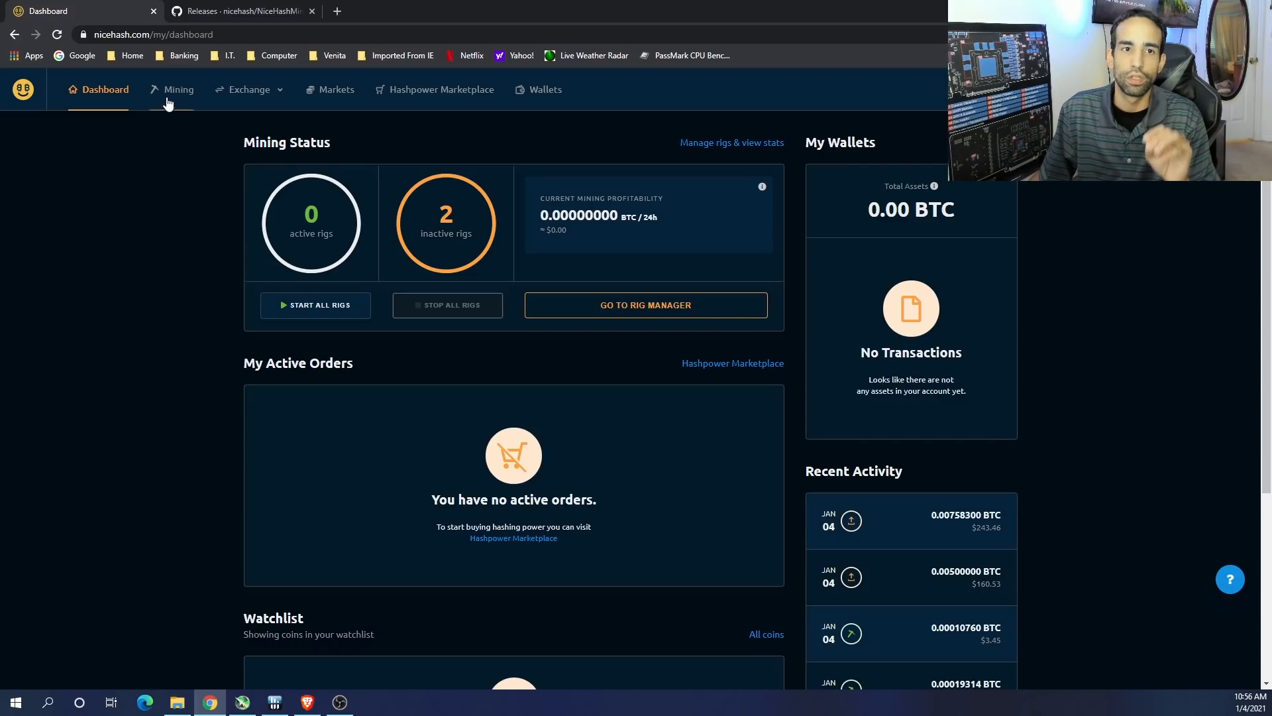
On the Mining page, download NiceHash Miner for Windows
{"action": "left_click", "coordinate": [177, 89]}
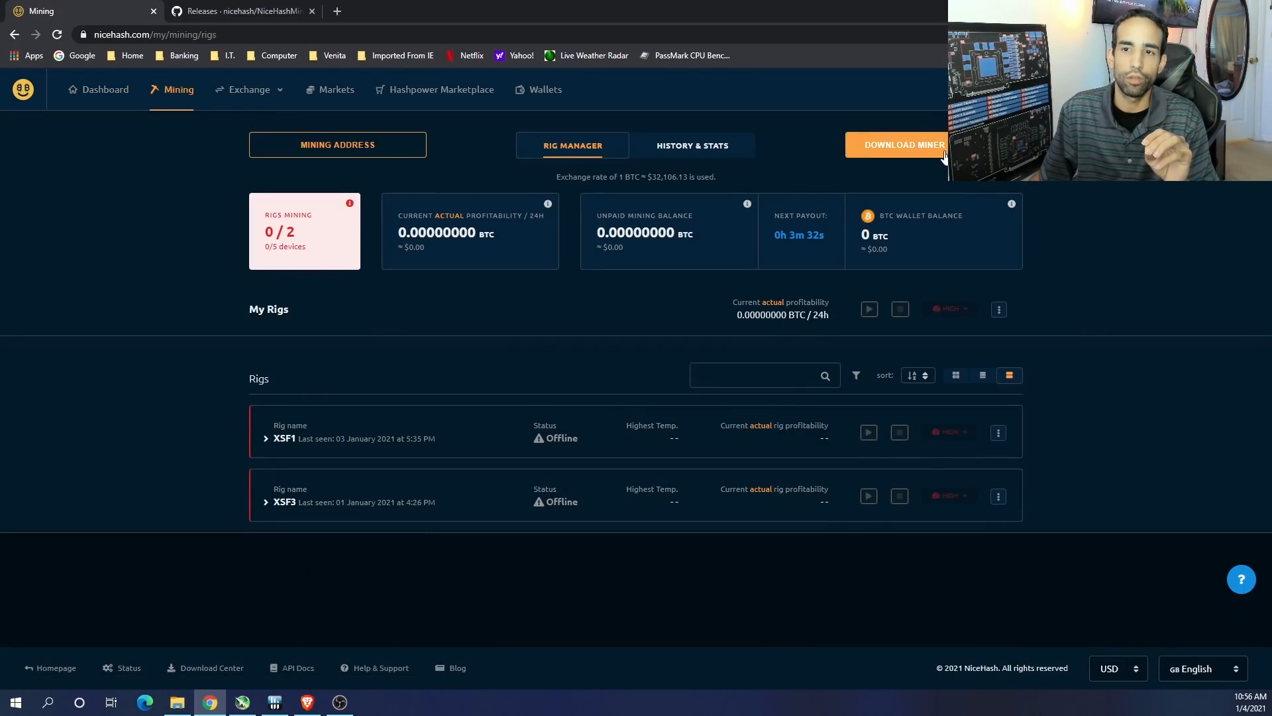
{"action": "left_click", "coordinate": [901, 145]}
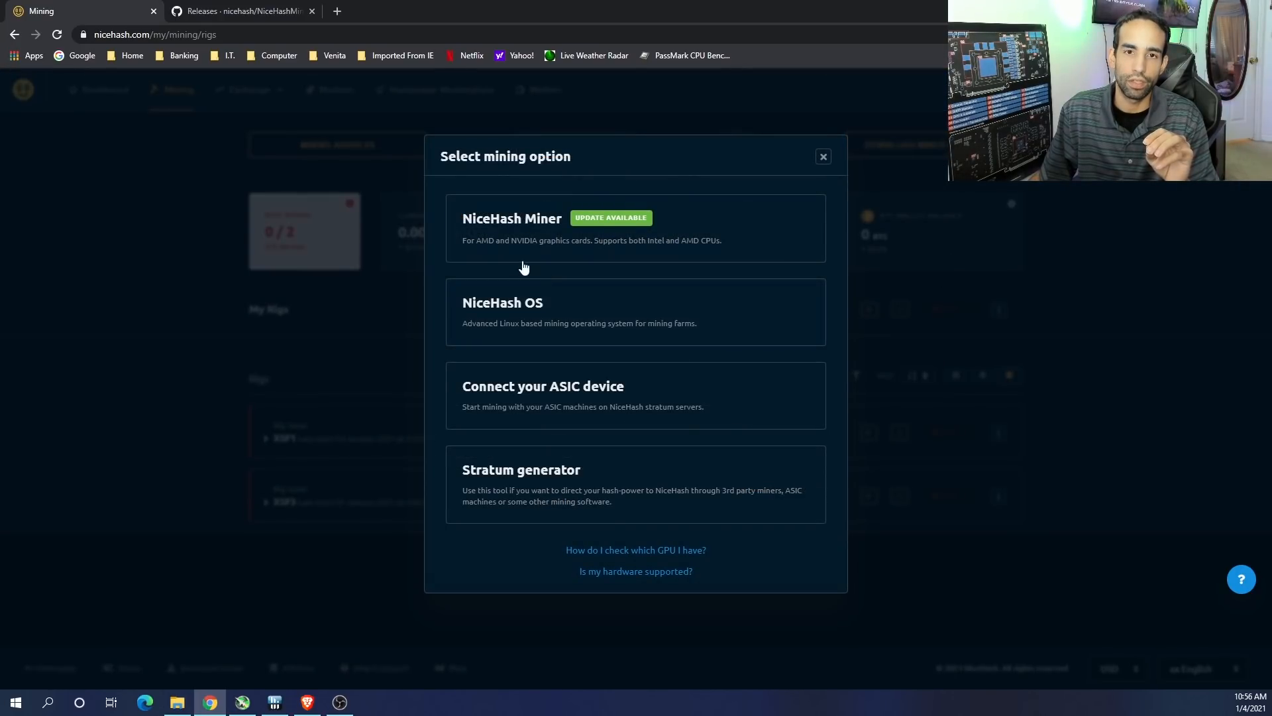
{"action": "mouse_move", "coordinate": [563, 245]}
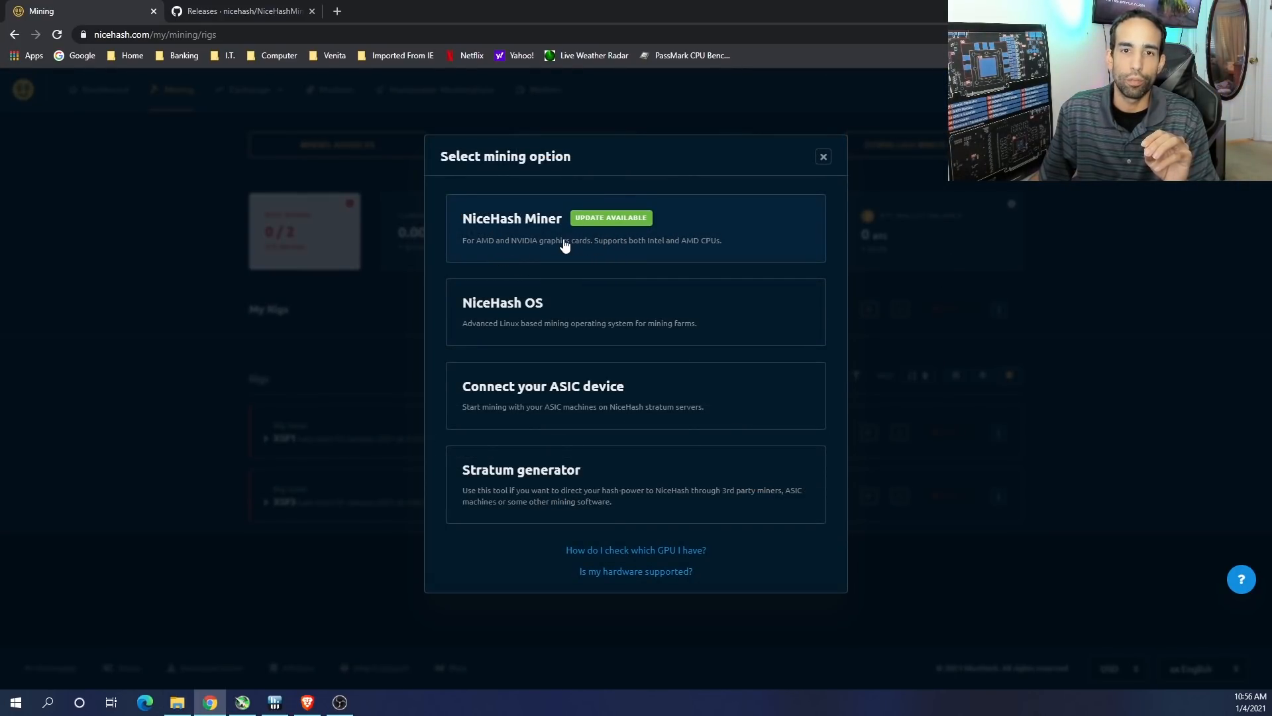
{"action": "left_click", "coordinate": [512, 218]}
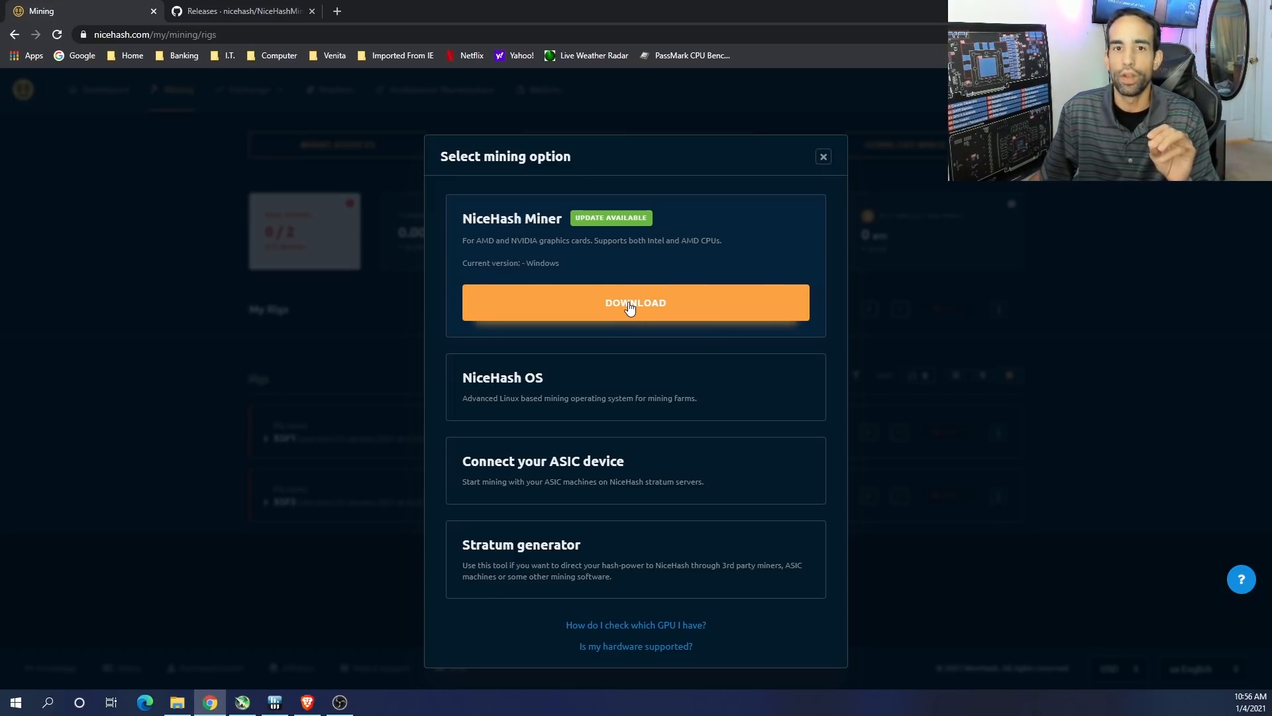
{"action": "left_click", "coordinate": [635, 302]}
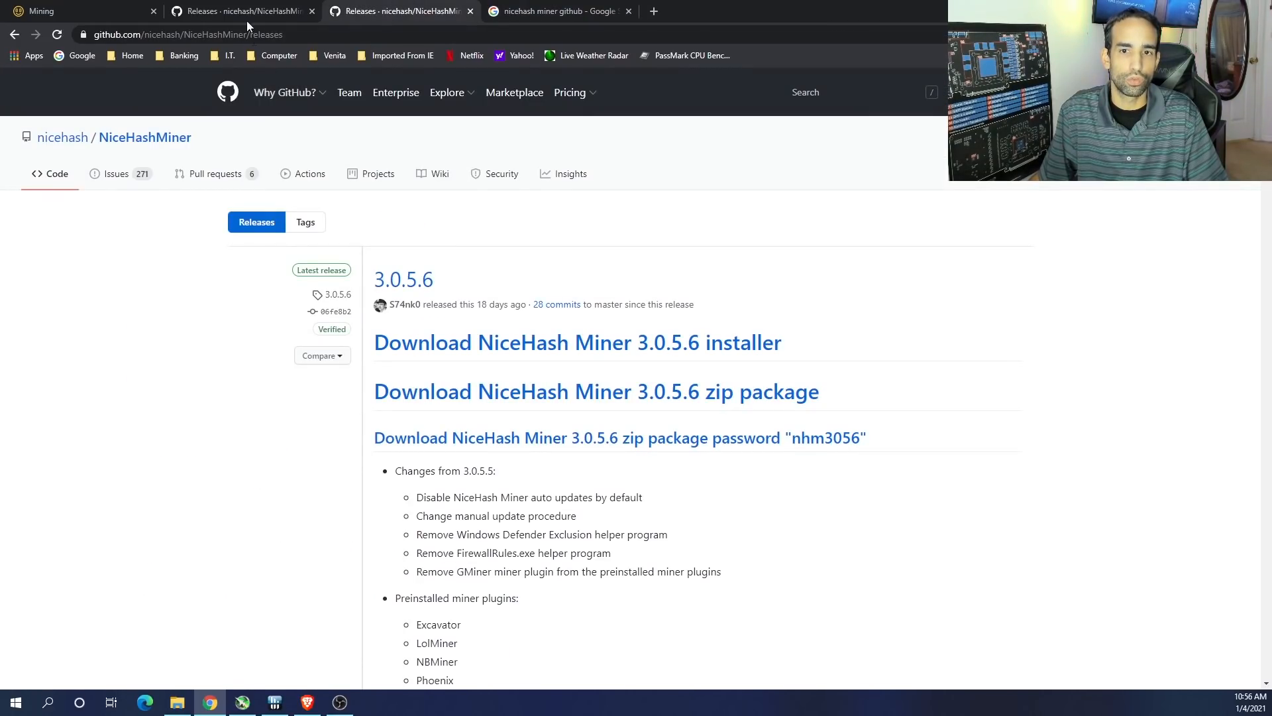
Download NiceHash Miner again and select the mining address on the install screen
{"action": "left_click", "coordinate": [77, 11]}
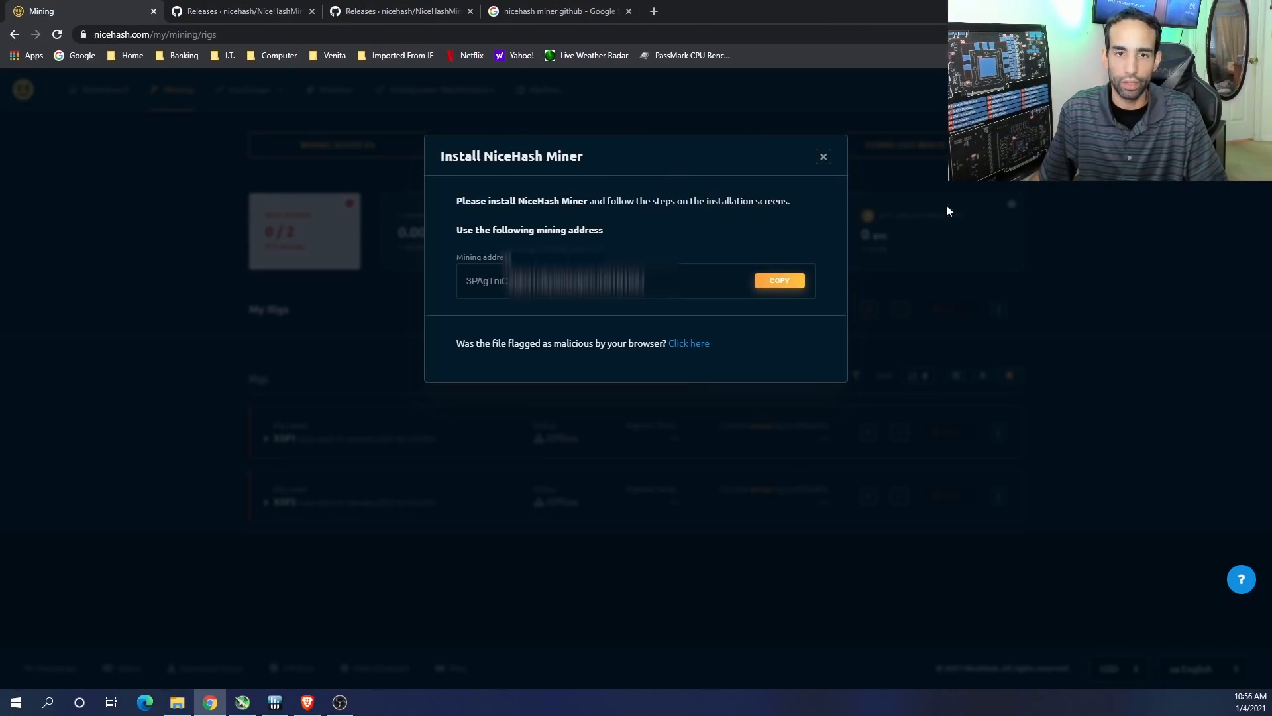
{"action": "left_click", "coordinate": [824, 155]}
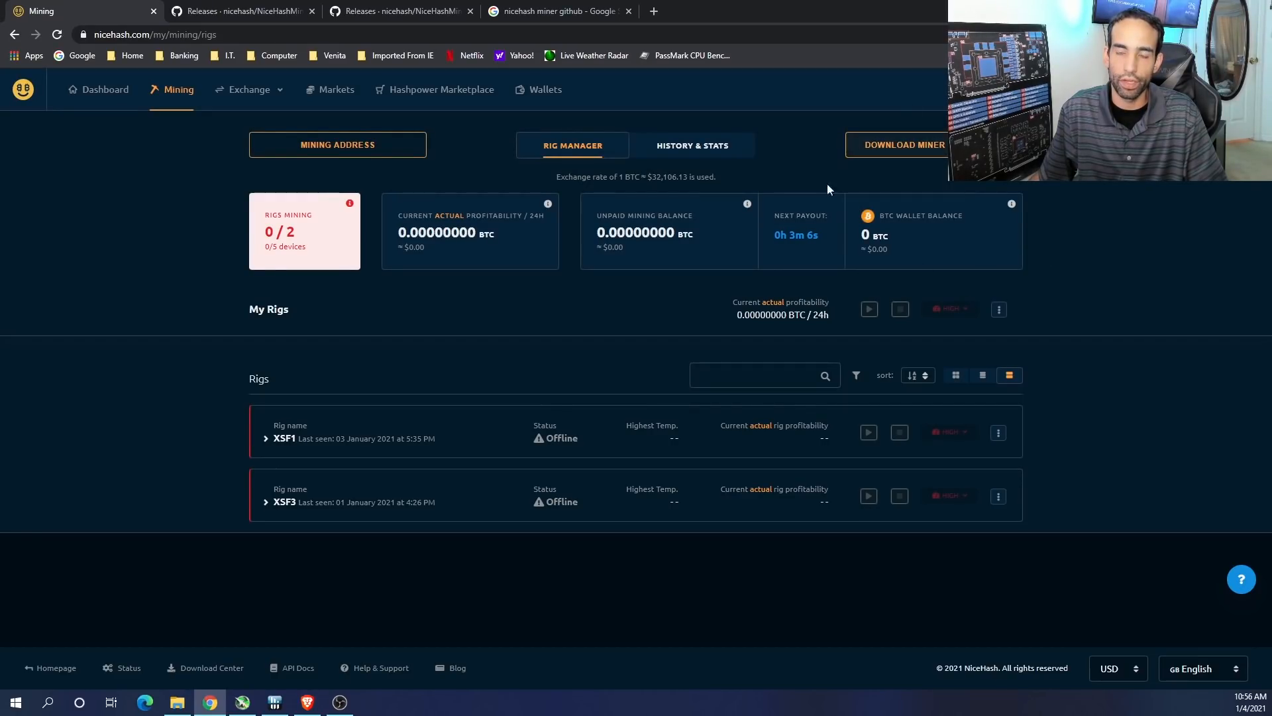
{"action": "mouse_move", "coordinate": [893, 162]}
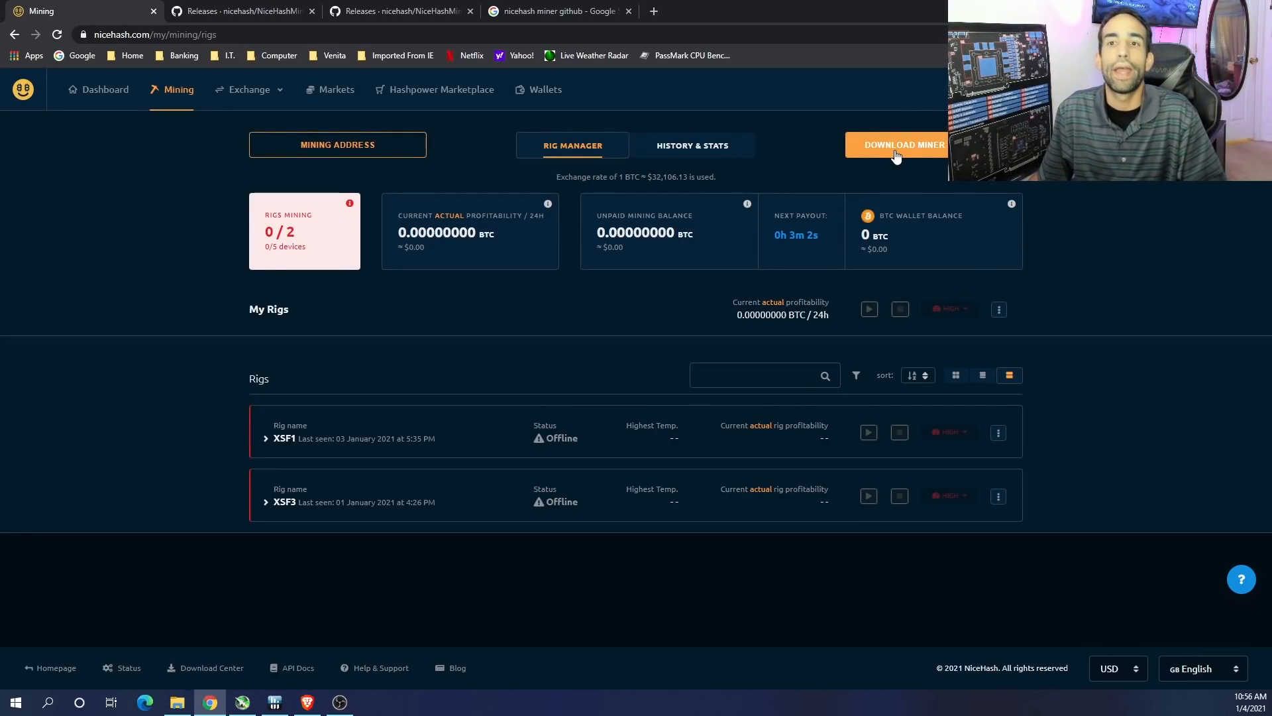
{"action": "left_click", "coordinate": [904, 144]}
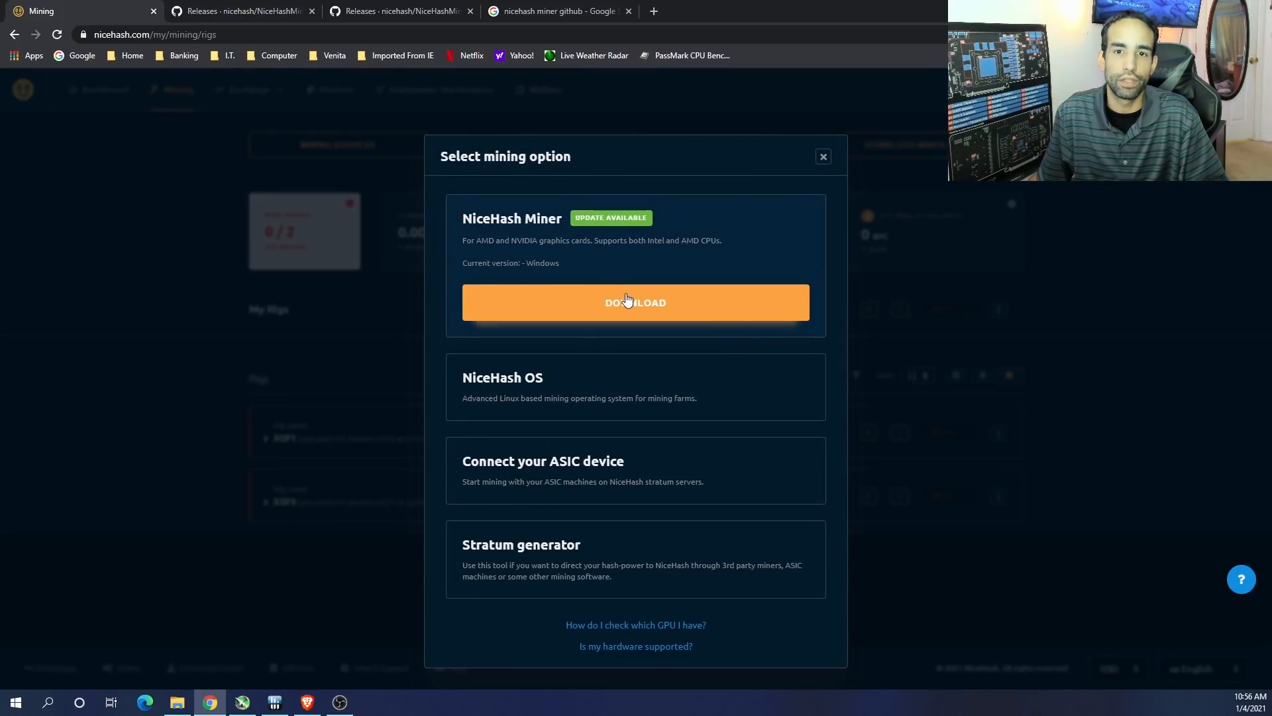
{"action": "left_click", "coordinate": [635, 302]}
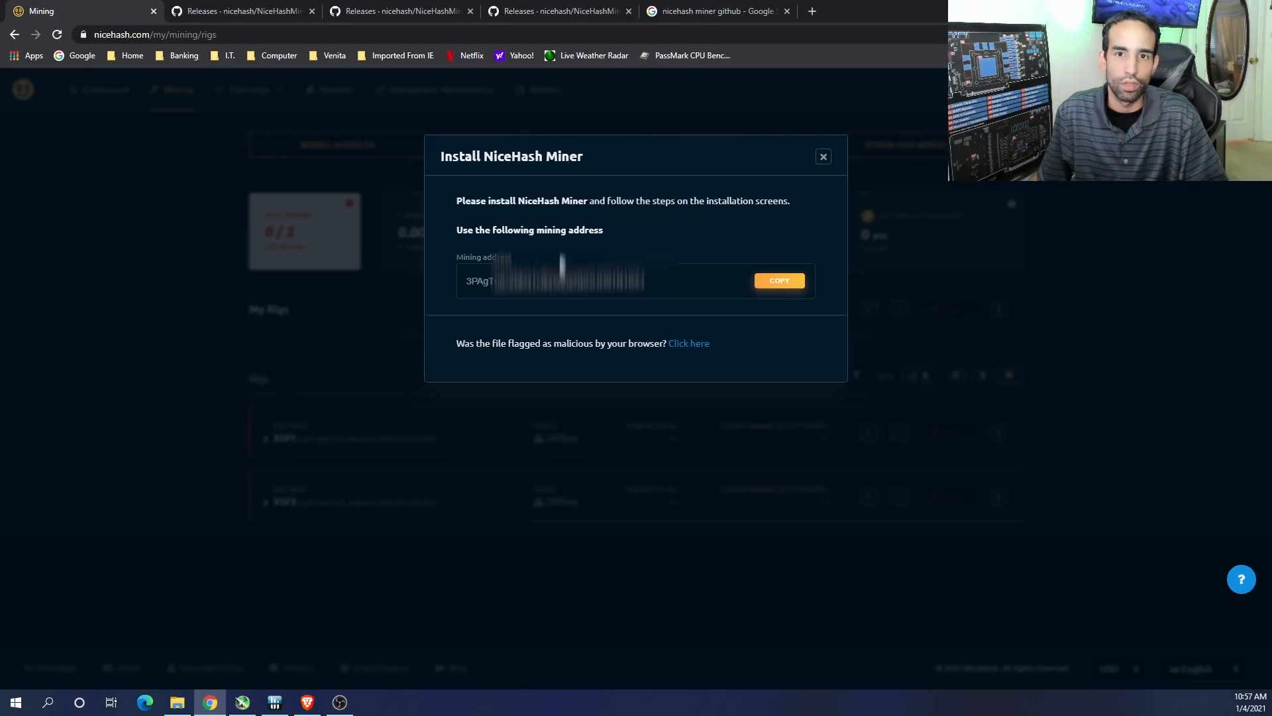
{"action": "triple_click", "coordinate": [552, 281]}
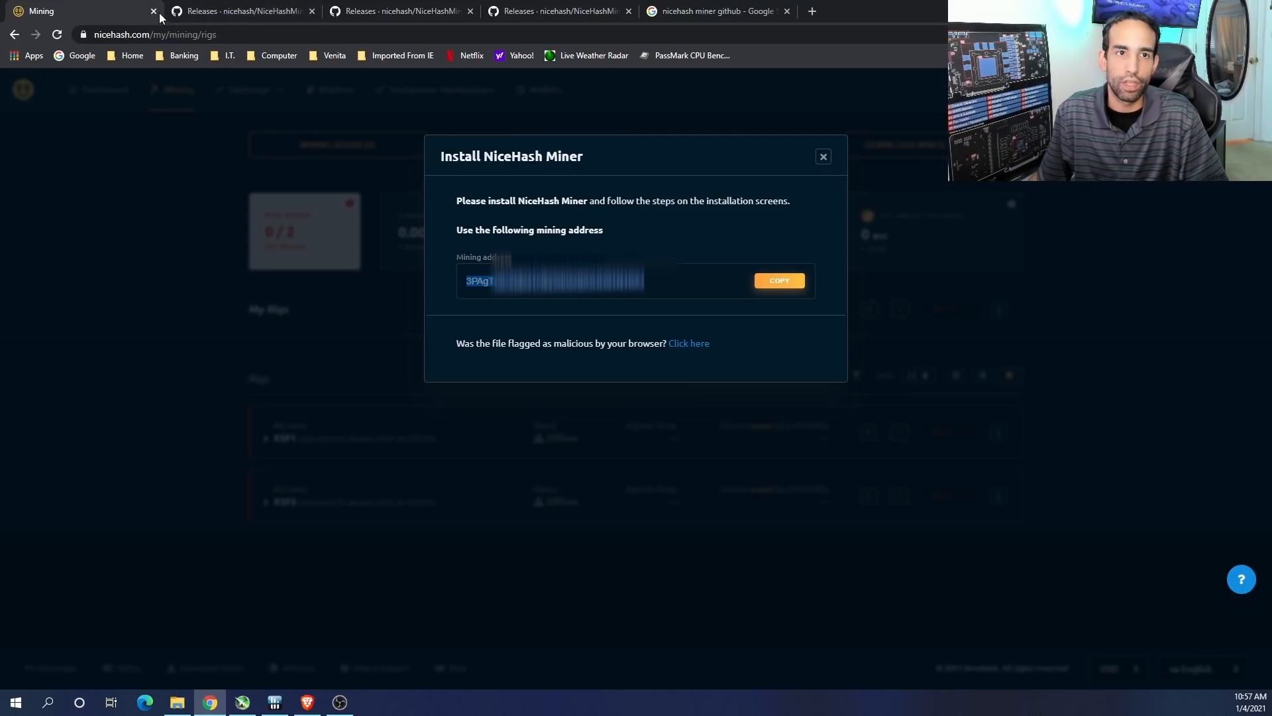
{"action": "left_click", "coordinate": [823, 156]}
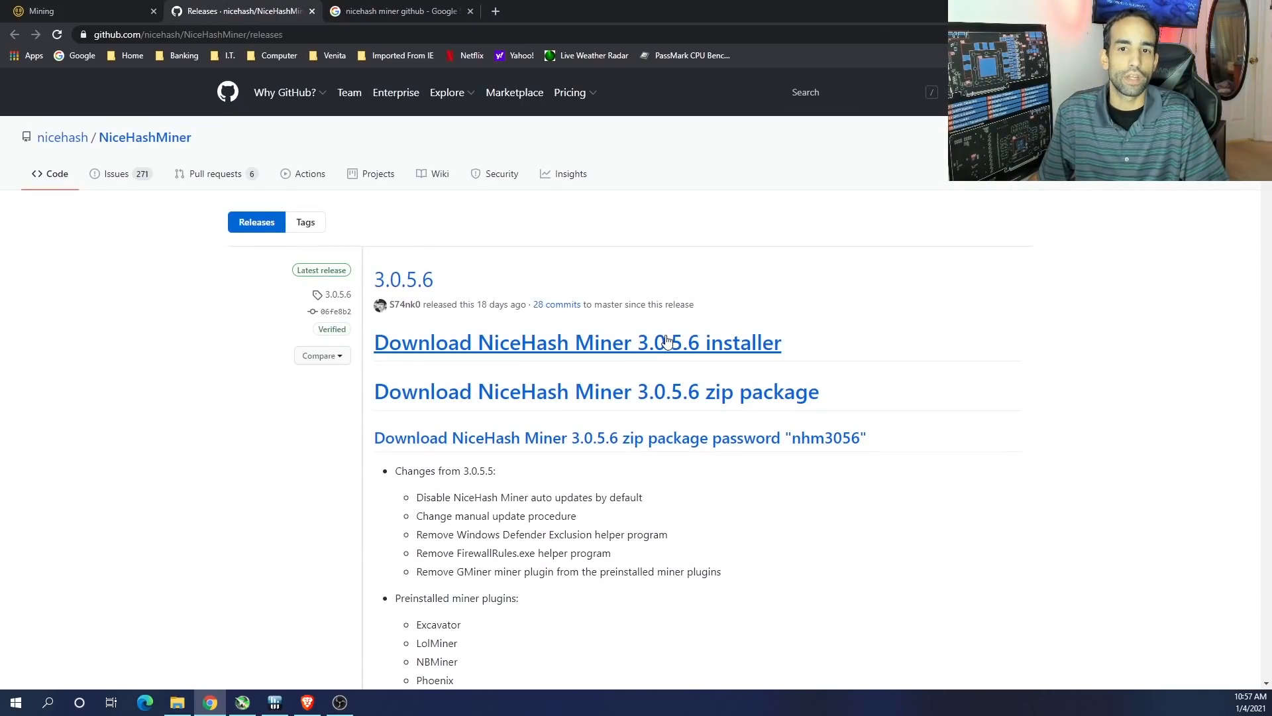
{"action": "mouse_move", "coordinate": [684, 400]}
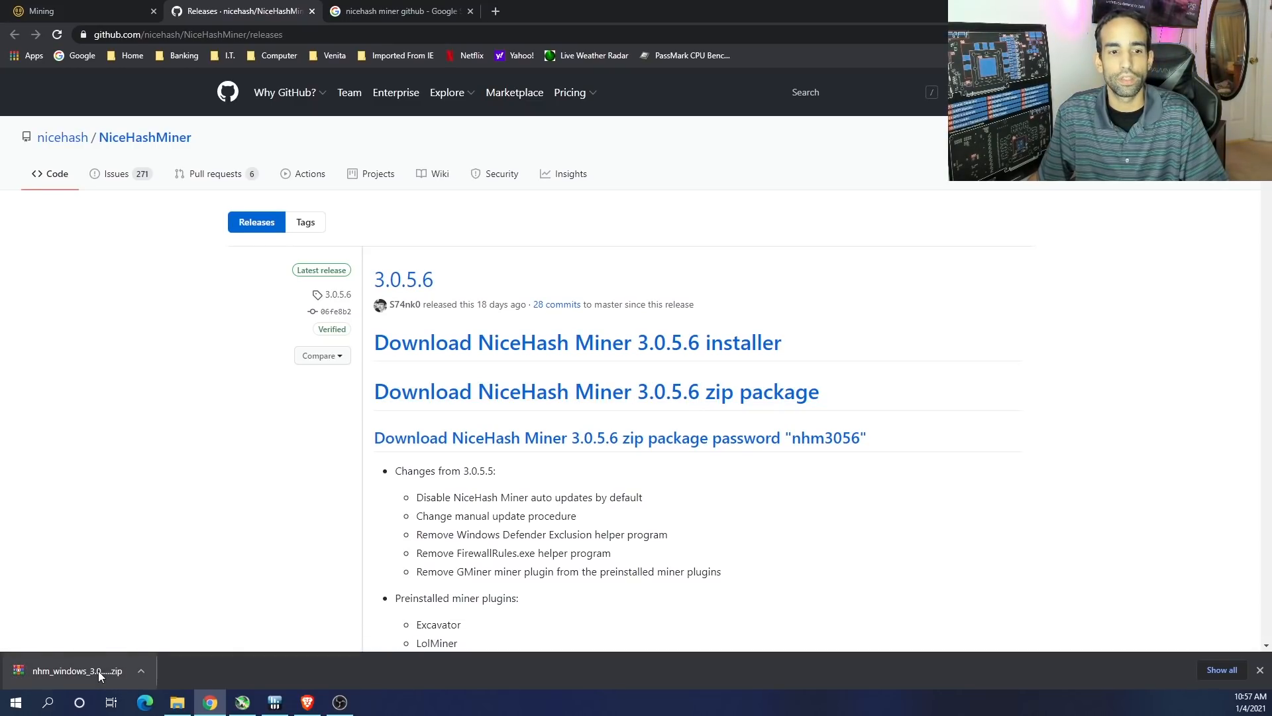
{"action": "mouse_move", "coordinate": [210, 702]}
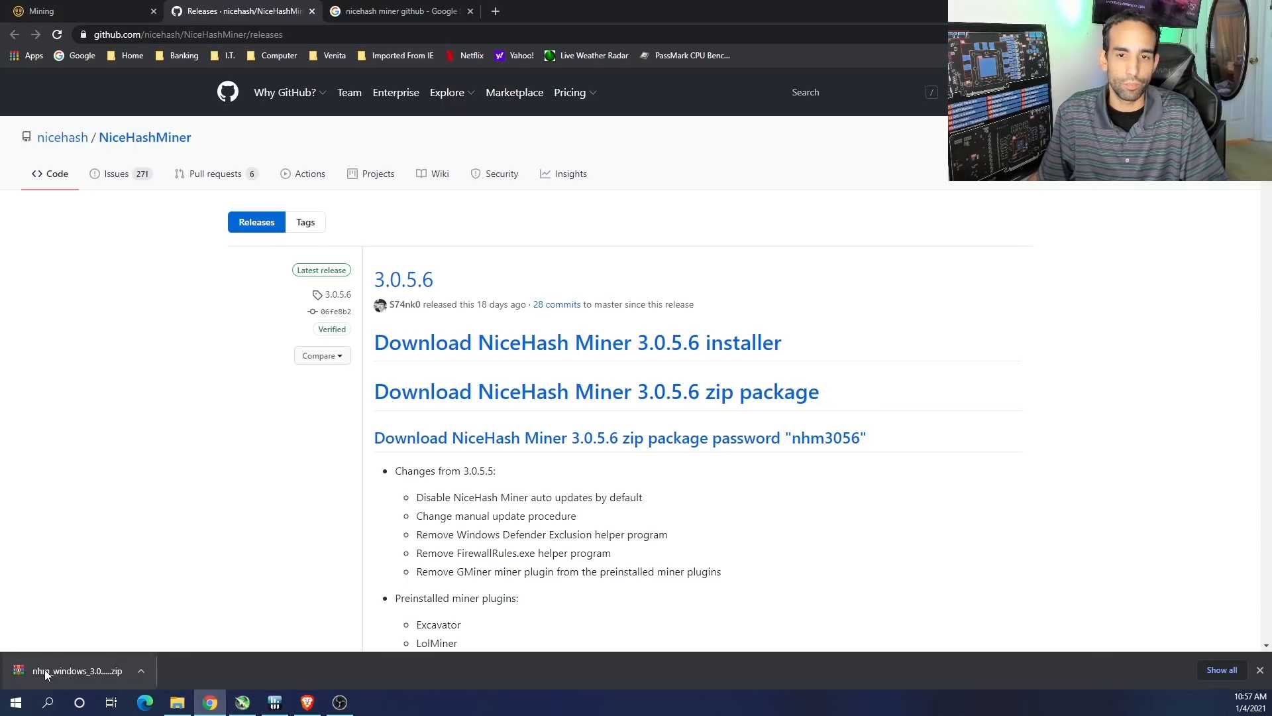
{"action": "mouse_move", "coordinate": [63, 680]}
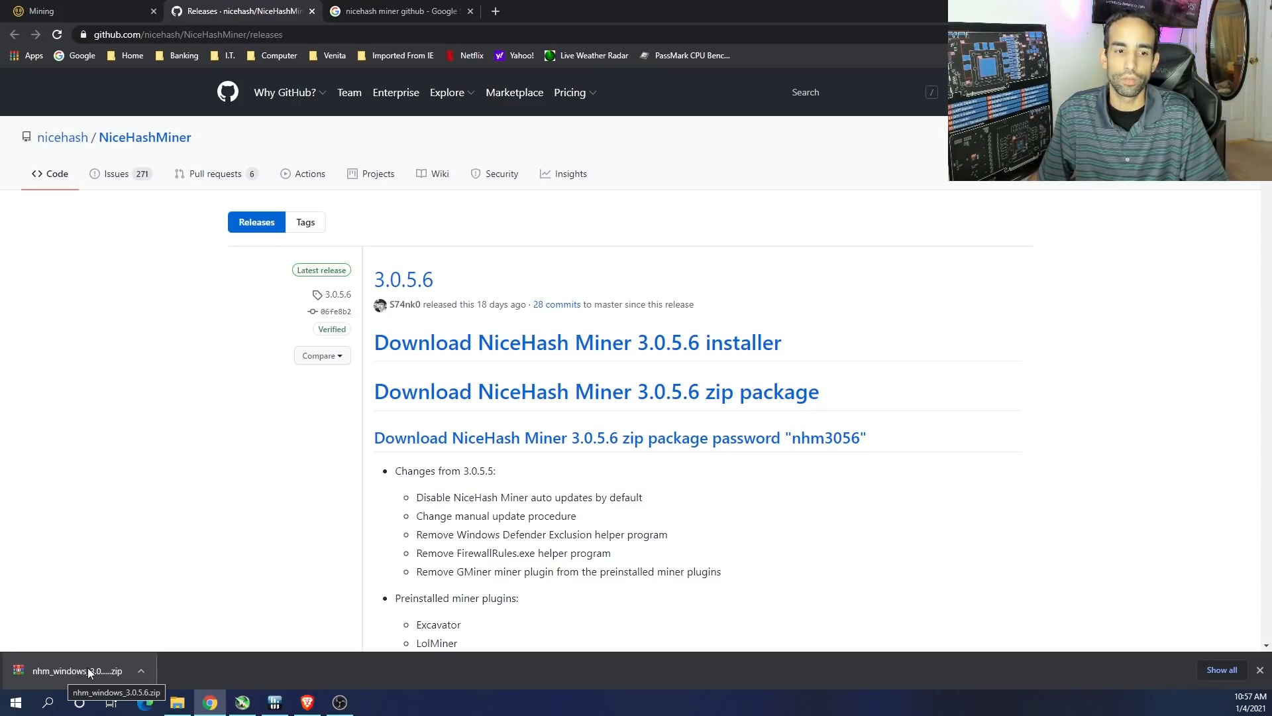
Open the downloaded NiceHash Miner 3.0.5.6 zip package in WinRAR
{"action": "left_click", "coordinate": [77, 670]}
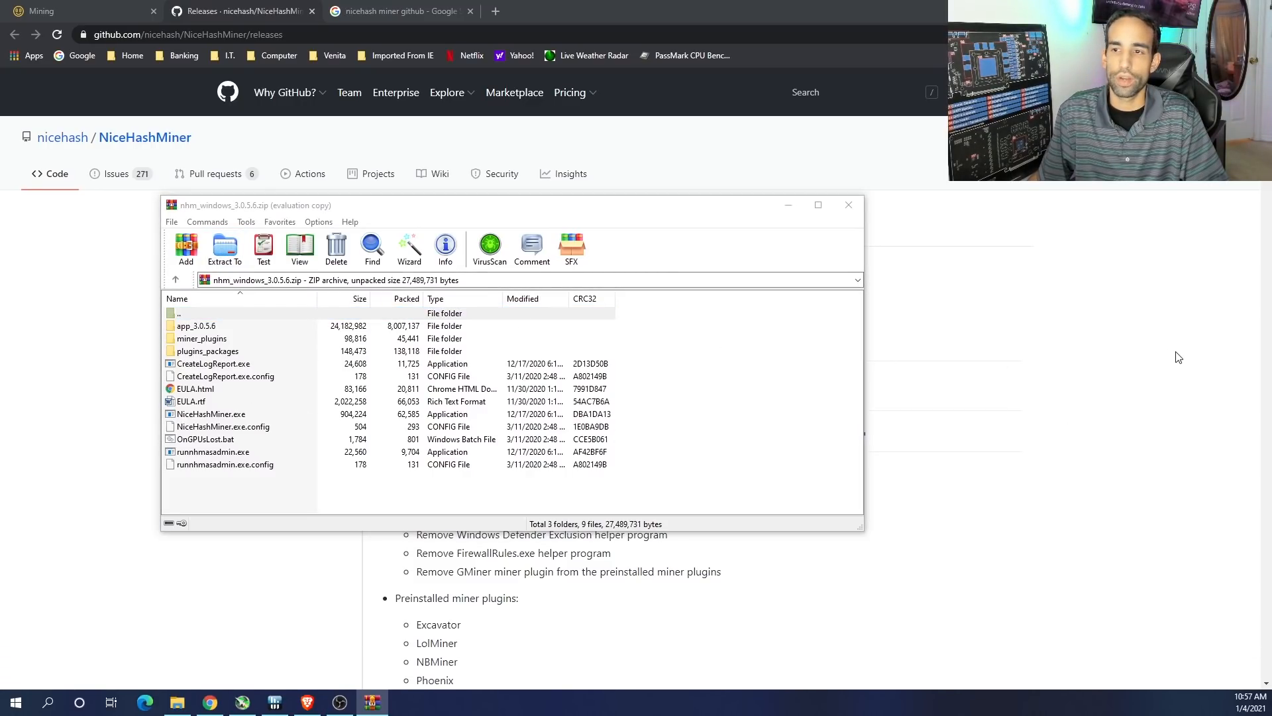
Extract the archive into Downloads\nhm_windows_3.0.5.6
{"action": "left_click", "coordinate": [195, 314]}
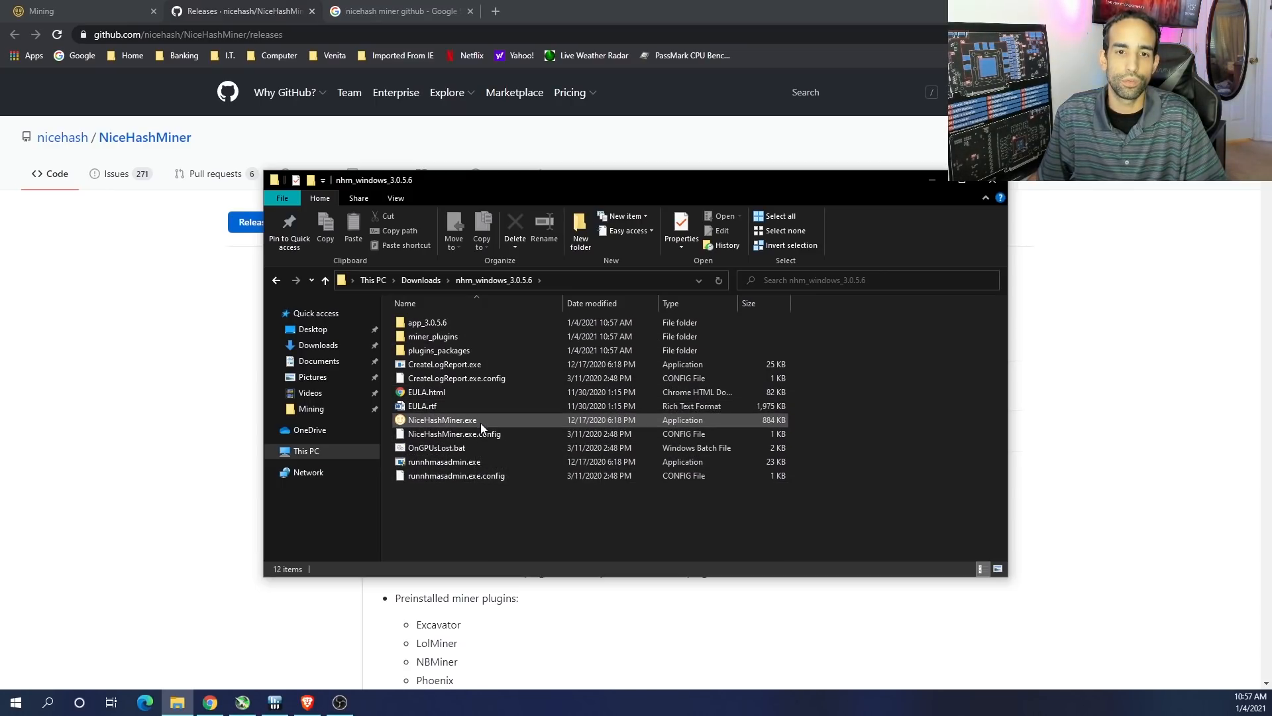
Run NiceHashMiner.exe from the nhm_windows_3.0.5.6 folder
{"action": "left_click", "coordinate": [442, 419]}
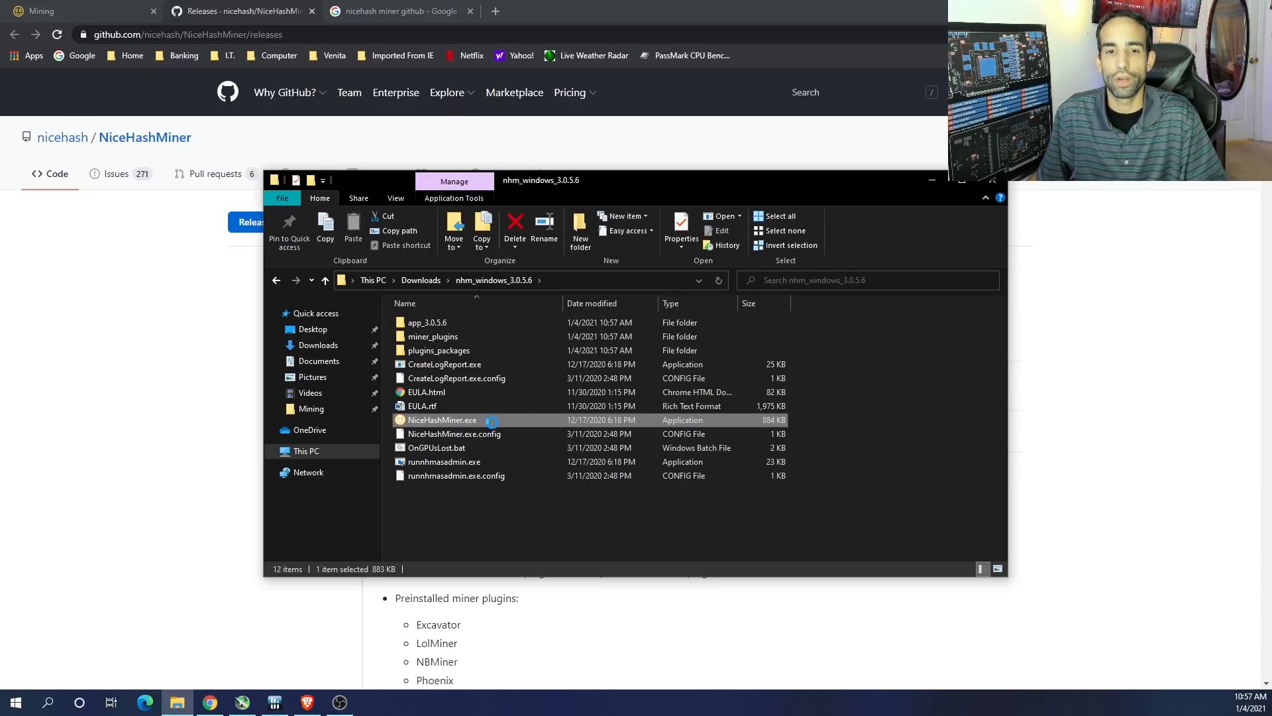
{"action": "right_click", "coordinate": [442, 420]}
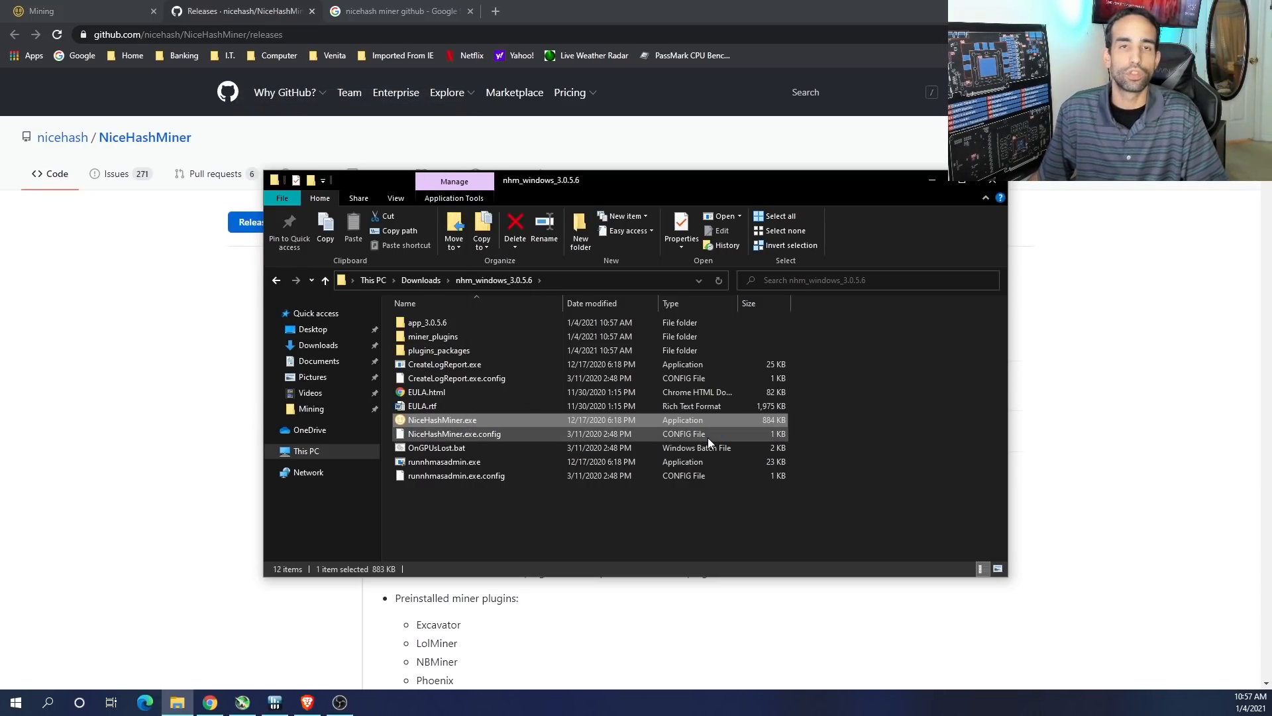
{"action": "double_click", "coordinate": [442, 419]}
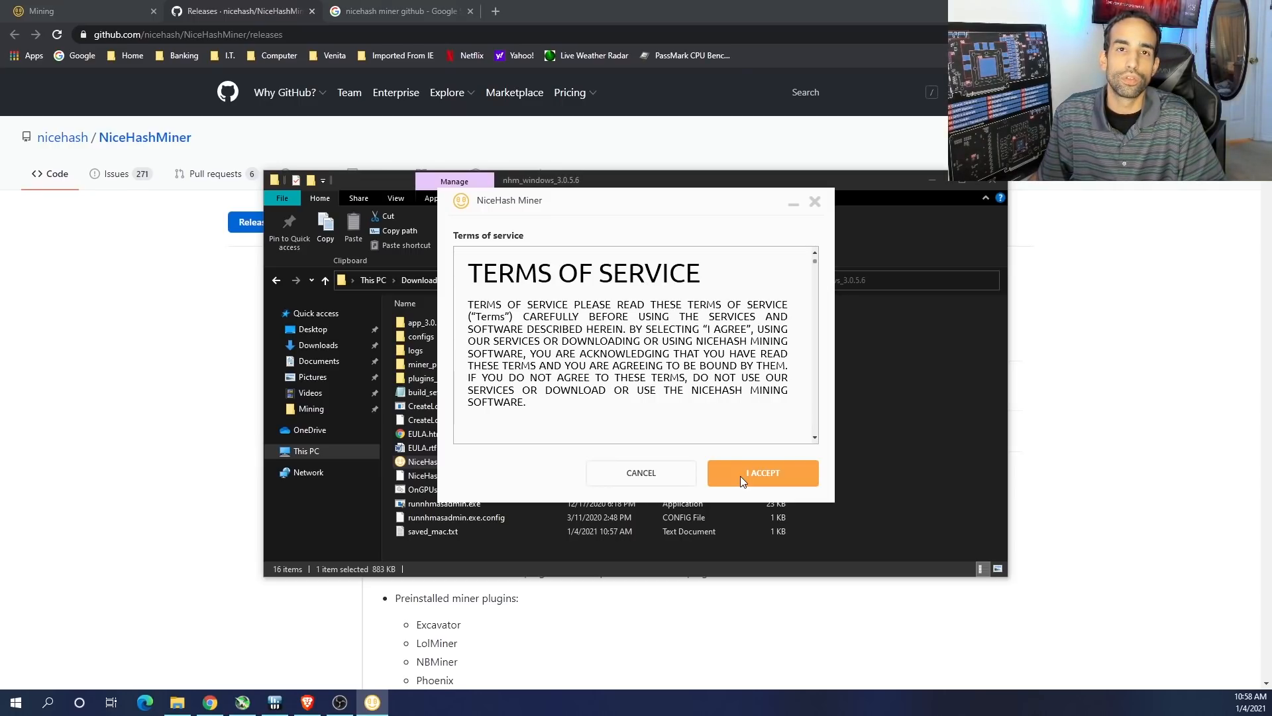
Accept the Terms of Service and third-party disclaimer, keep English, and continue to login
{"action": "left_click", "coordinate": [762, 472]}
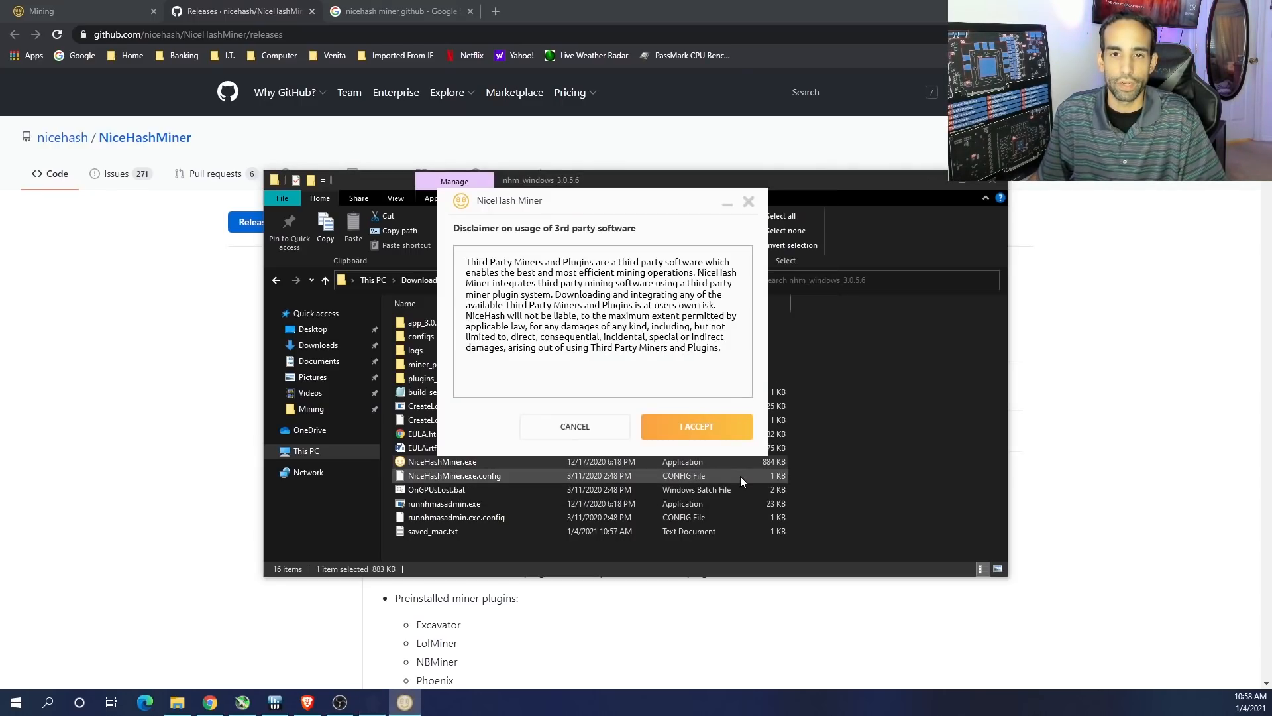
{"action": "left_click", "coordinate": [696, 426]}
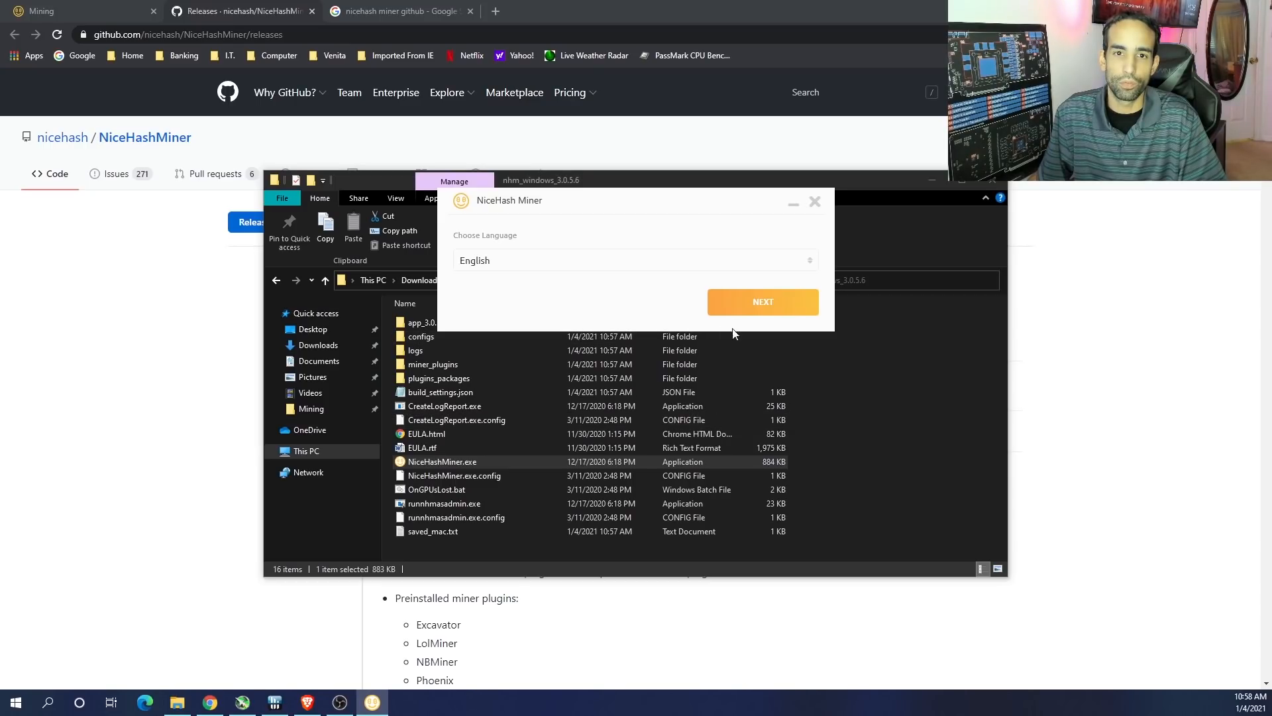
{"action": "mouse_move", "coordinate": [637, 249]}
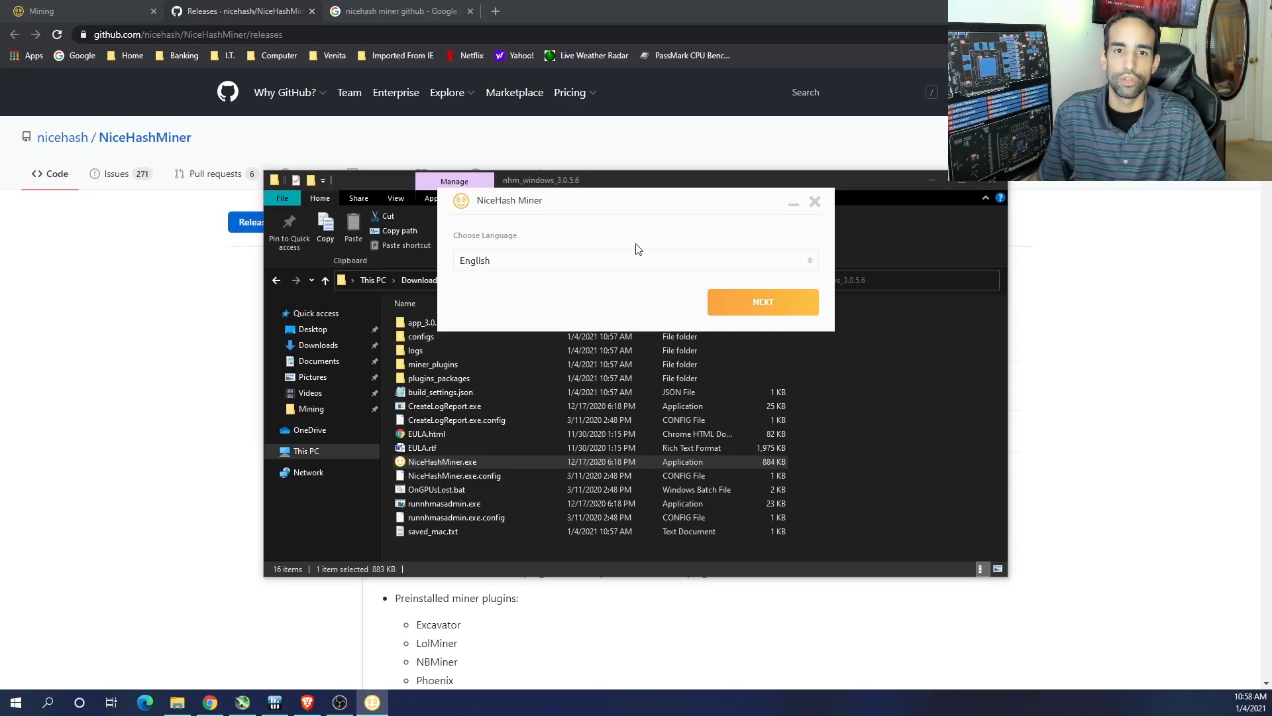
{"action": "left_click", "coordinate": [815, 201]}
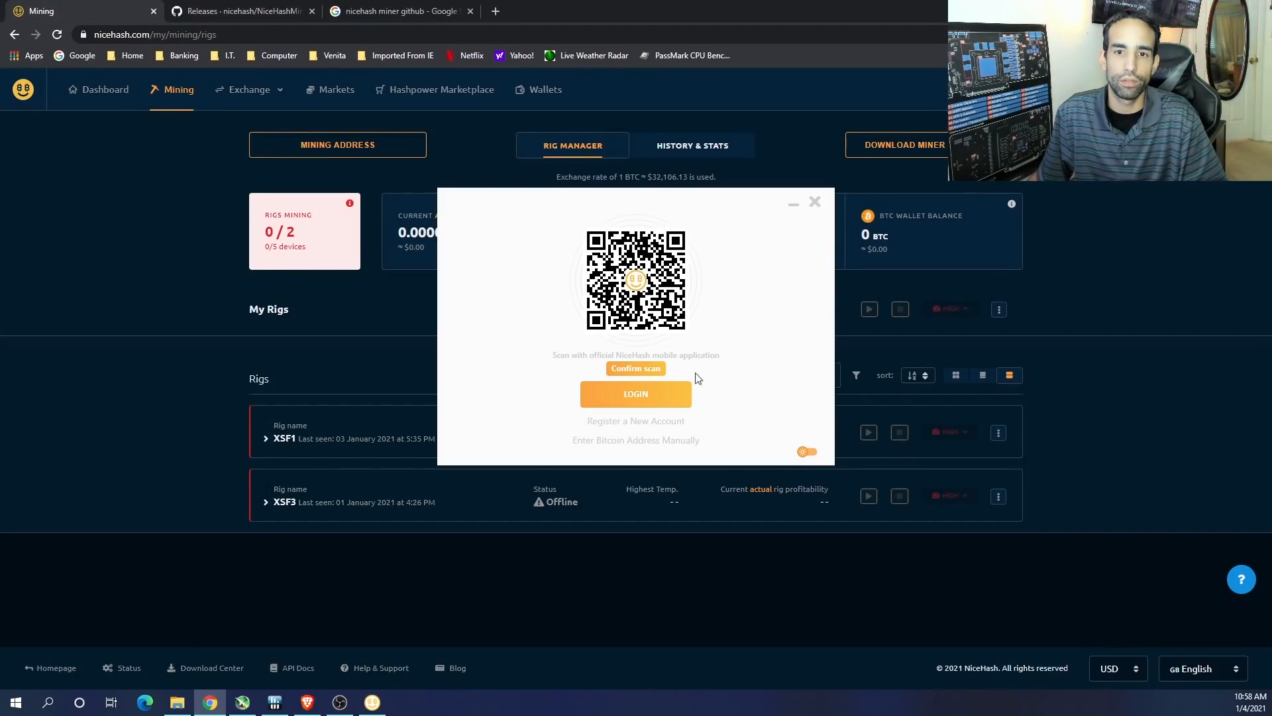
{"action": "mouse_move", "coordinate": [1047, 398]}
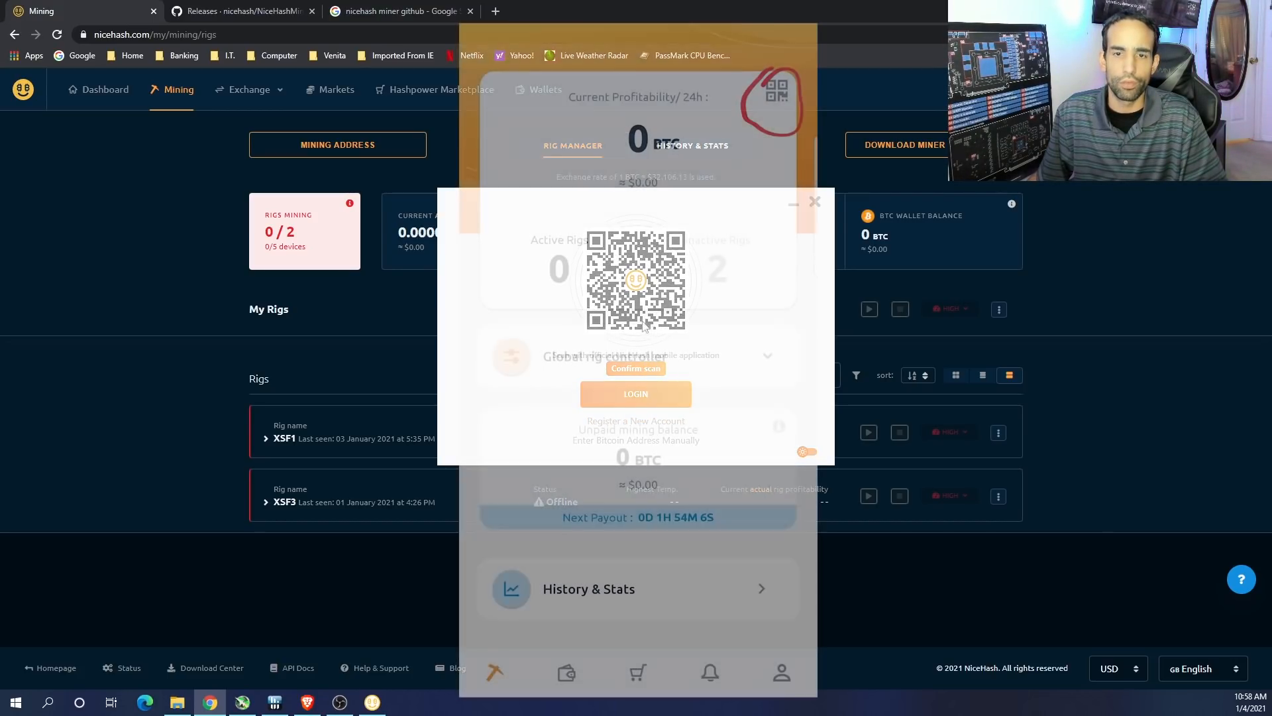
{"action": "left_click", "coordinate": [817, 201]}
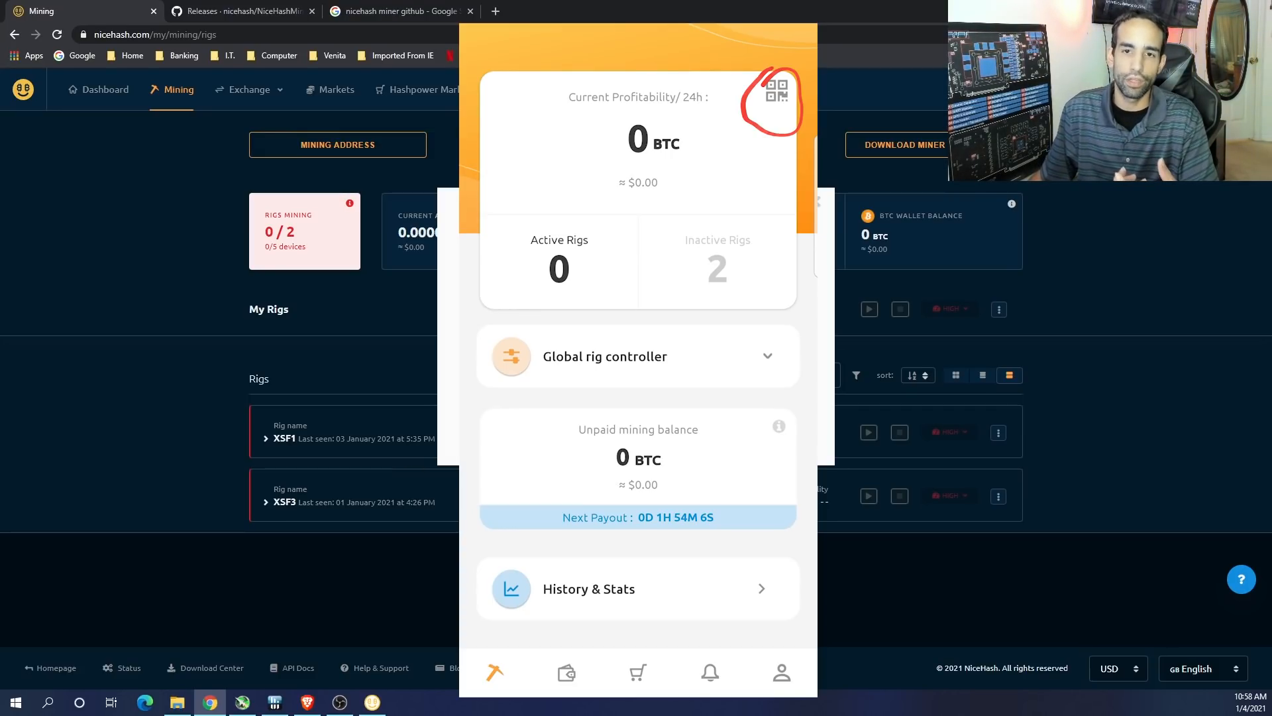
{"action": "left_click", "coordinate": [771, 87]}
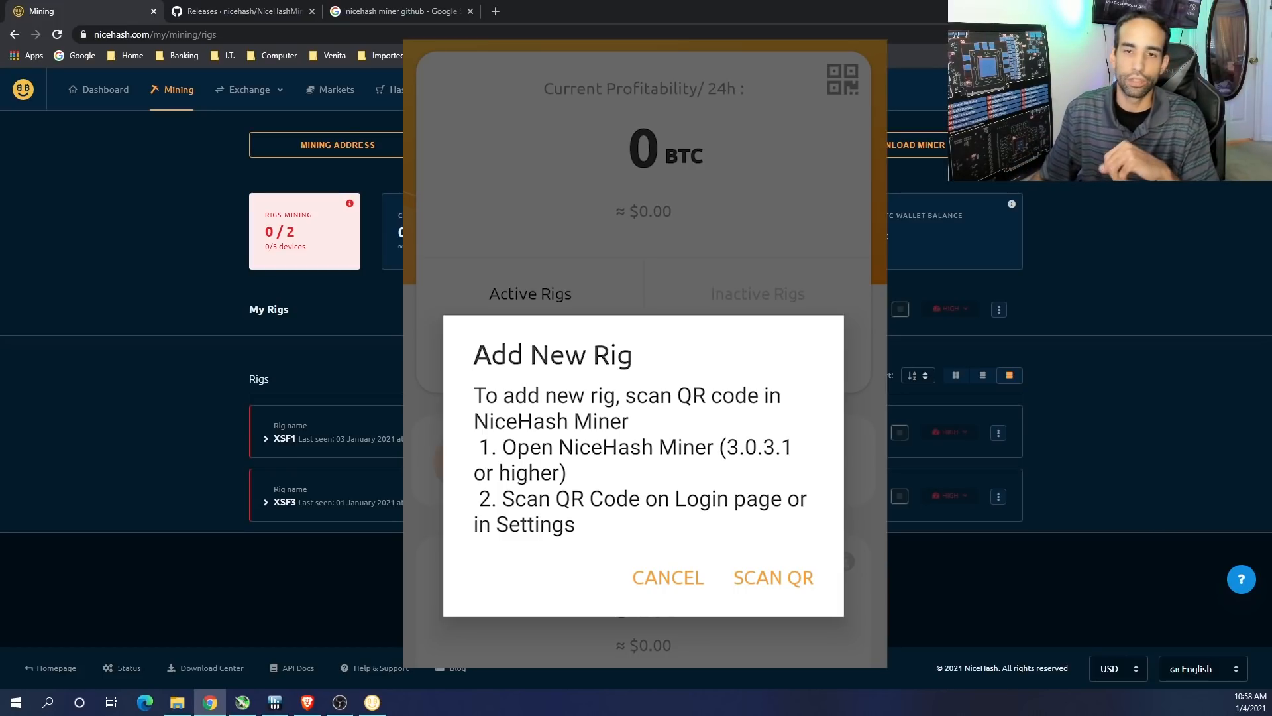
{"action": "left_click", "coordinate": [771, 577]}
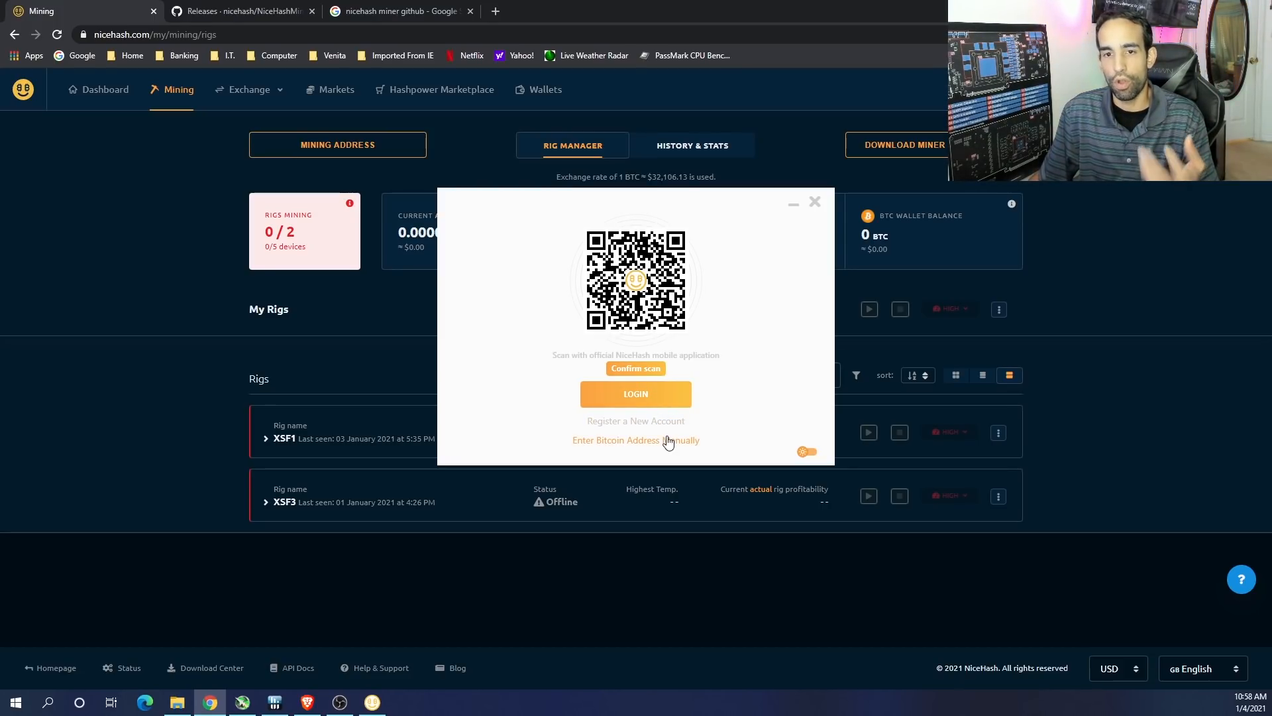
{"action": "left_click", "coordinate": [636, 440]}
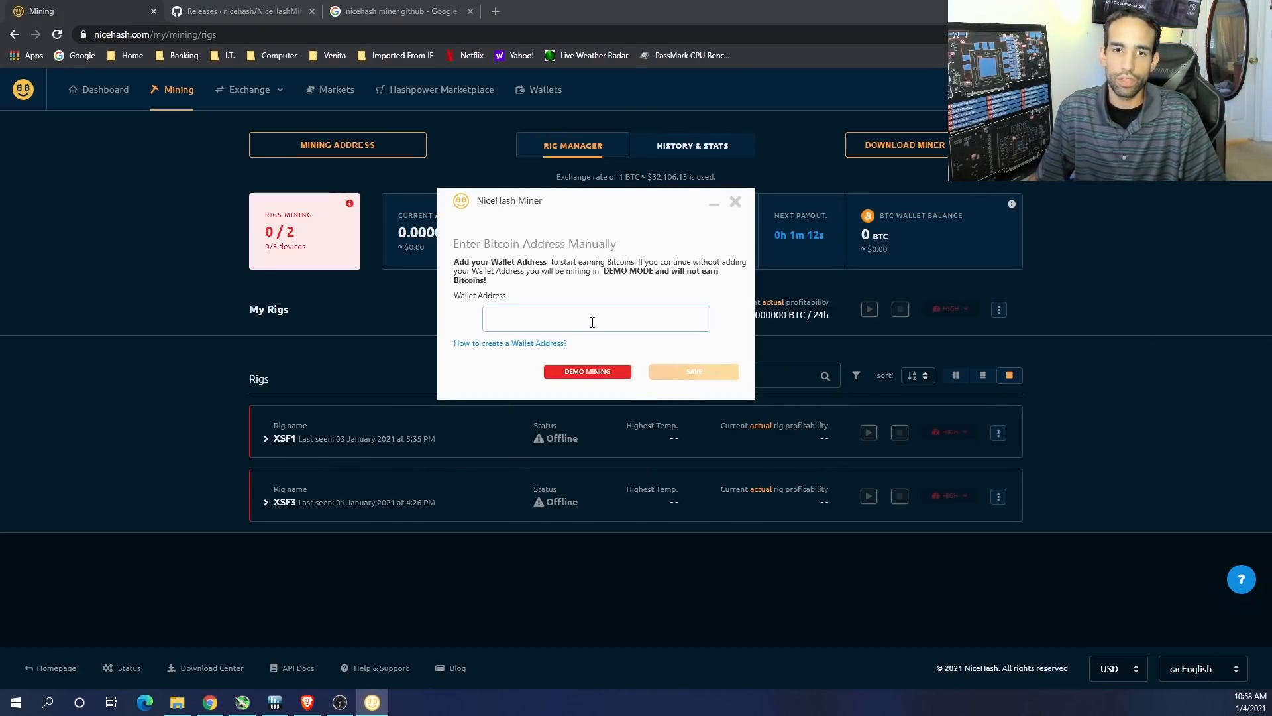
{"action": "type", "text": "75e7d36f-476c-47ea-adc6-eafba6eb4aae"}
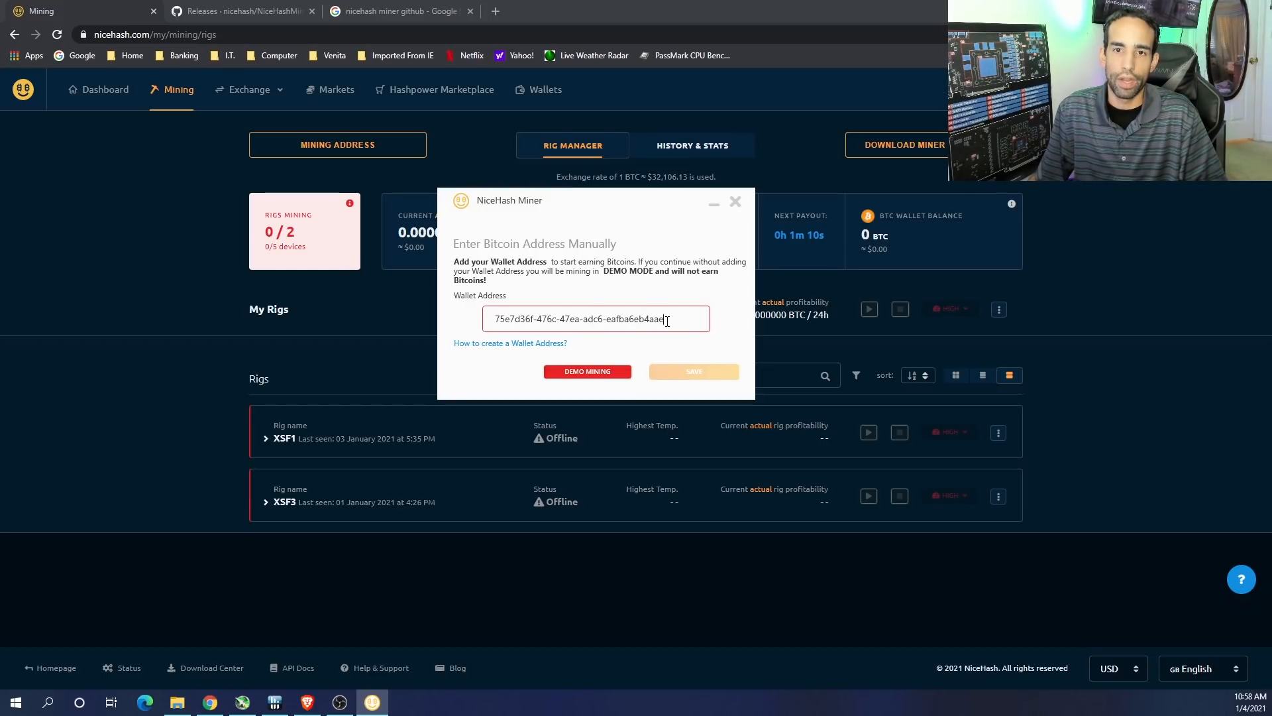
{"action": "left_click", "coordinate": [734, 202]}
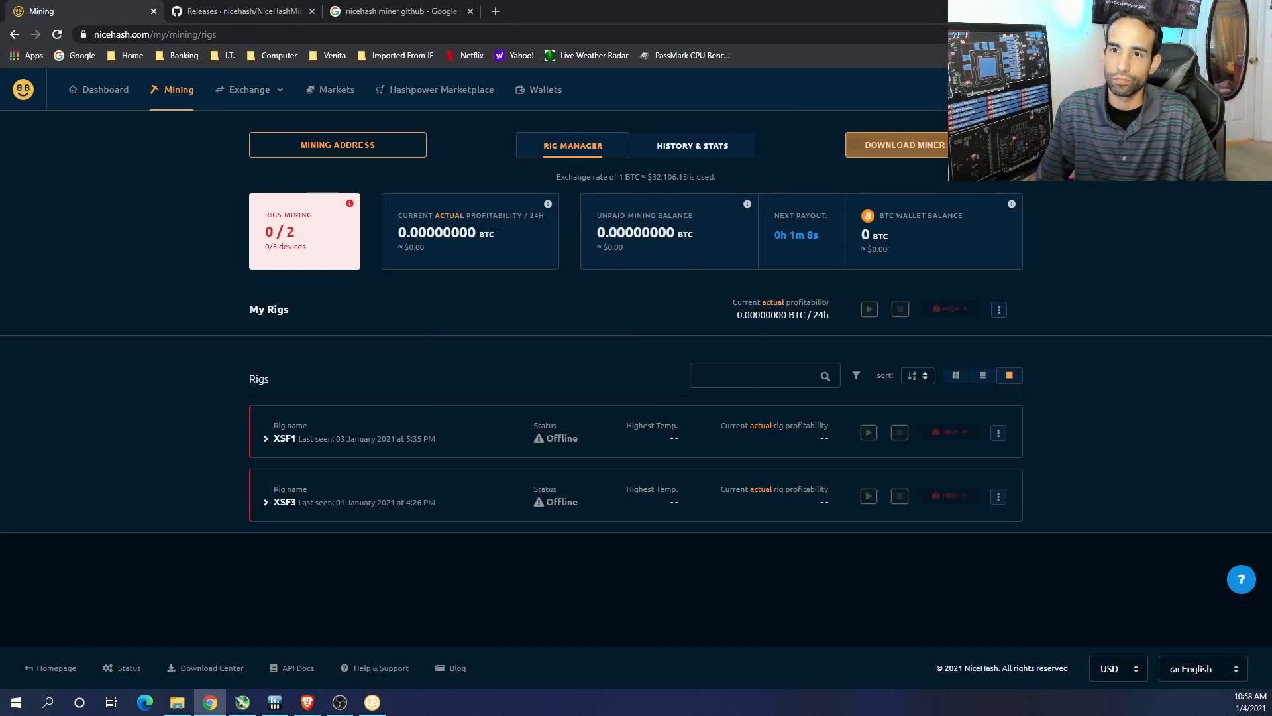
{"action": "left_click", "coordinate": [560, 10]}
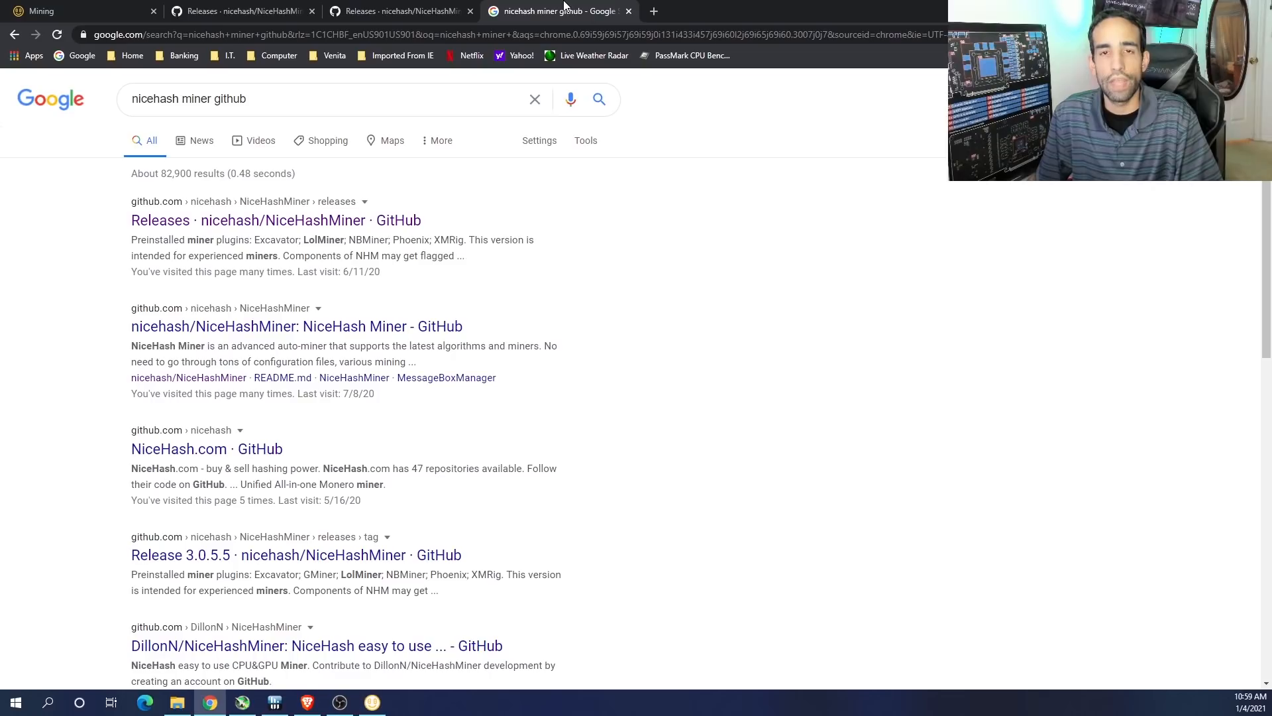
Set the HackTool:Win32/Vigorf.A threats to 'Allow on device' and apply the action
{"action": "left_click", "coordinate": [372, 702]}
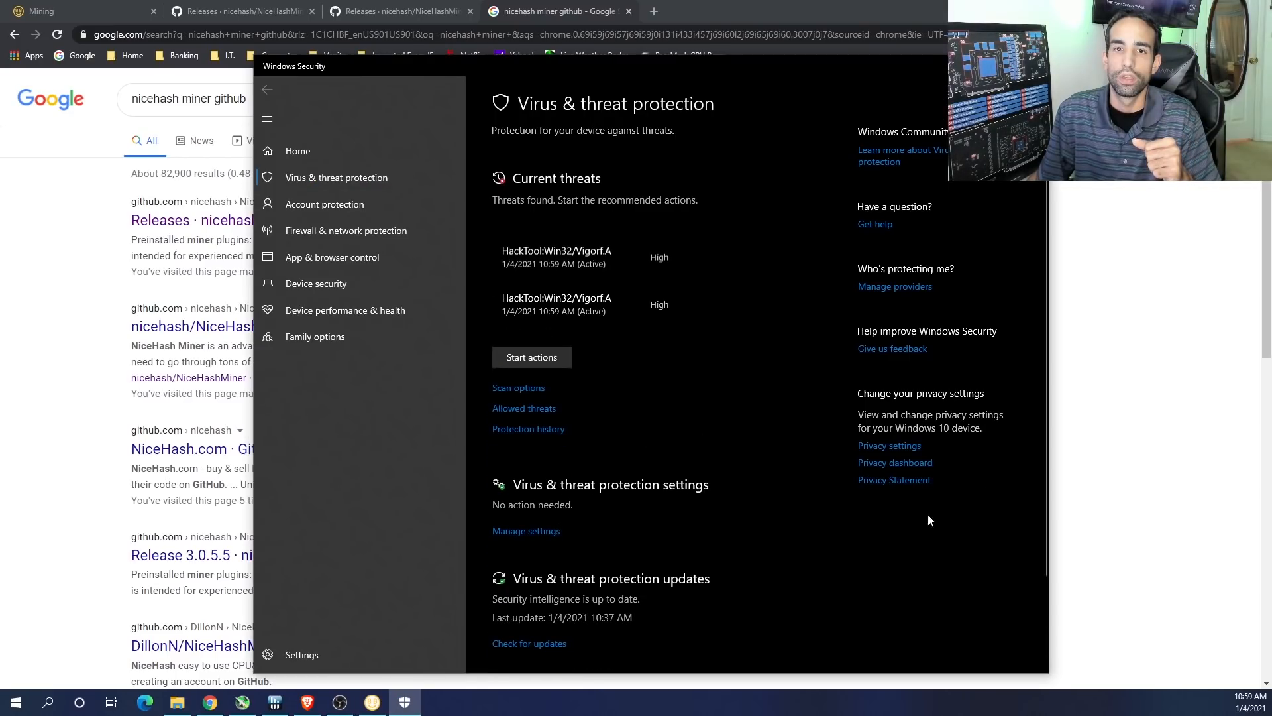
{"action": "mouse_move", "coordinate": [594, 305]}
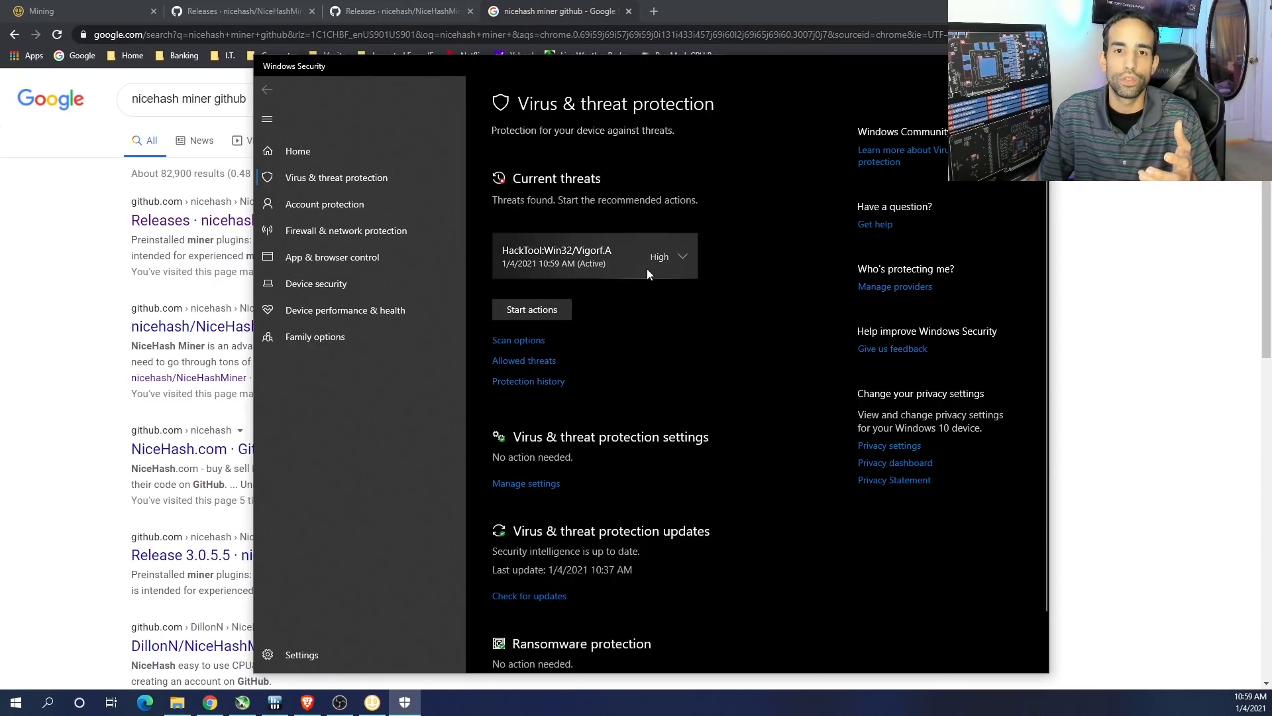
{"action": "left_click", "coordinate": [682, 257]}
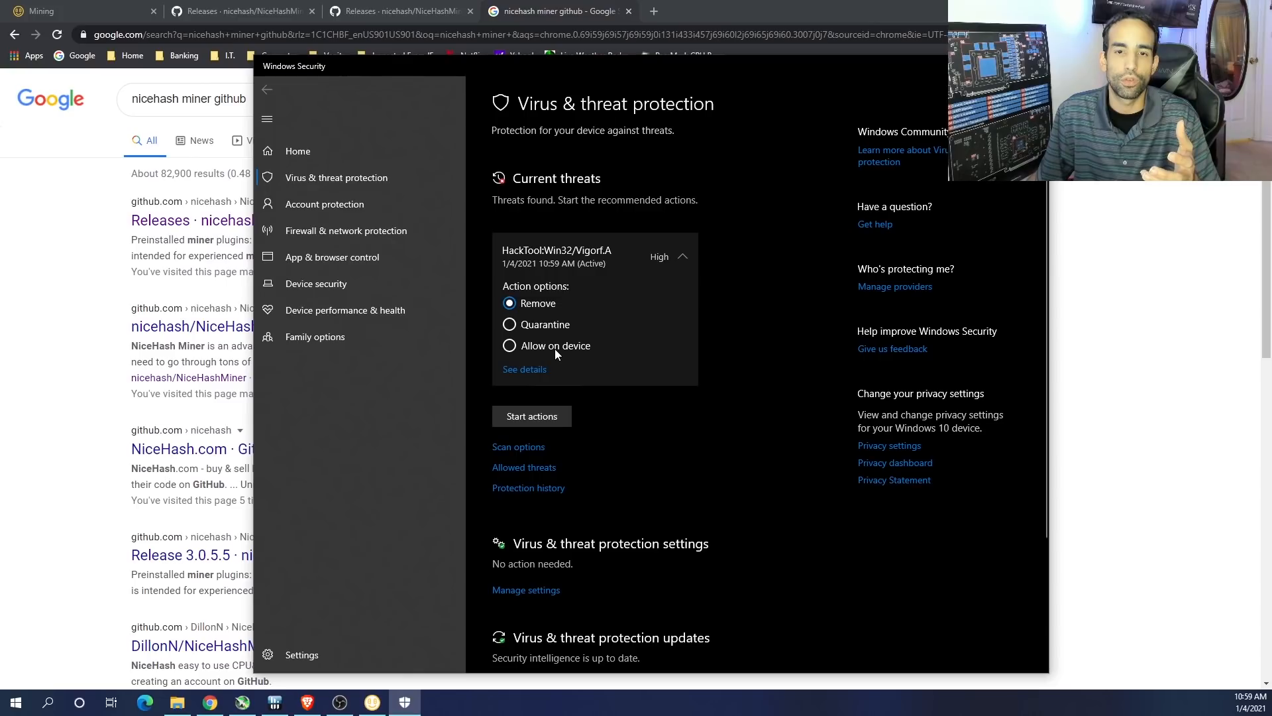
{"action": "left_click", "coordinate": [509, 344]}
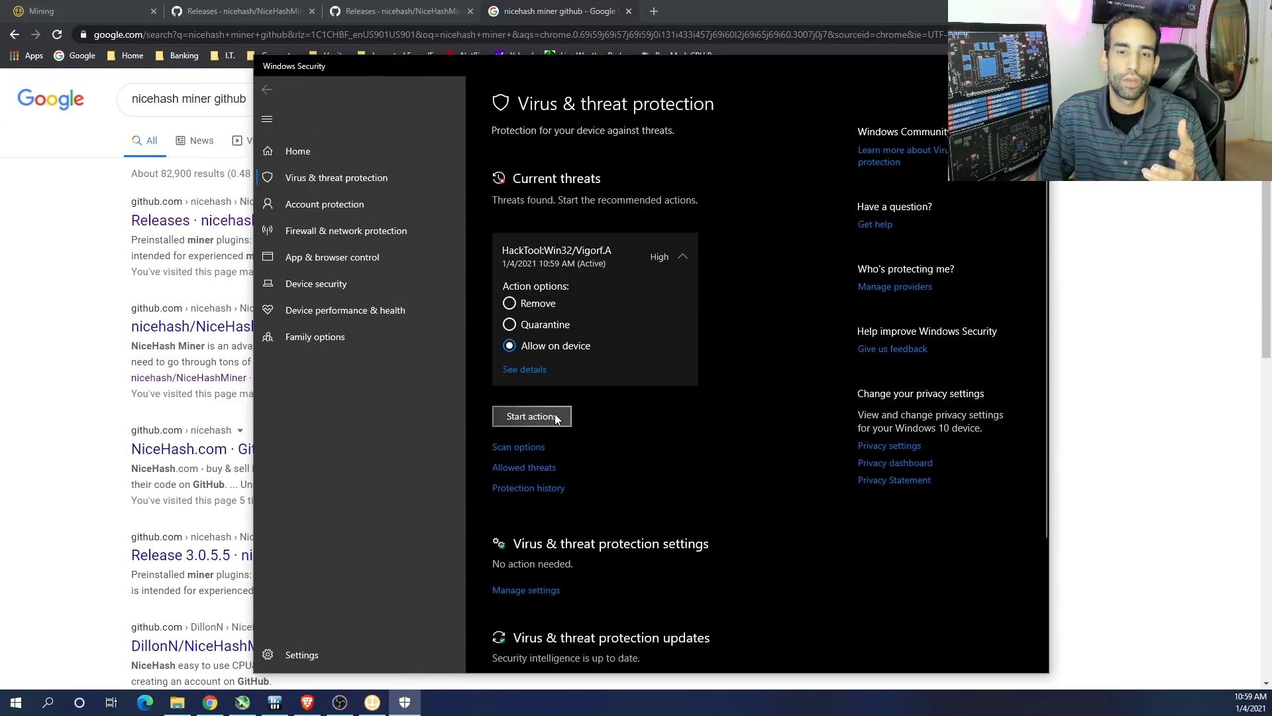
{"action": "left_click", "coordinate": [531, 416]}
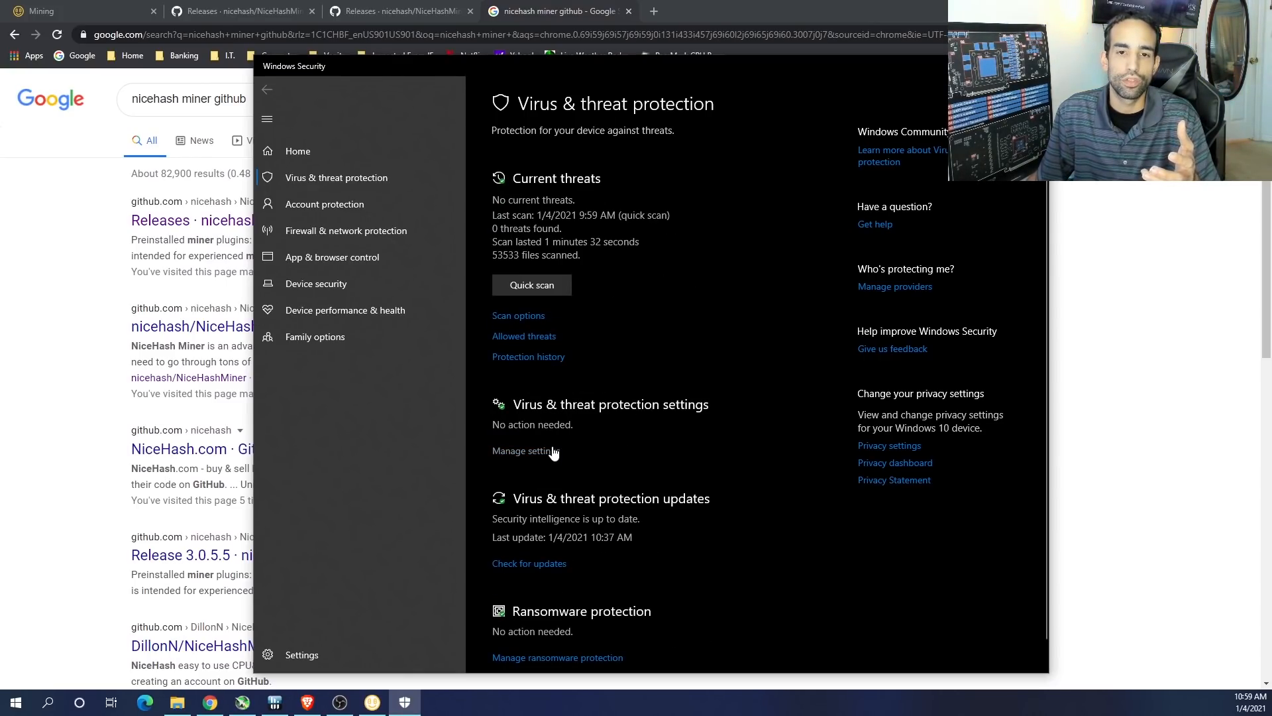
Read the Vigorf.A and CoinMiner entries in Protection history, then return Home
{"action": "left_click", "coordinate": [529, 357]}
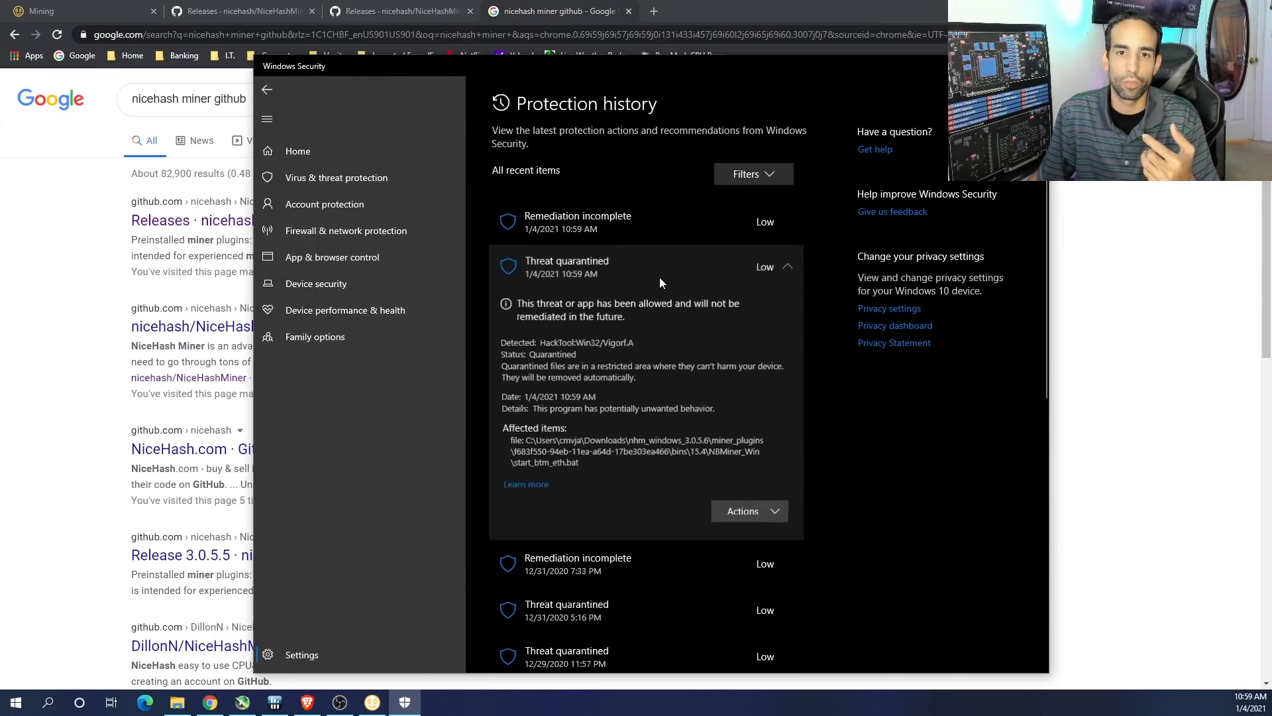
{"action": "left_click", "coordinate": [744, 510]}
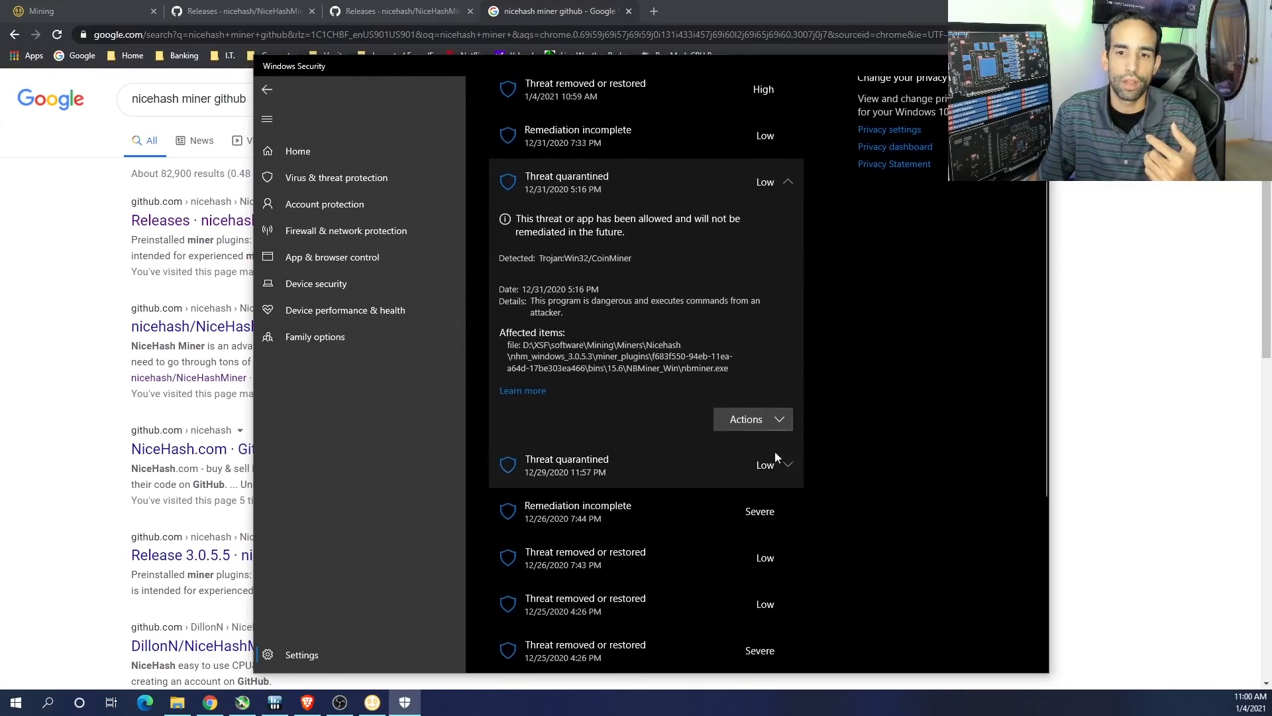
{"action": "left_click", "coordinate": [751, 419]}
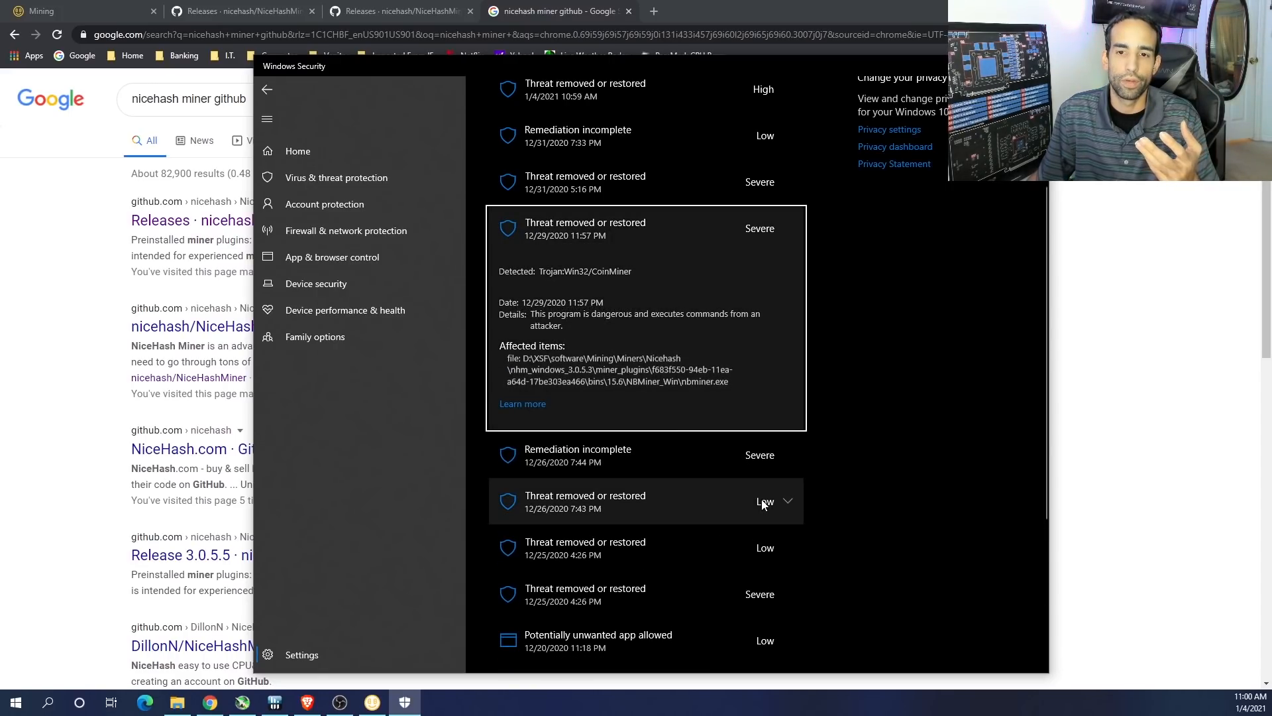
{"action": "left_click", "coordinate": [645, 501]}
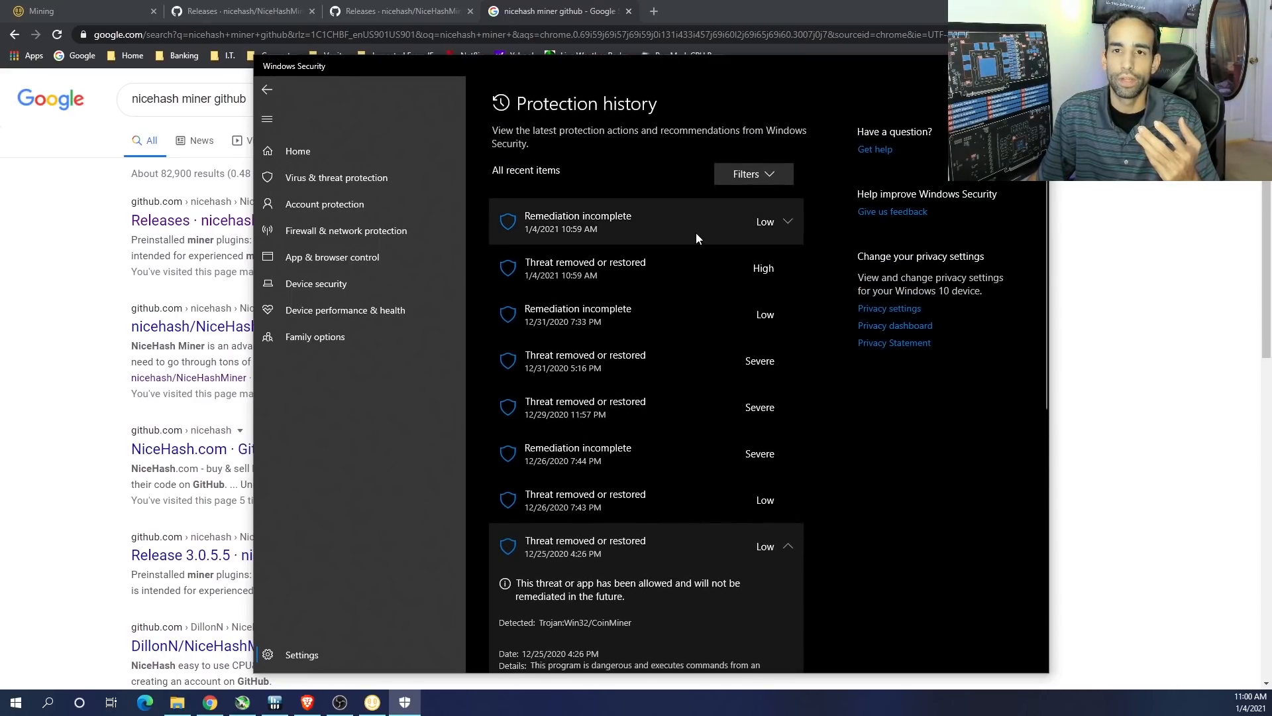
{"action": "left_click", "coordinate": [267, 89]}
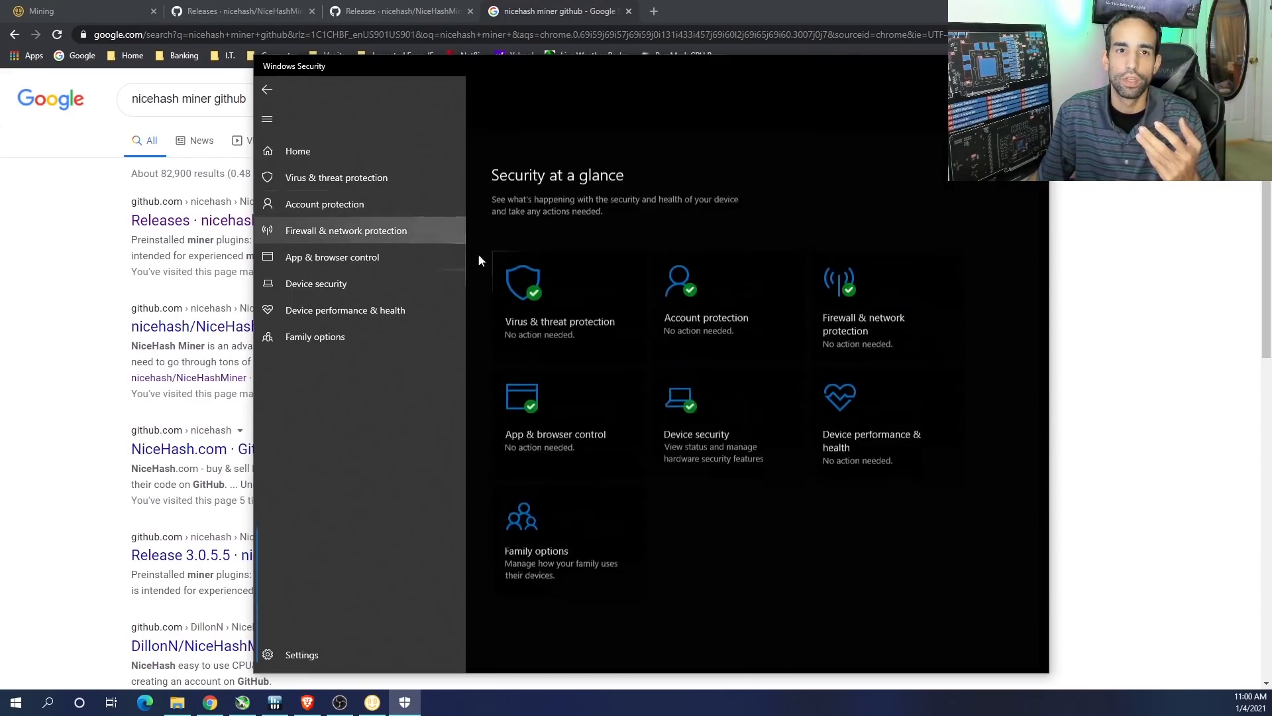
Open Virus & threat protection exclusions showing the NiceHash Miner paths, dismissing the Add menu
{"action": "left_click", "coordinate": [336, 177]}
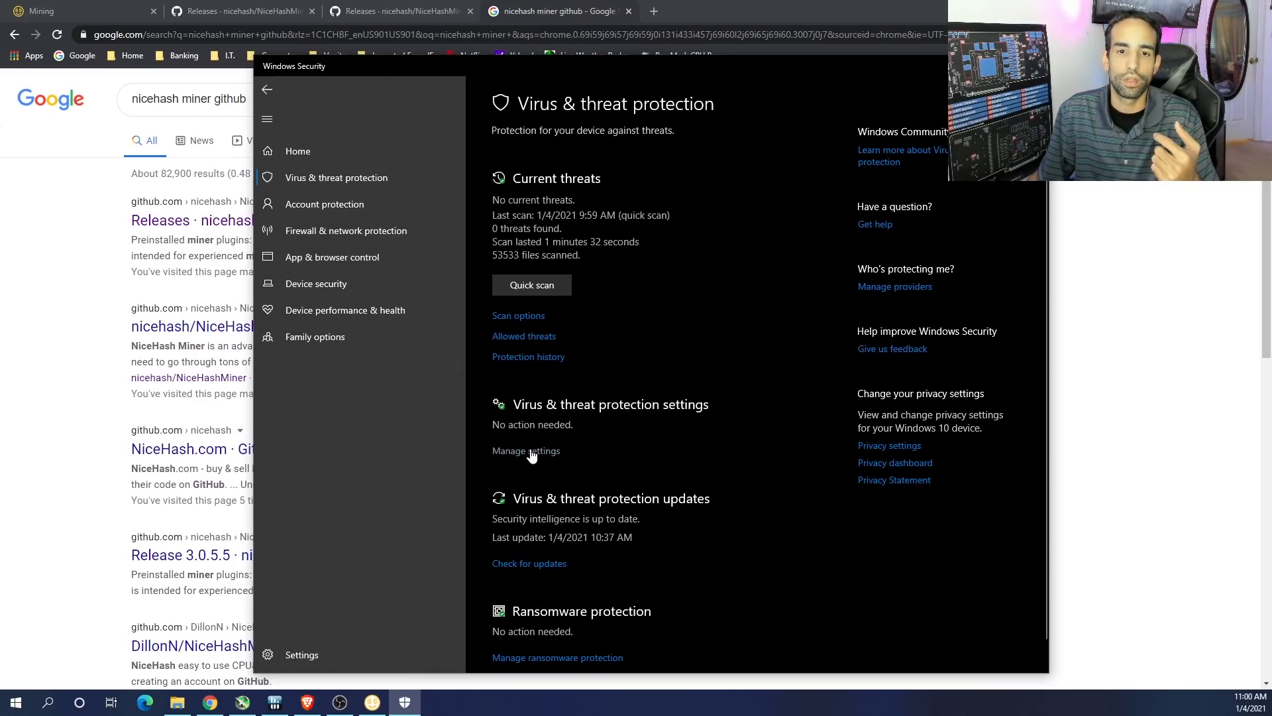
{"action": "scroll", "scroll_direction": "down", "scroll_amount": 3}
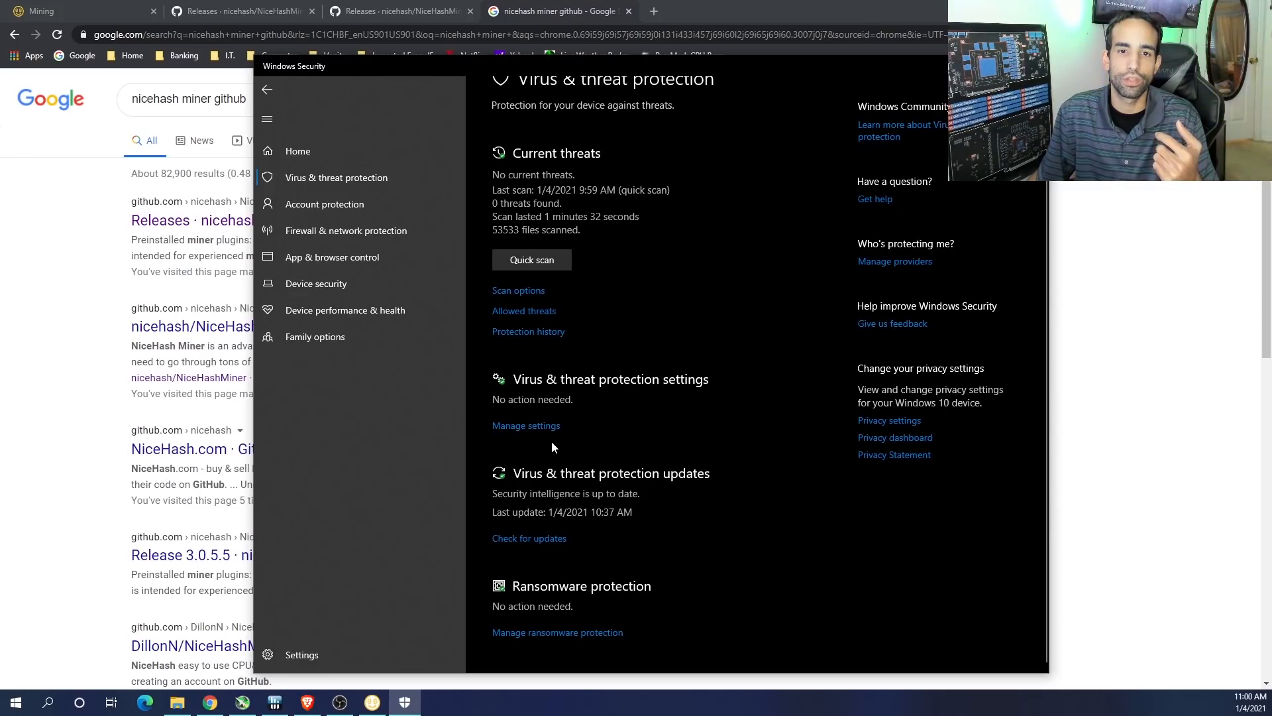
{"action": "scroll", "scroll_direction": "down", "scroll_amount": 3}
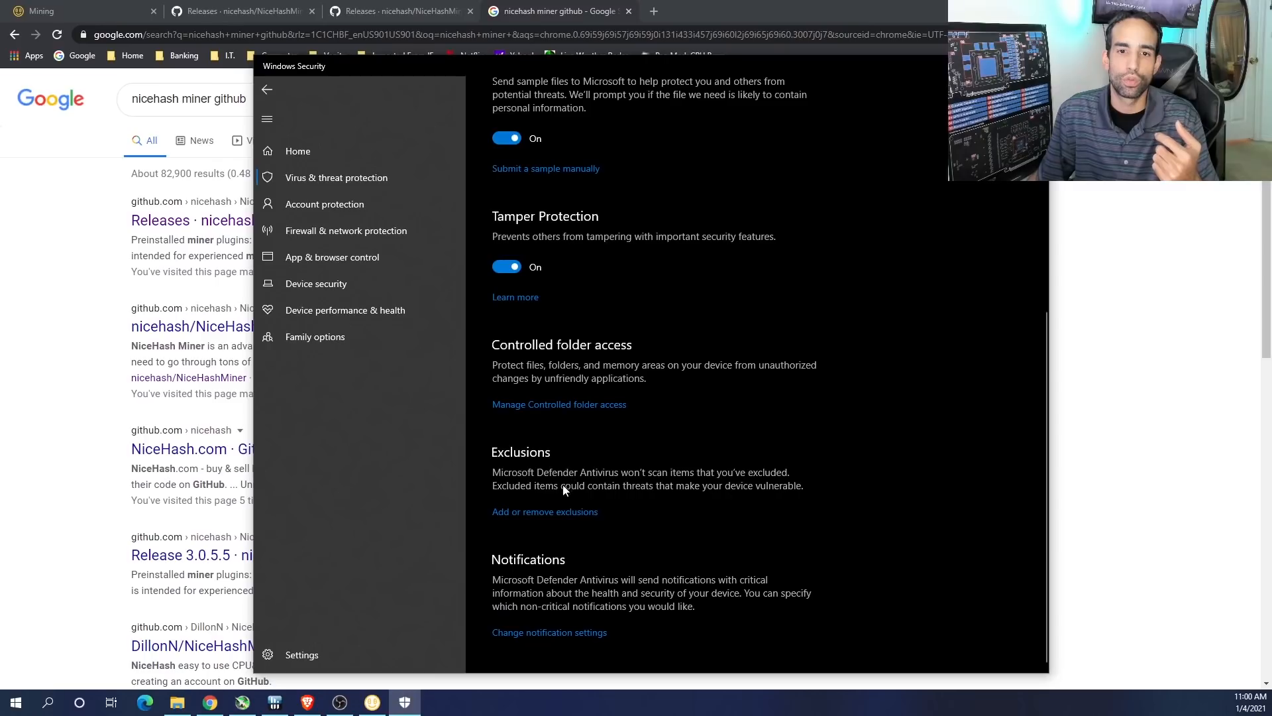
{"action": "left_click", "coordinate": [544, 511]}
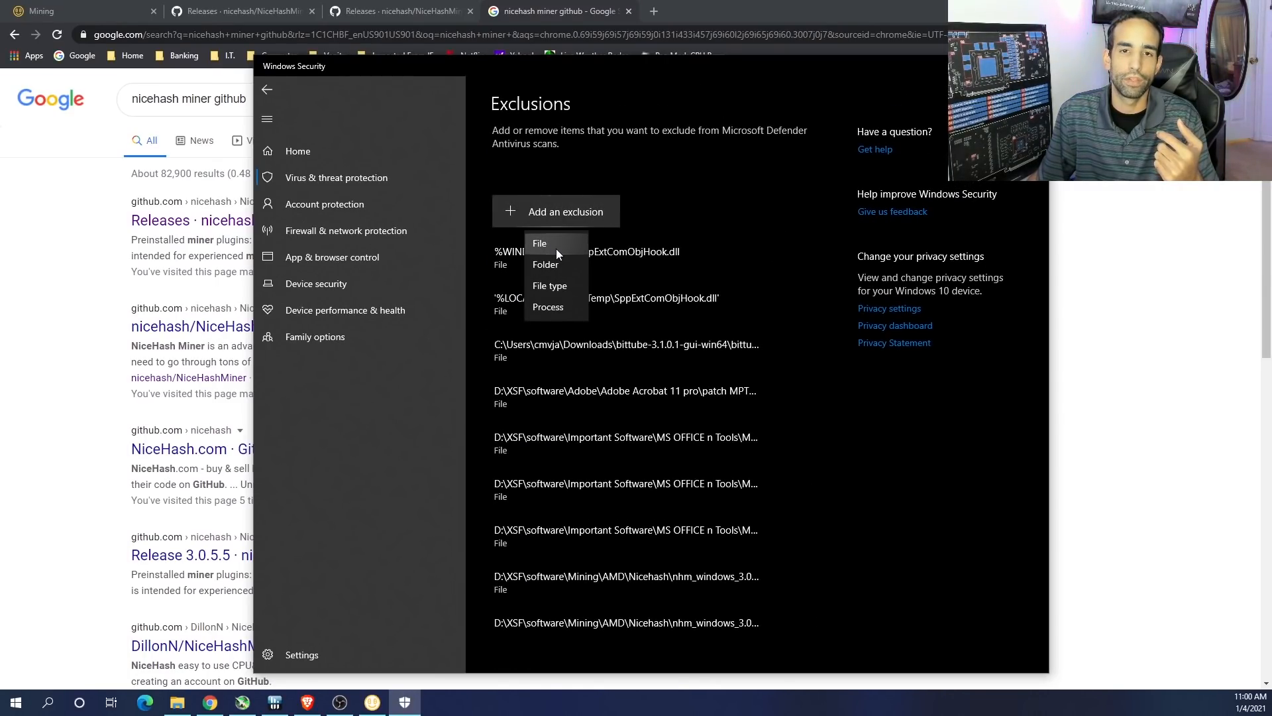
{"action": "left_click", "coordinate": [546, 264]}
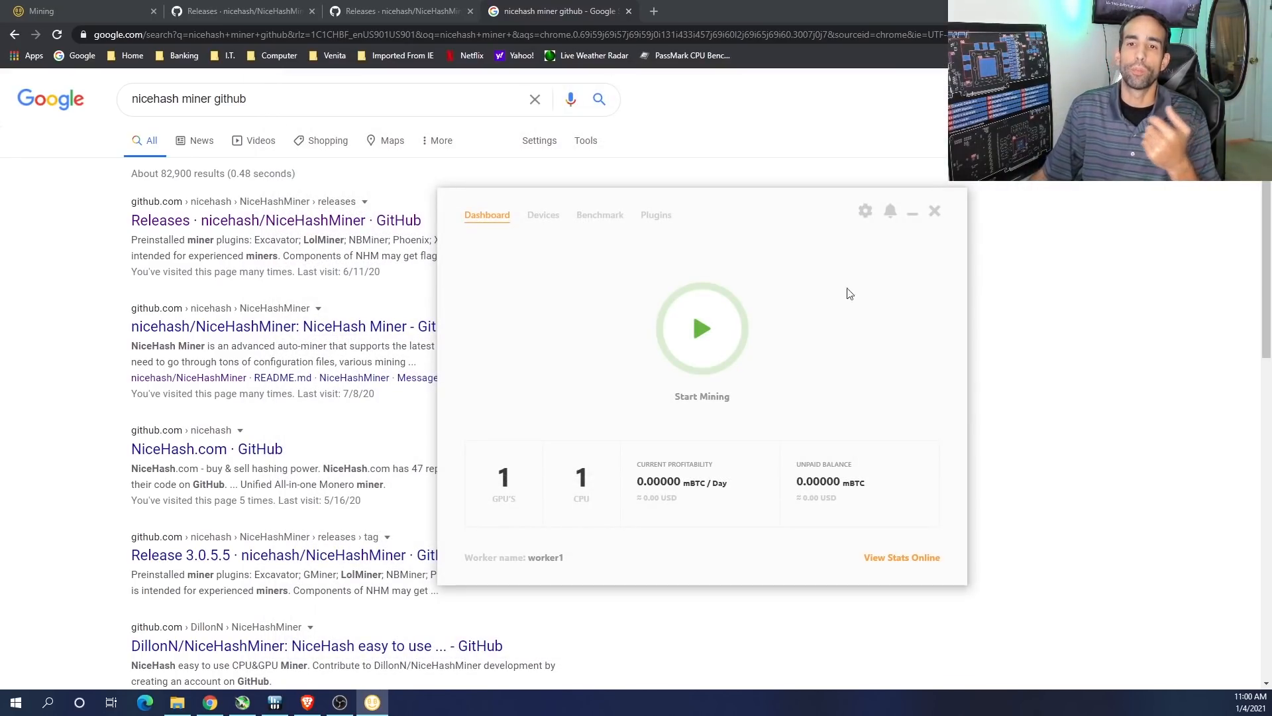
{"action": "mouse_move", "coordinate": [793, 217]}
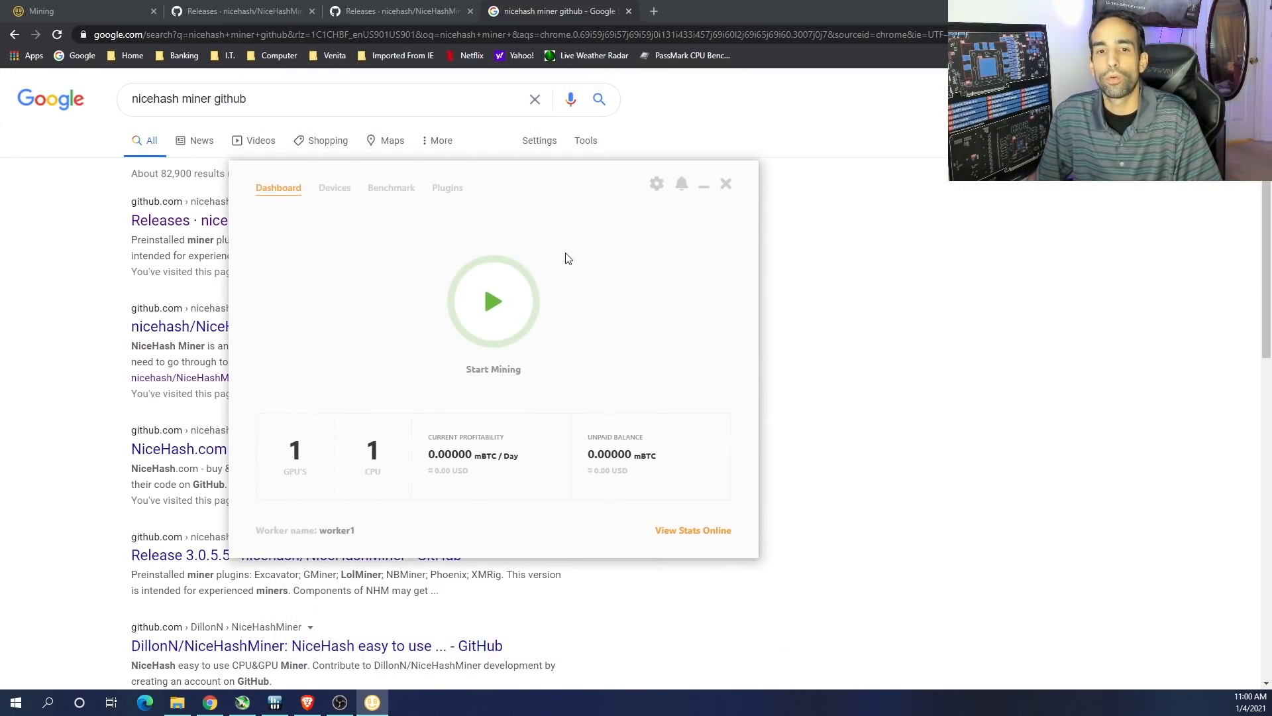
{"action": "mouse_move", "coordinate": [565, 249]}
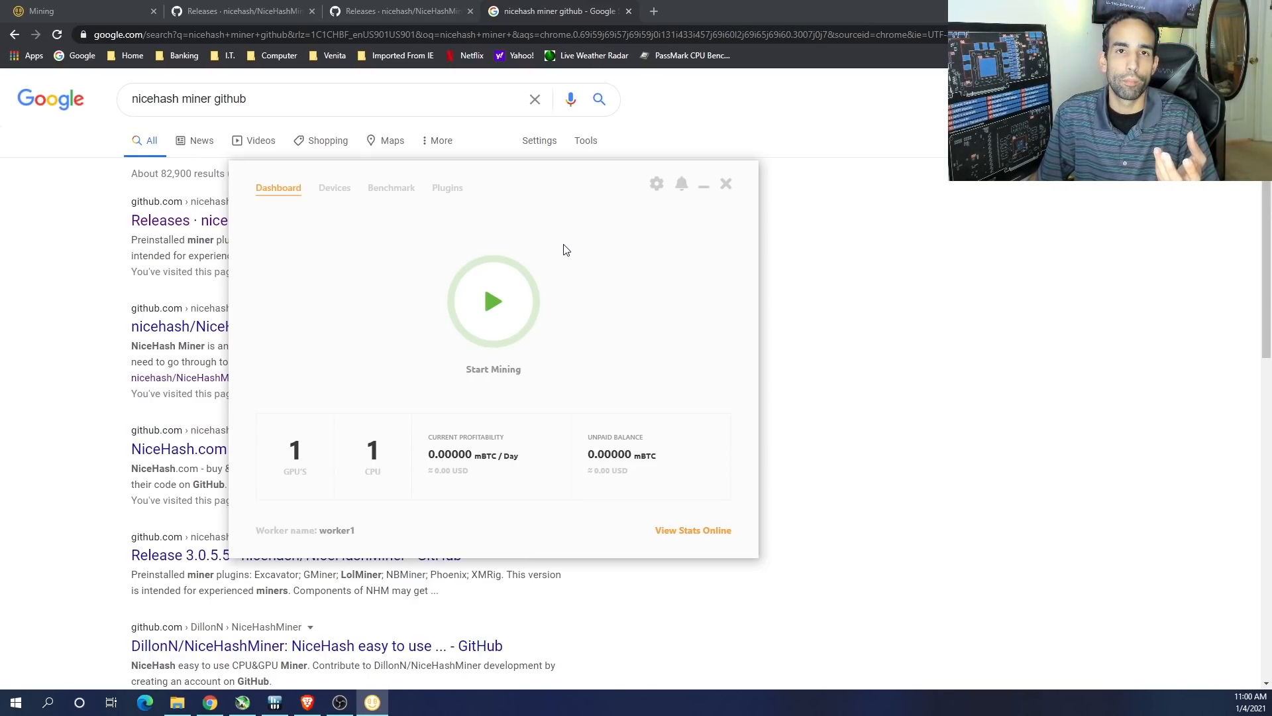
{"action": "mouse_move", "coordinate": [488, 403]}
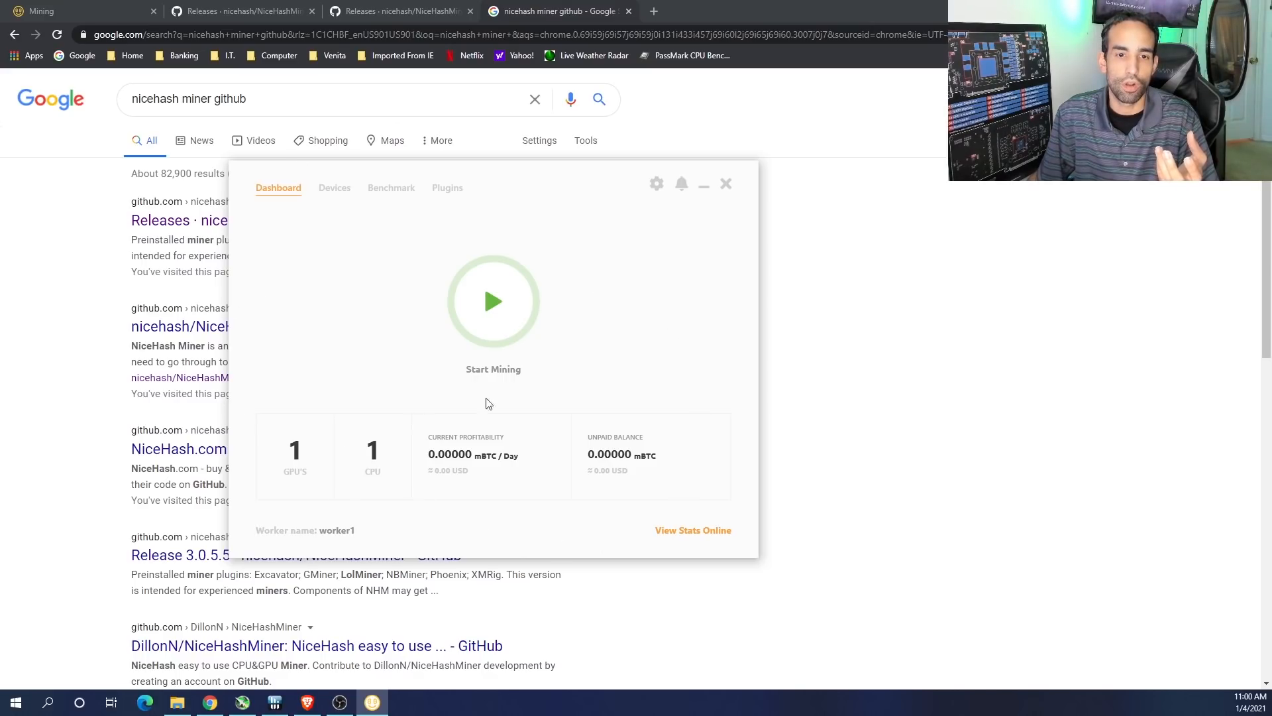
{"action": "mouse_move", "coordinate": [640, 198]}
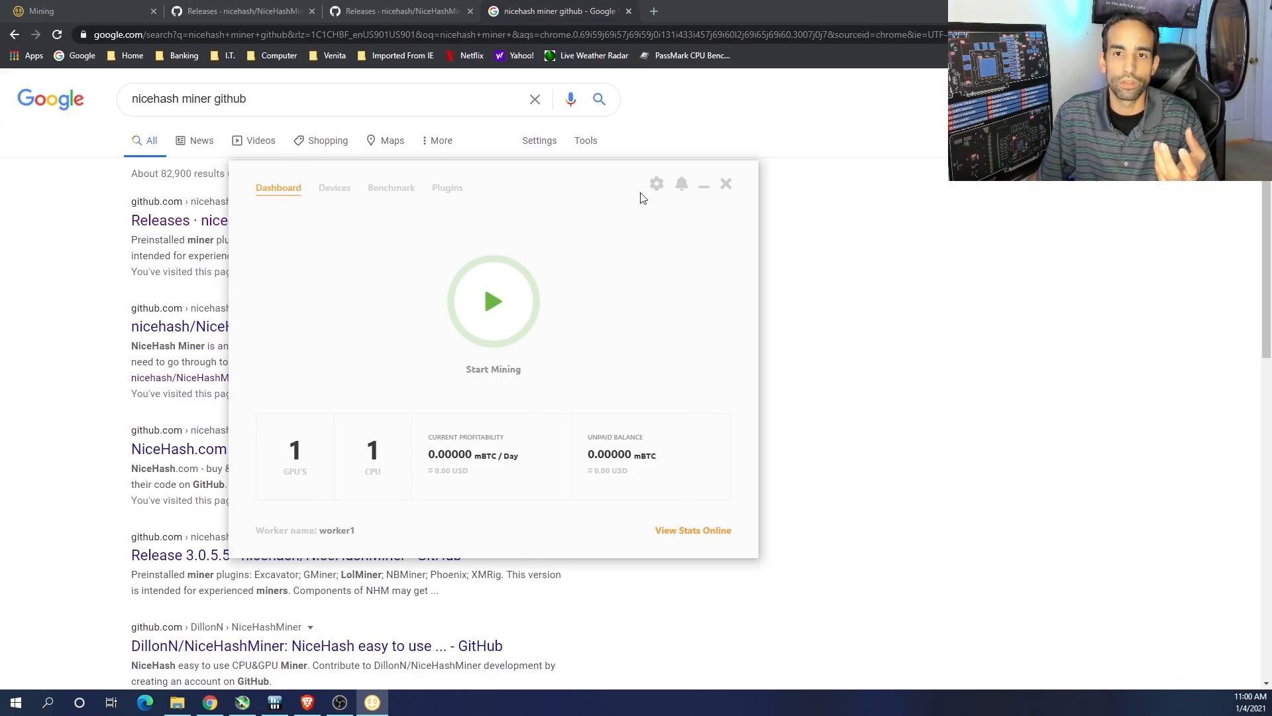
Set the miner's Appearance theme to Dark and accept the restart prompt
{"action": "left_click", "coordinate": [655, 184]}
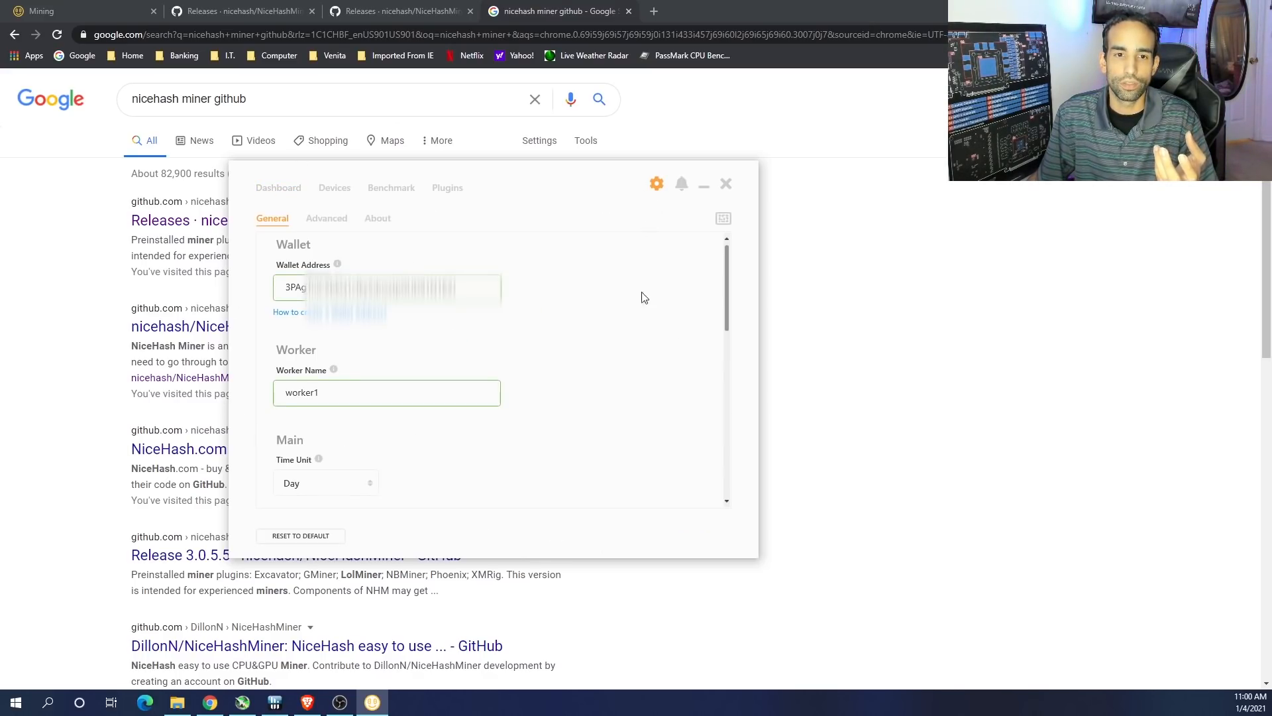
{"action": "scroll", "scroll_direction": "down", "scroll_amount": 3}
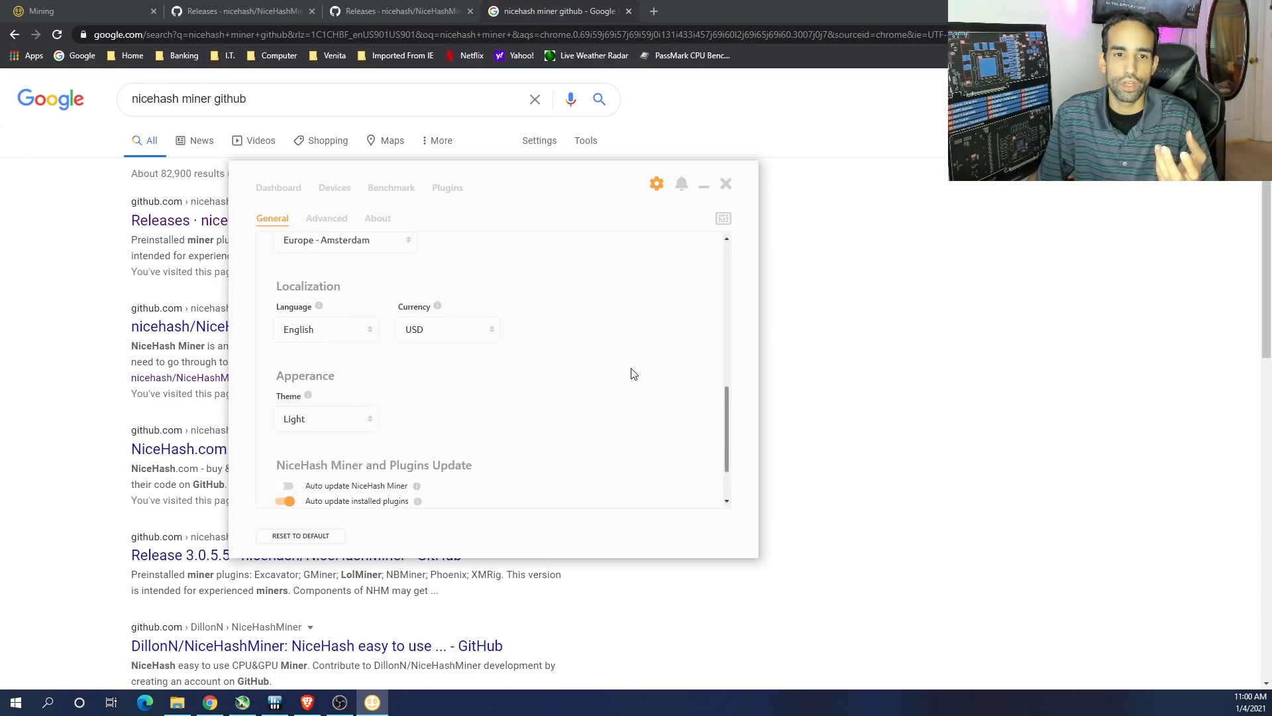
{"action": "left_click", "coordinate": [325, 419]}
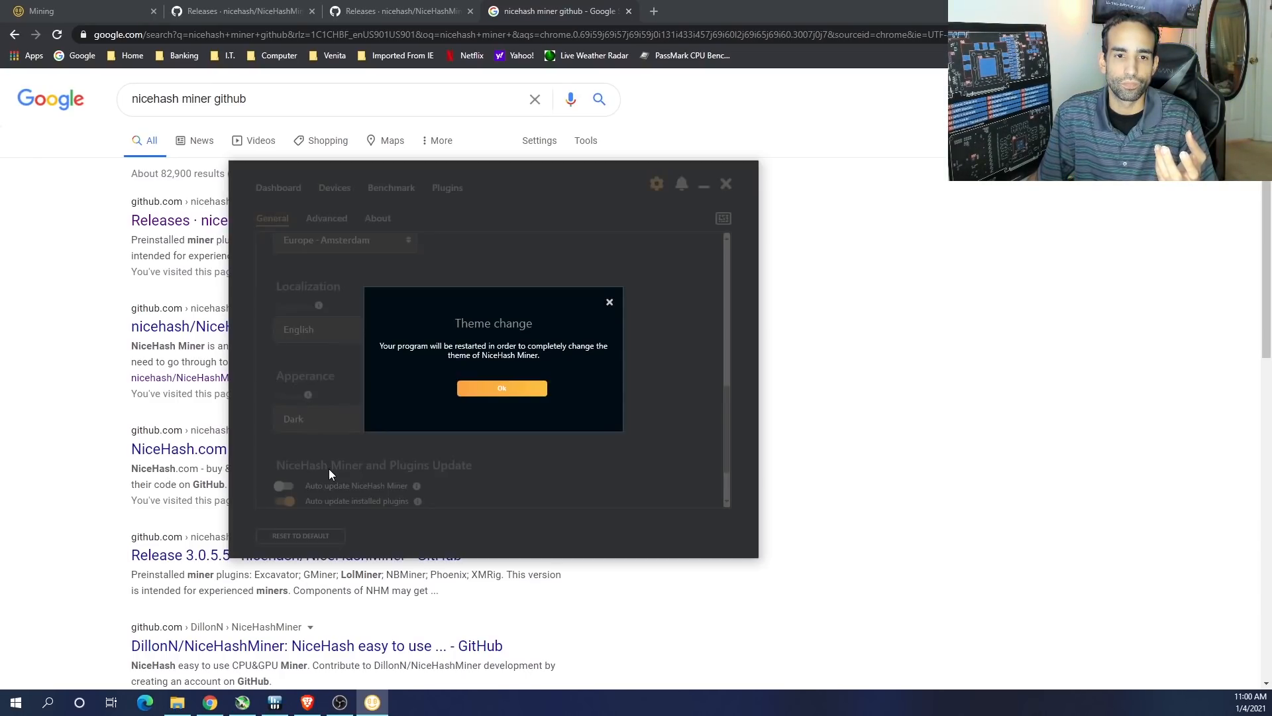
{"action": "left_click", "coordinate": [501, 387]}
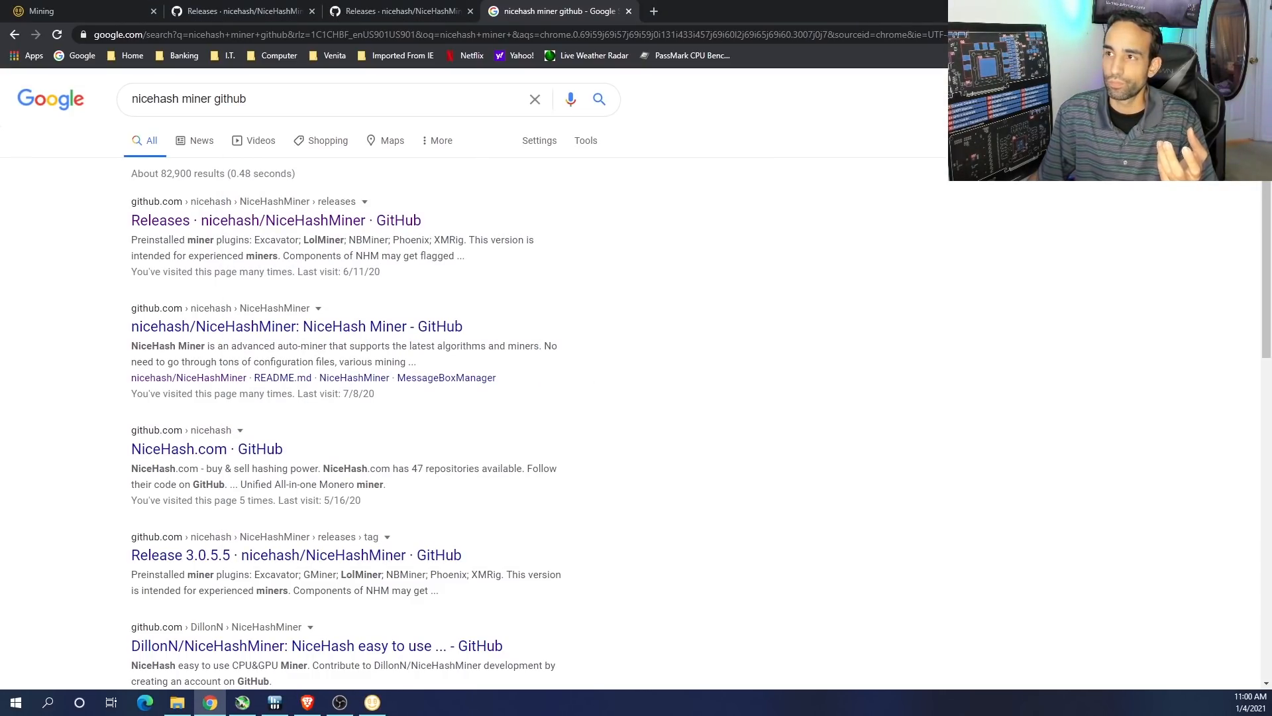
Reopen the miner's General settings and set the worker name to Nvidia1
{"action": "left_click", "coordinate": [371, 701]}
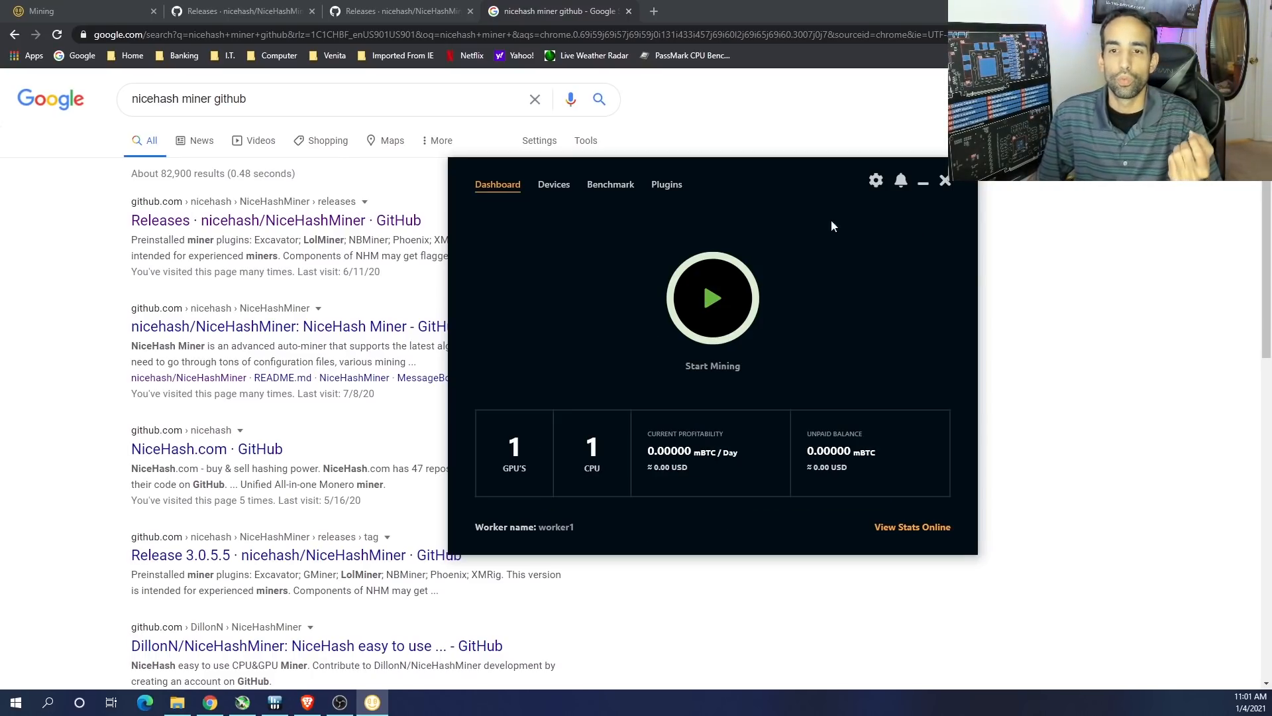
{"action": "left_click", "coordinate": [874, 180]}
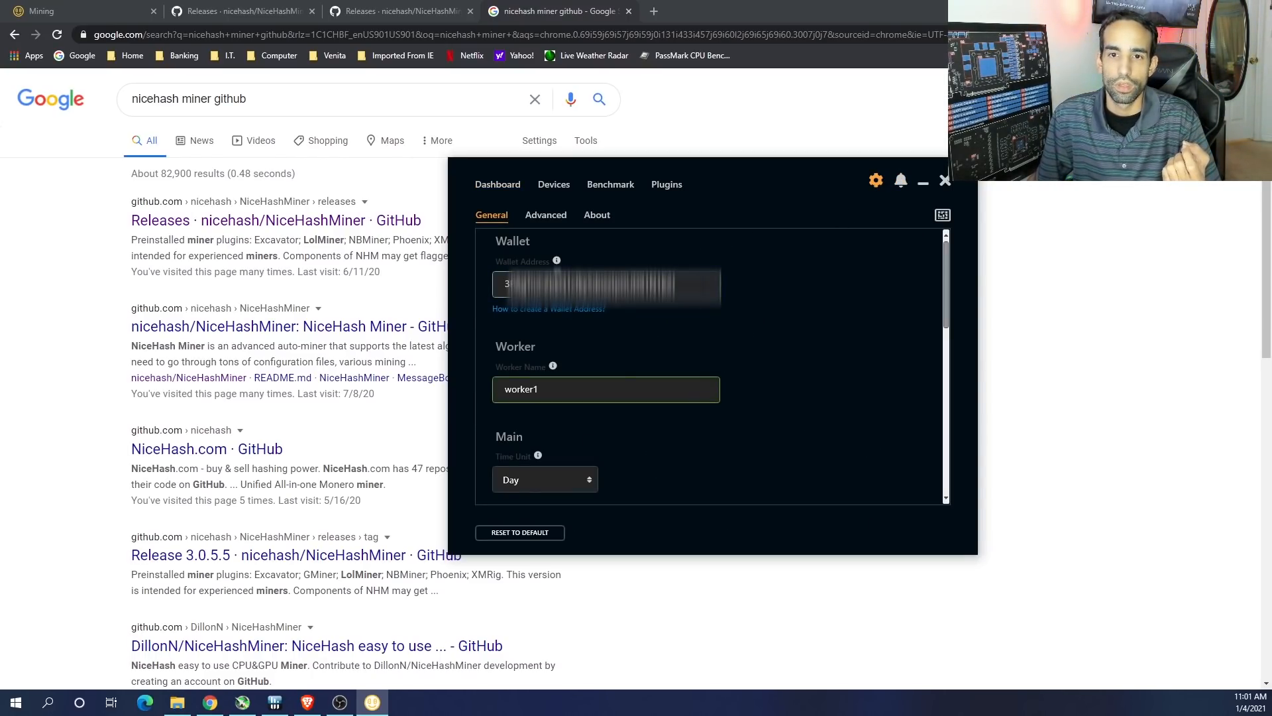
{"action": "scroll", "scroll_direction": "down", "scroll_amount": 3}
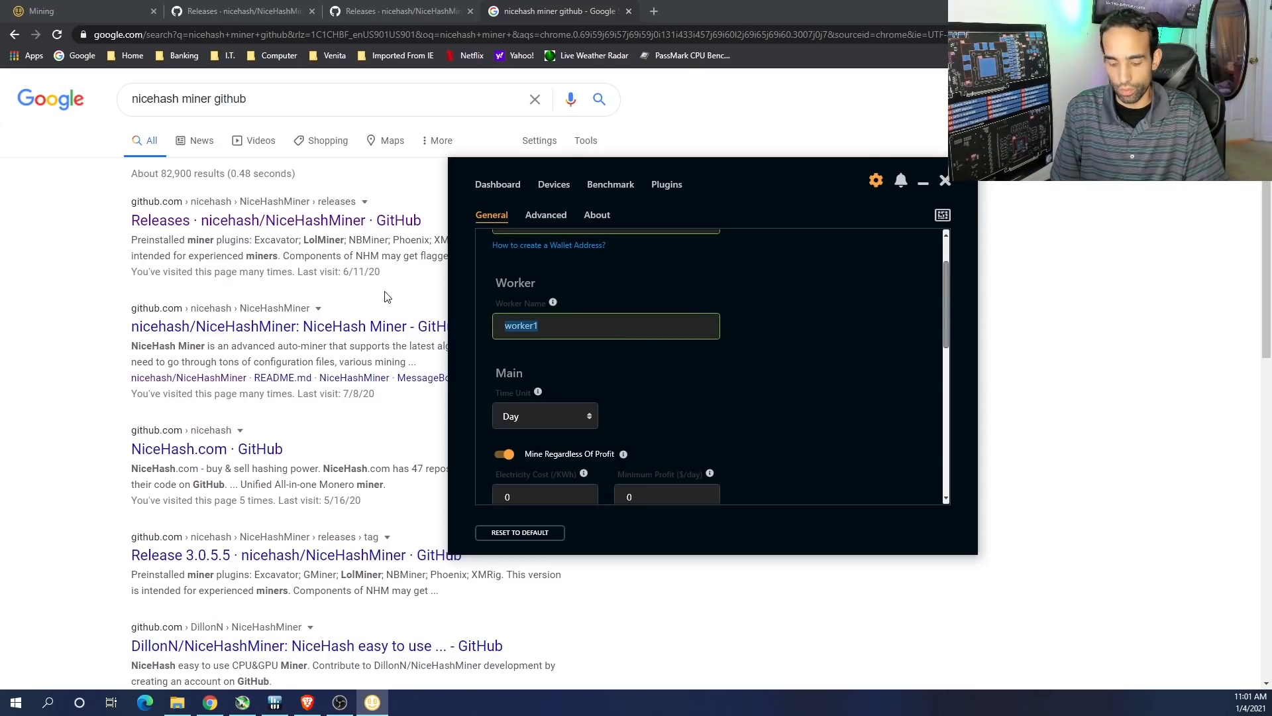
{"action": "type", "text": "Nvid"}
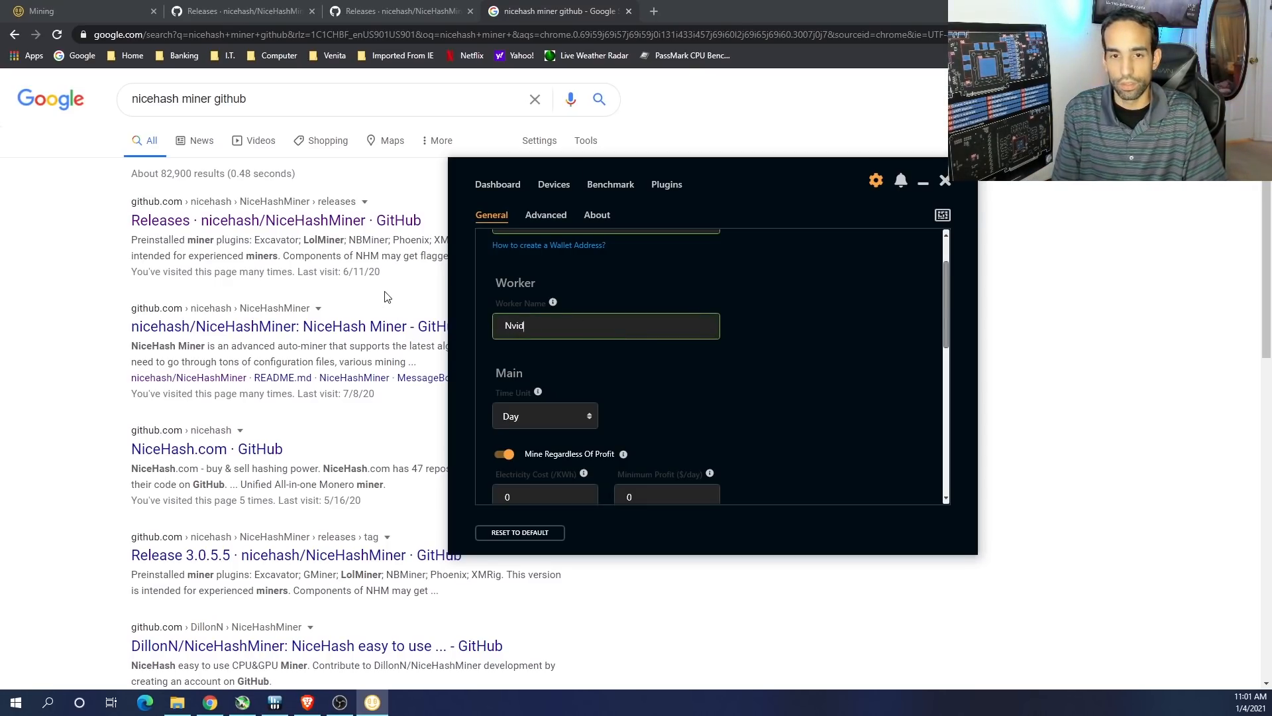
{"action": "key", "text": "Backspace"}
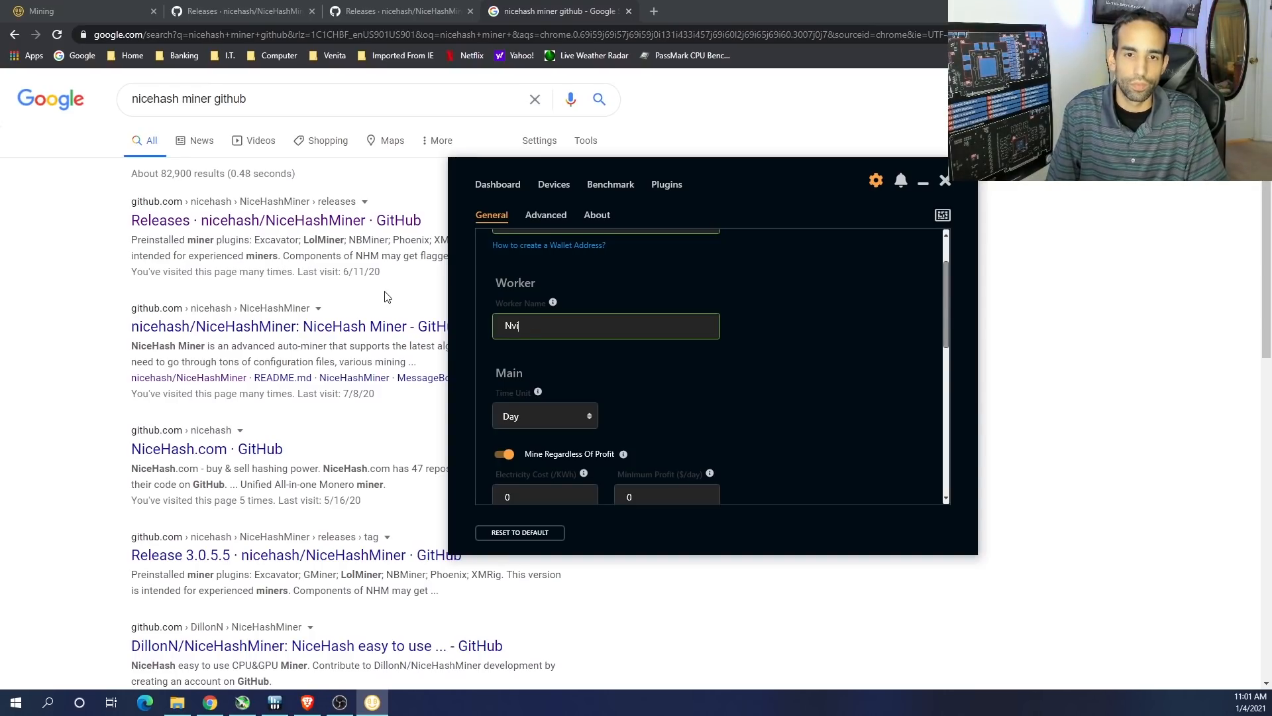
{"action": "type", "text": "ia1"}
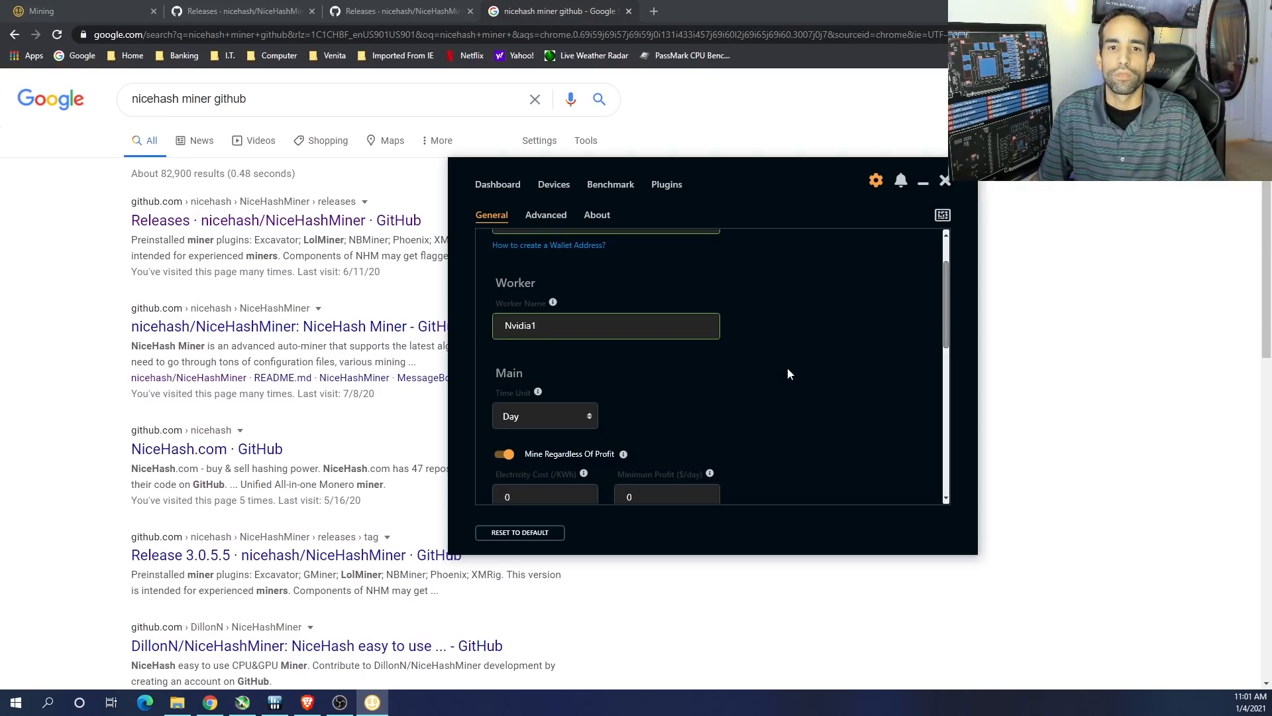
Set electricity cost to 0.1 and service location to USA - San Jose
{"action": "scroll", "scroll_direction": "down", "scroll_amount": 3}
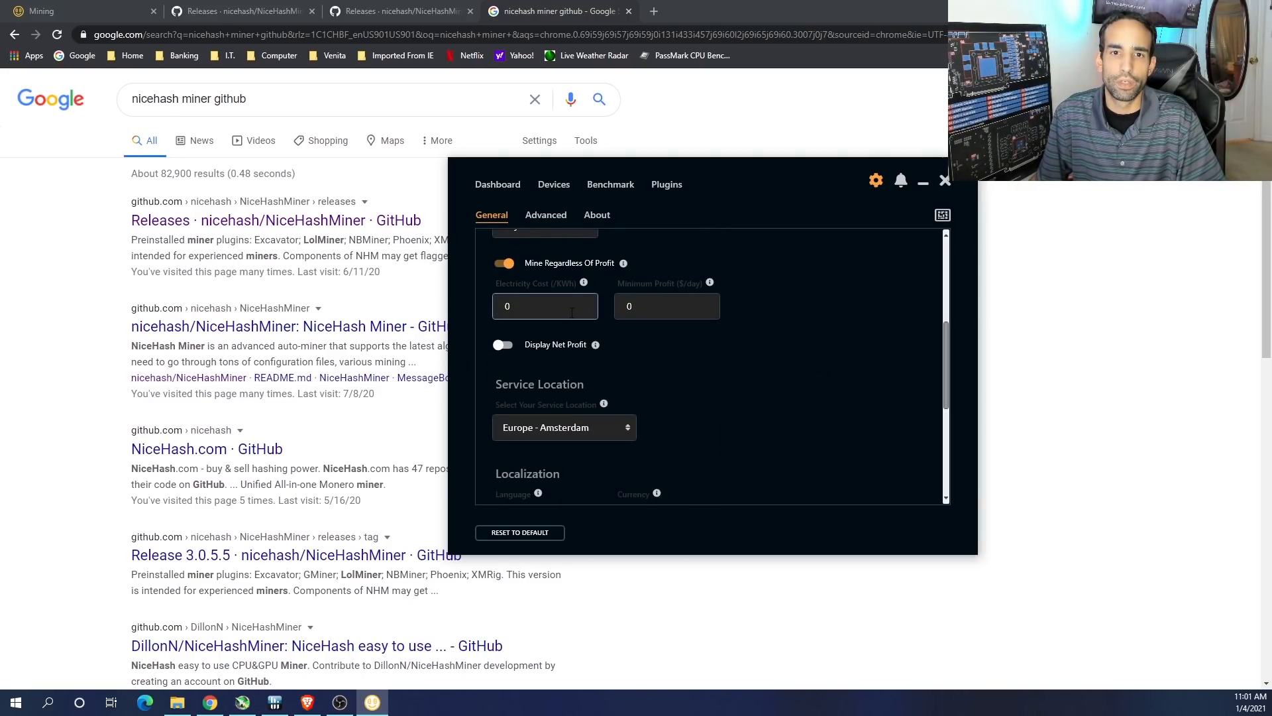
{"action": "type", "text": "0.1"}
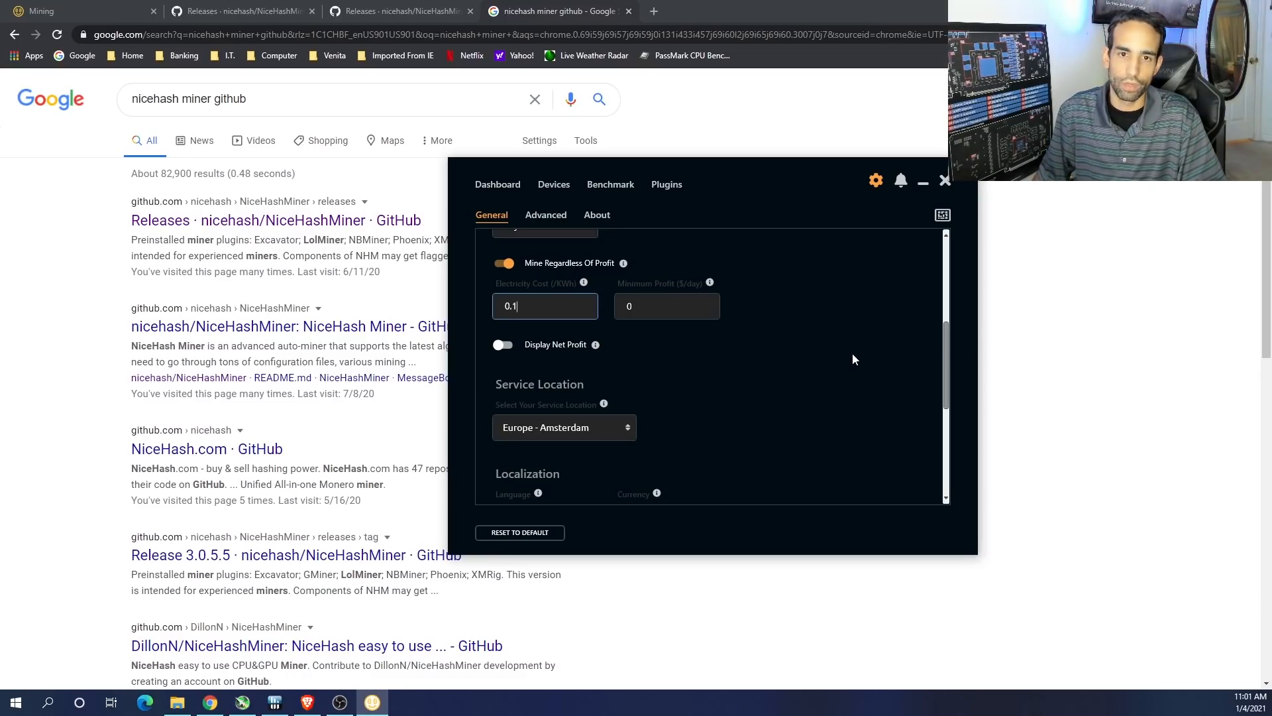
{"action": "mouse_move", "coordinate": [832, 340]}
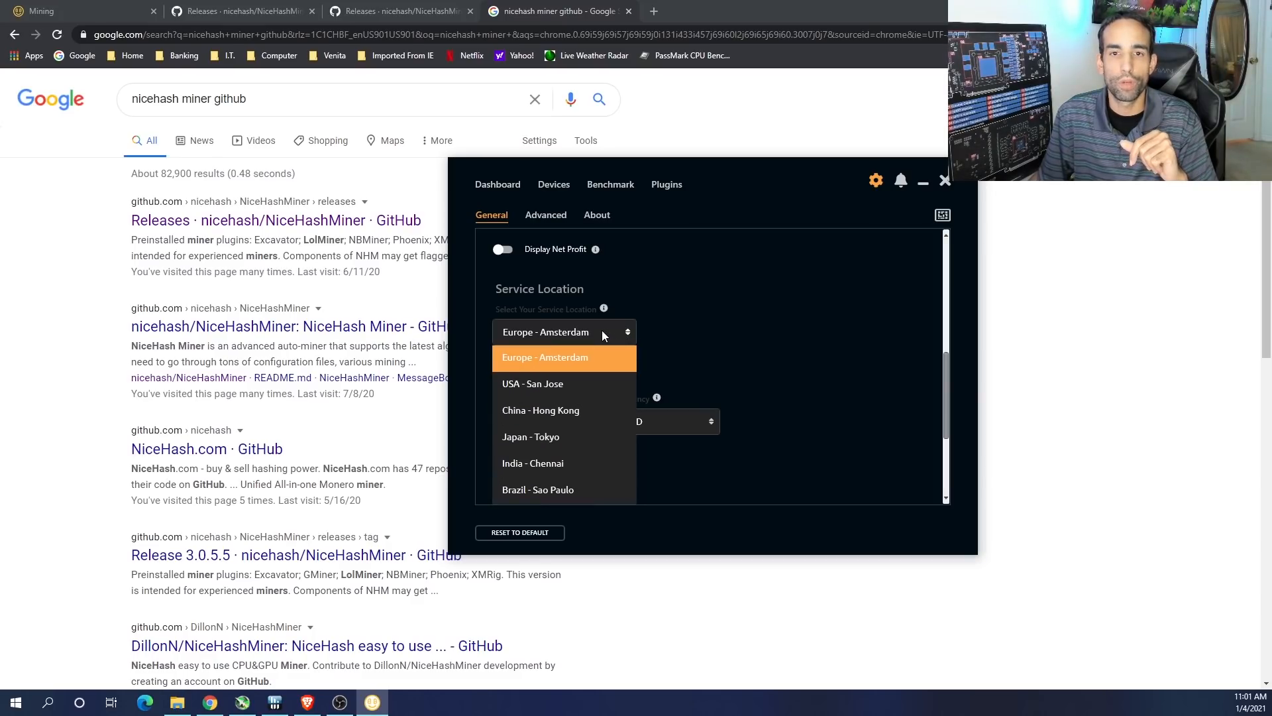
{"action": "left_click", "coordinate": [545, 358]}
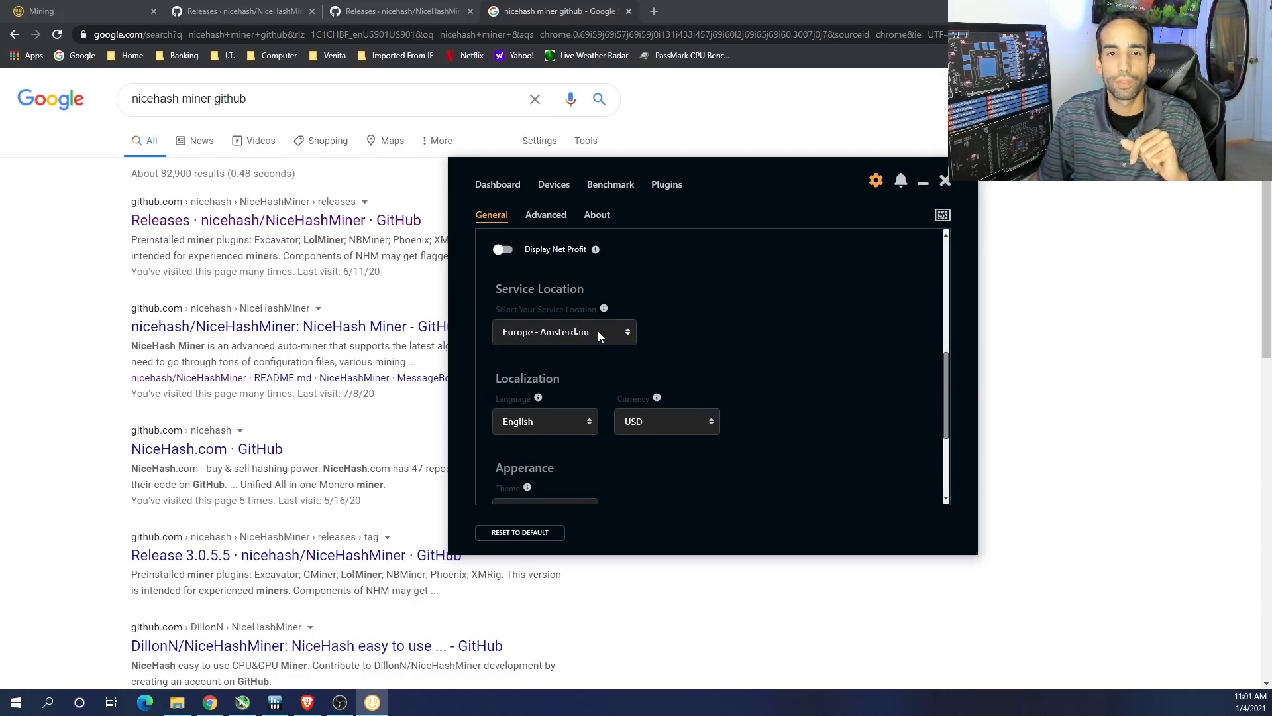
{"action": "left_click", "coordinate": [564, 332]}
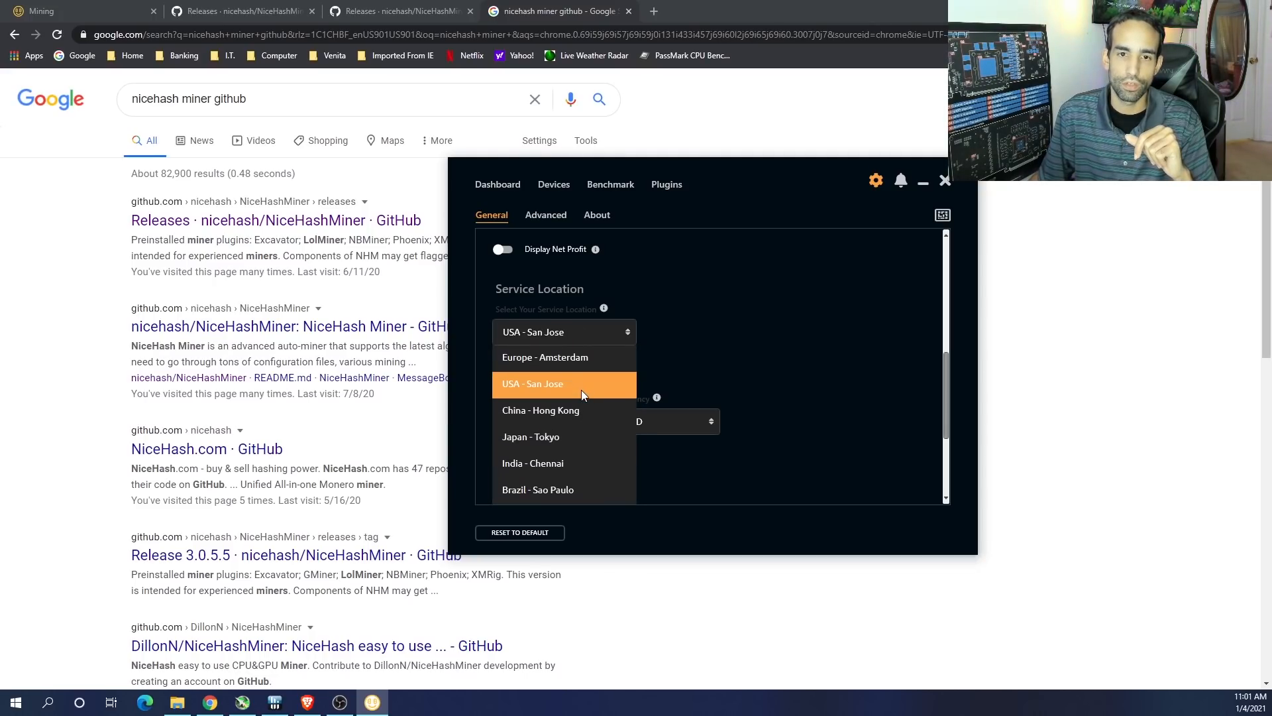
{"action": "mouse_move", "coordinate": [590, 472]}
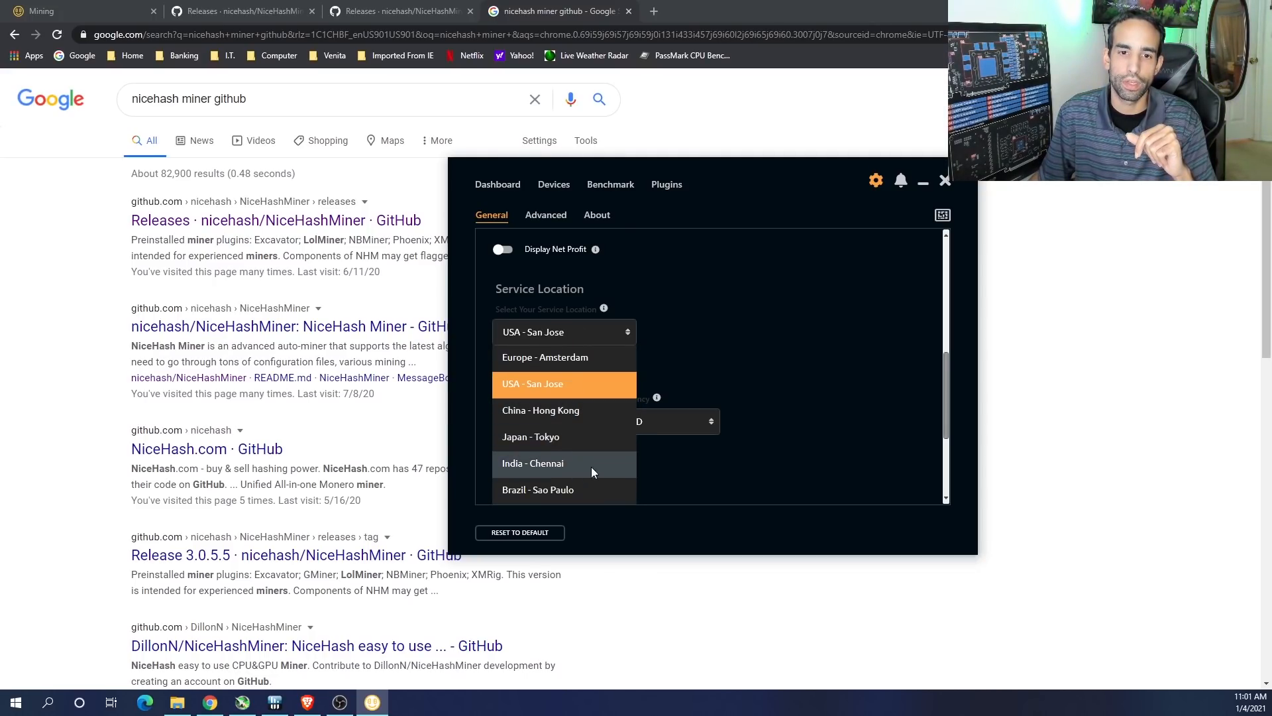
{"action": "left_click", "coordinate": [532, 383]}
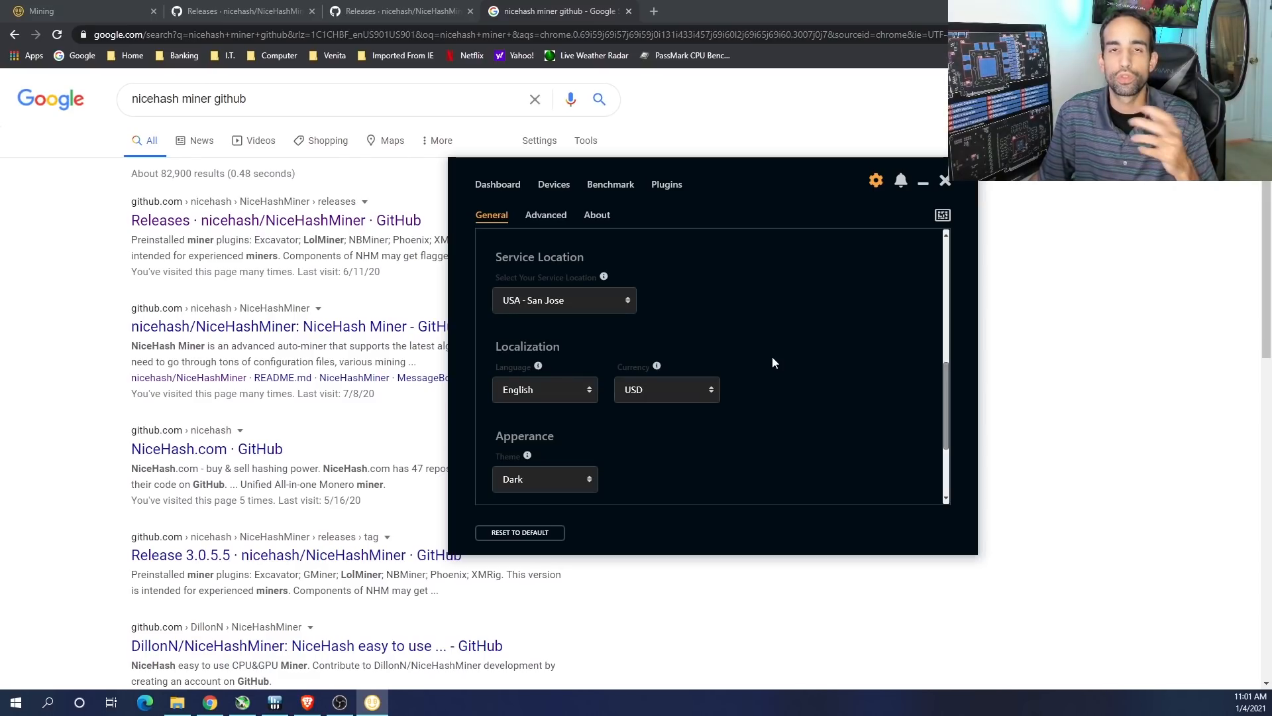
{"action": "scroll", "scroll_direction": "down", "scroll_amount": 3}
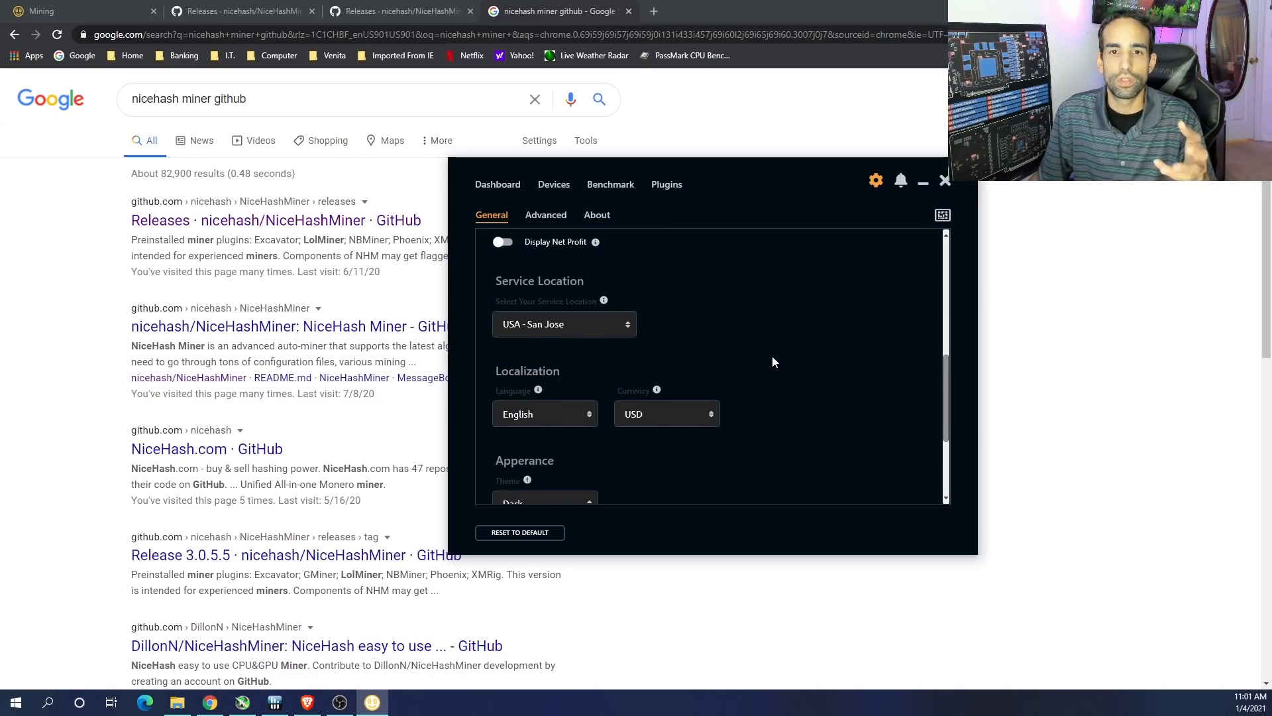
{"action": "left_click", "coordinate": [545, 214]}
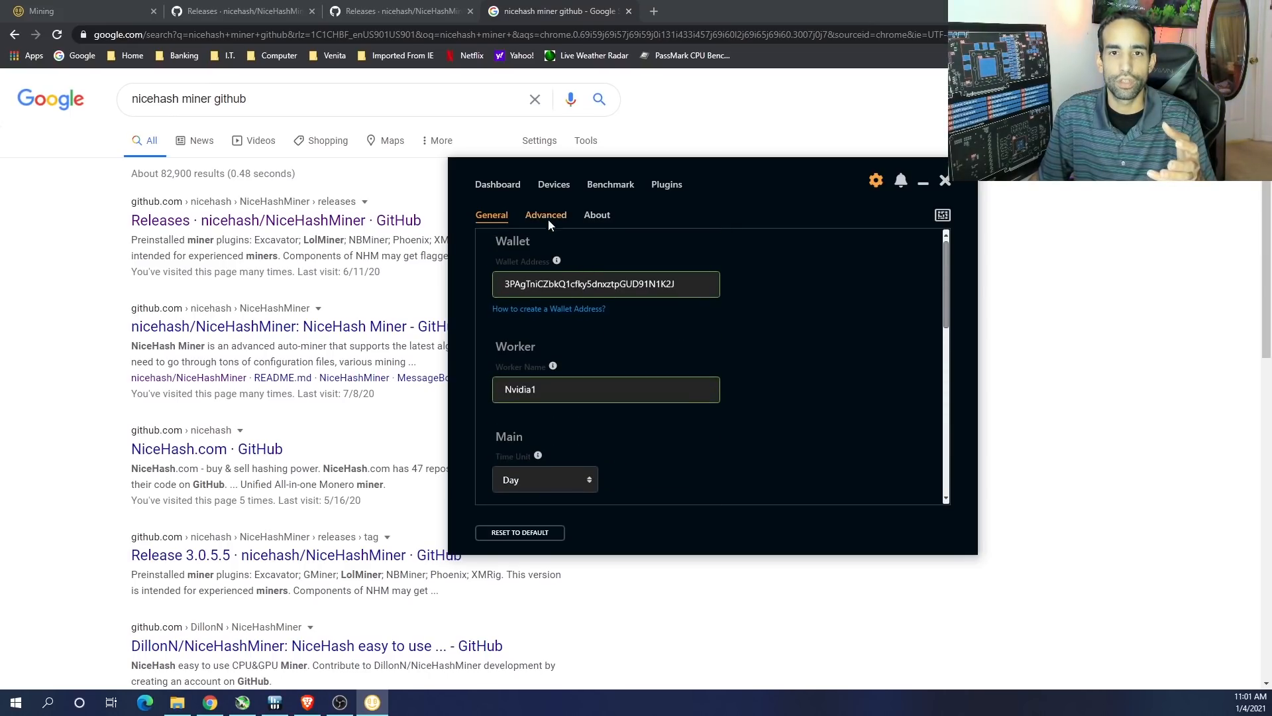
Open the Advanced settings tab and toggle Autostart Mining on, then back off
{"action": "left_click", "coordinate": [545, 214]}
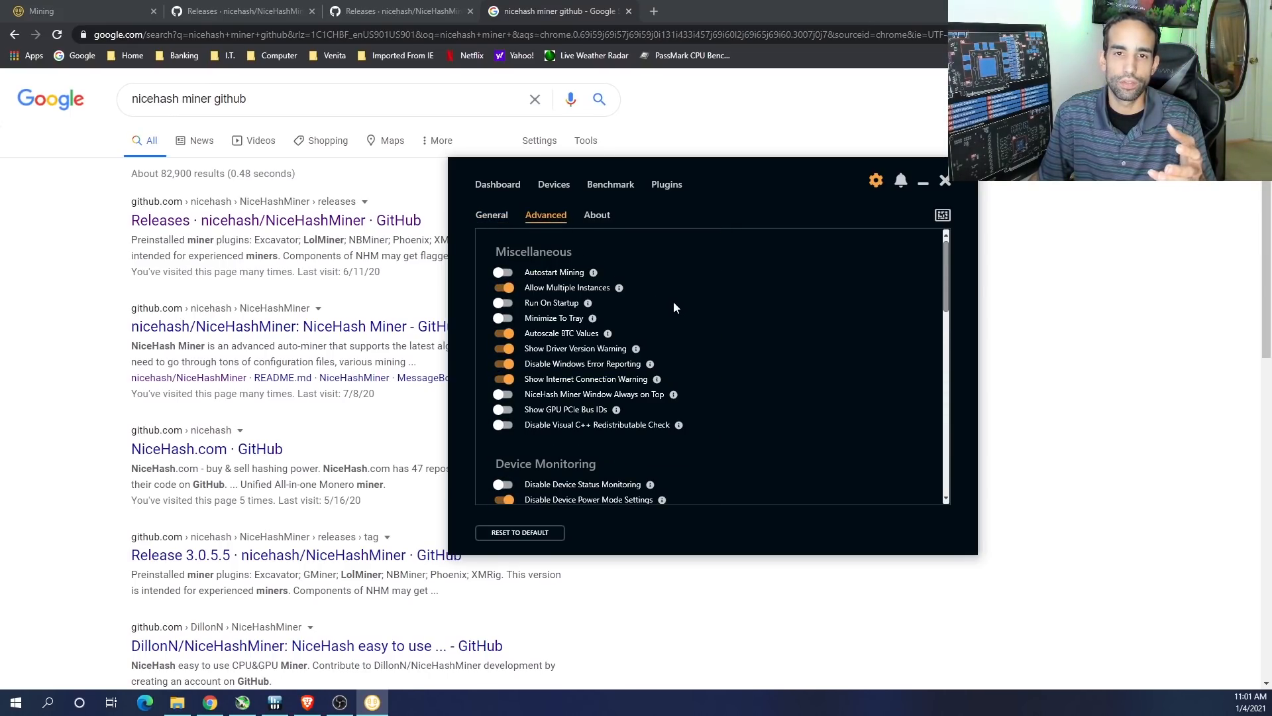
{"action": "mouse_move", "coordinate": [574, 272]}
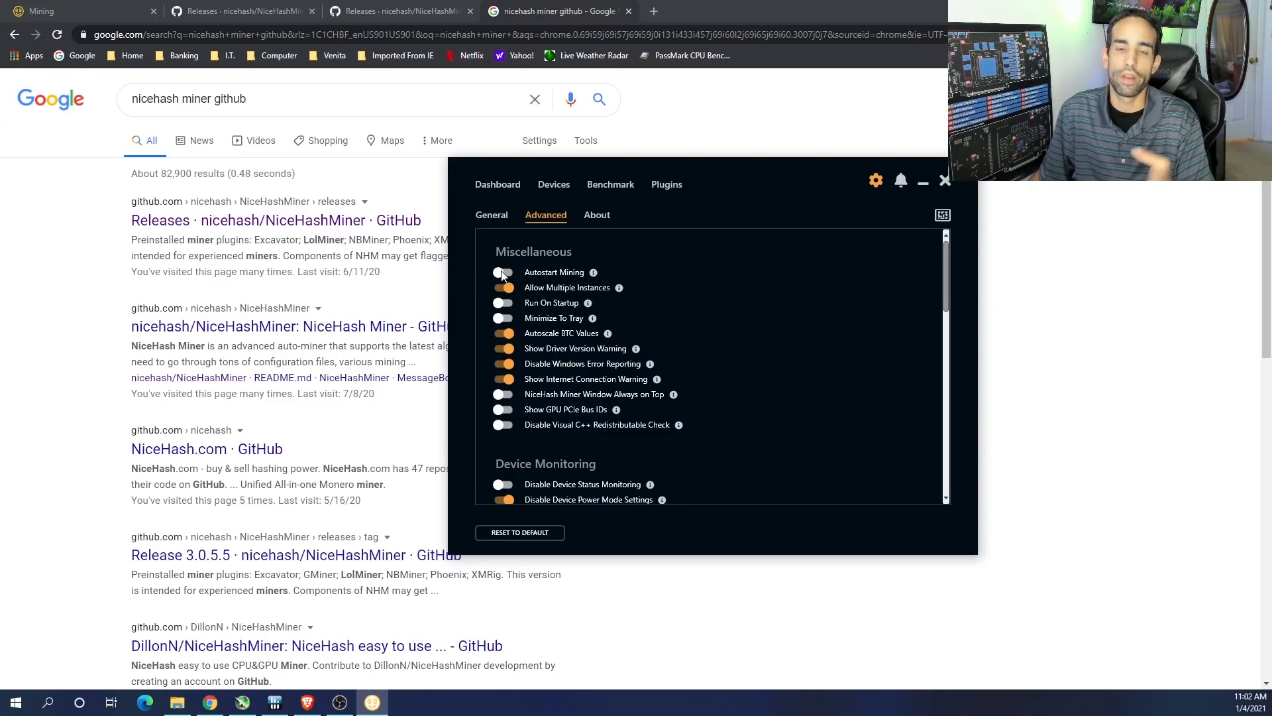
{"action": "mouse_move", "coordinate": [503, 274]}
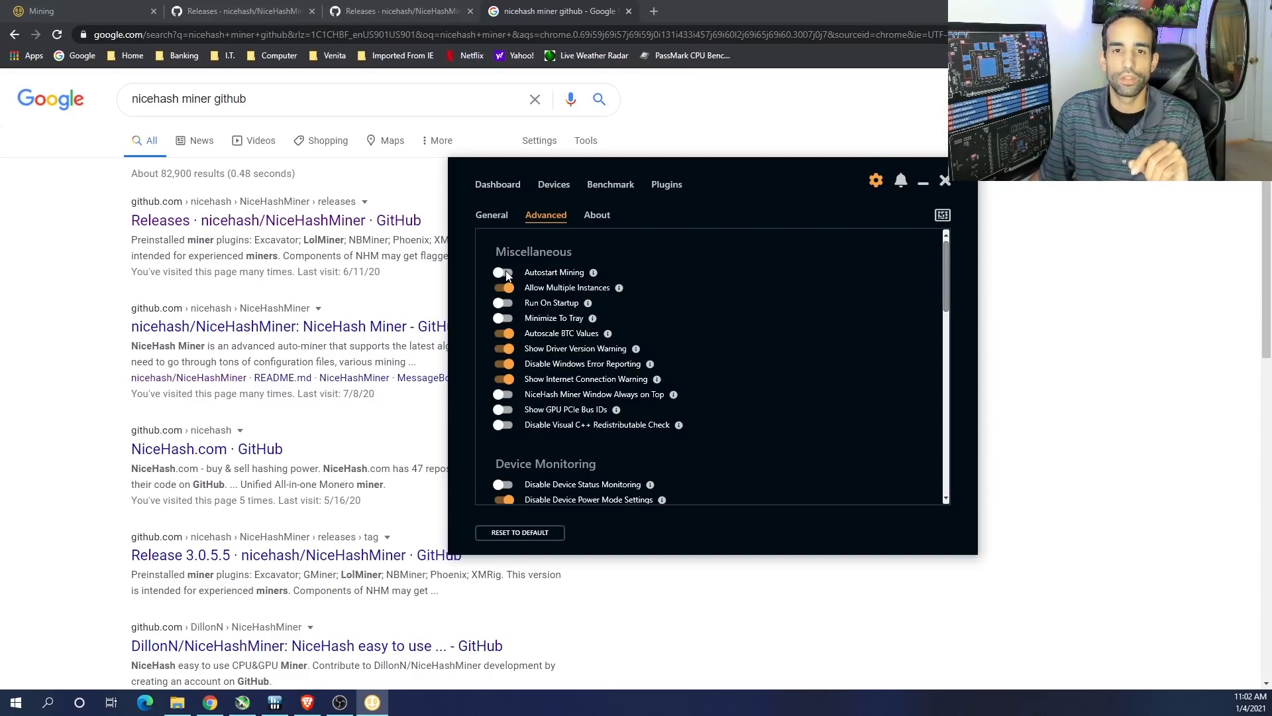
{"action": "left_click", "coordinate": [503, 271]}
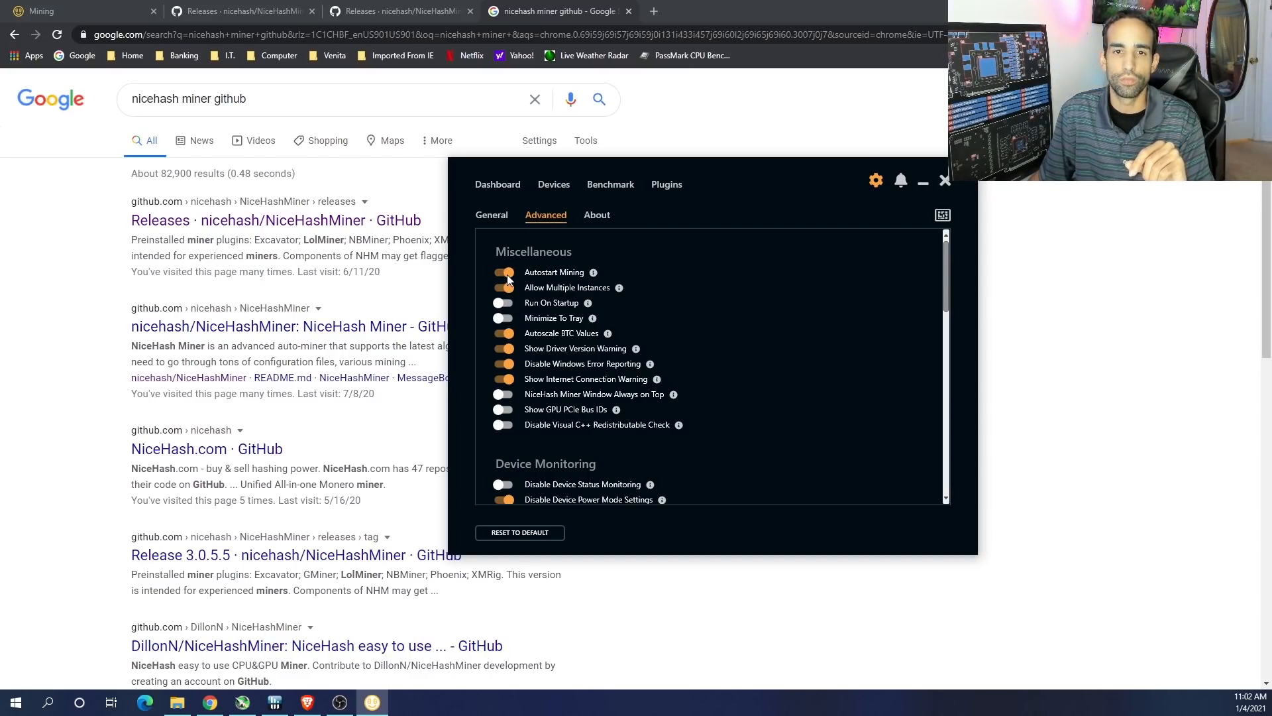
{"action": "left_click", "coordinate": [503, 272]}
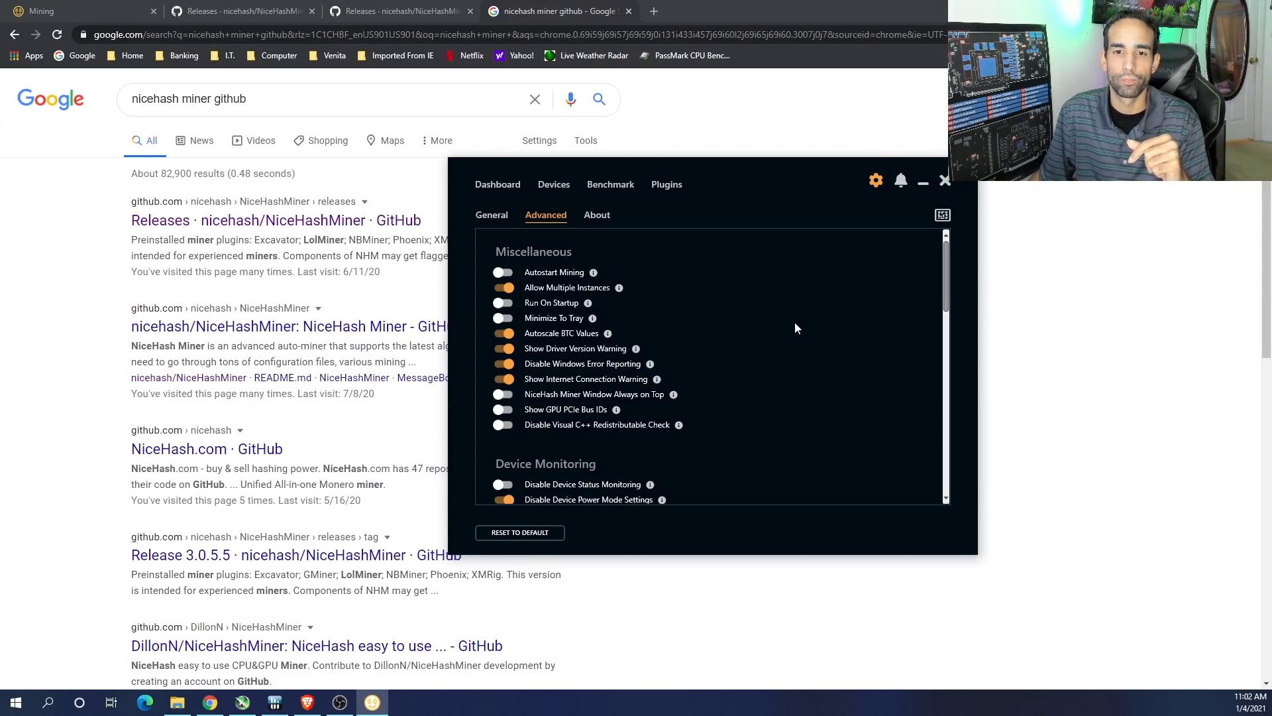
Scroll to the NVIDIA/CUDA options and switch NVIDIA P0 State on
{"action": "scroll", "scroll_direction": "down", "scroll_amount": 3}
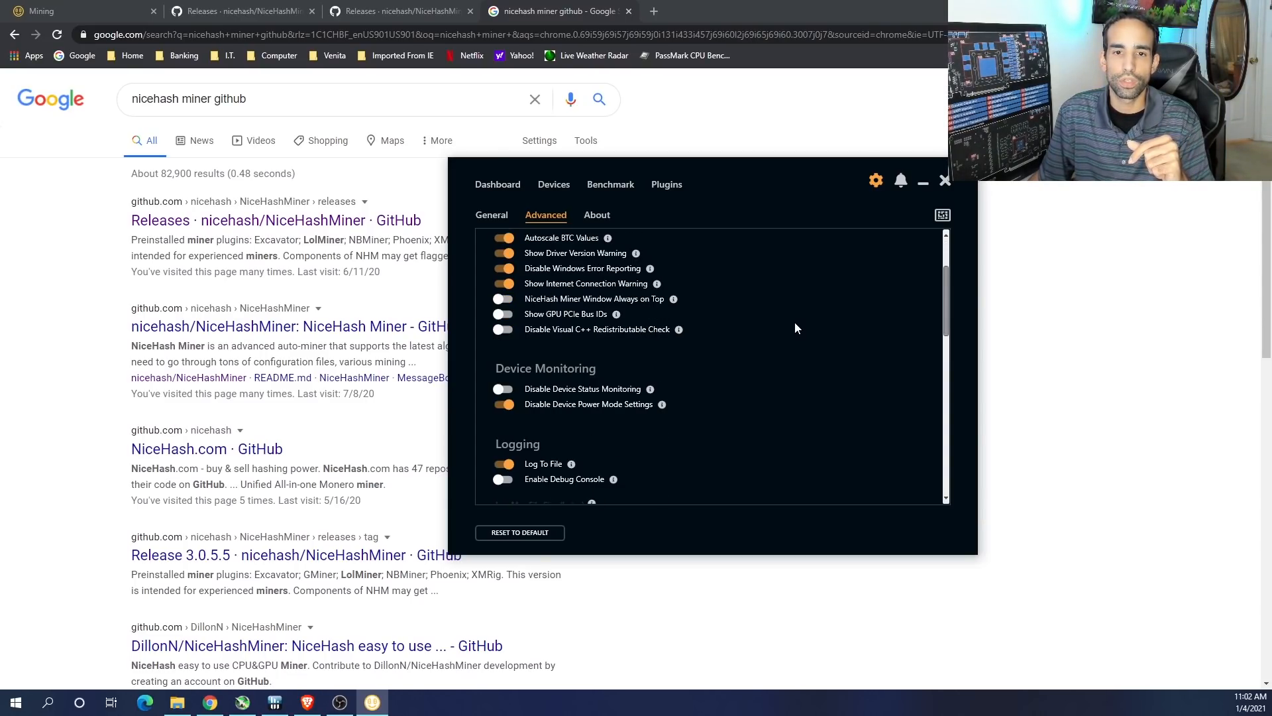
{"action": "scroll", "scroll_direction": "down", "scroll_amount": 3}
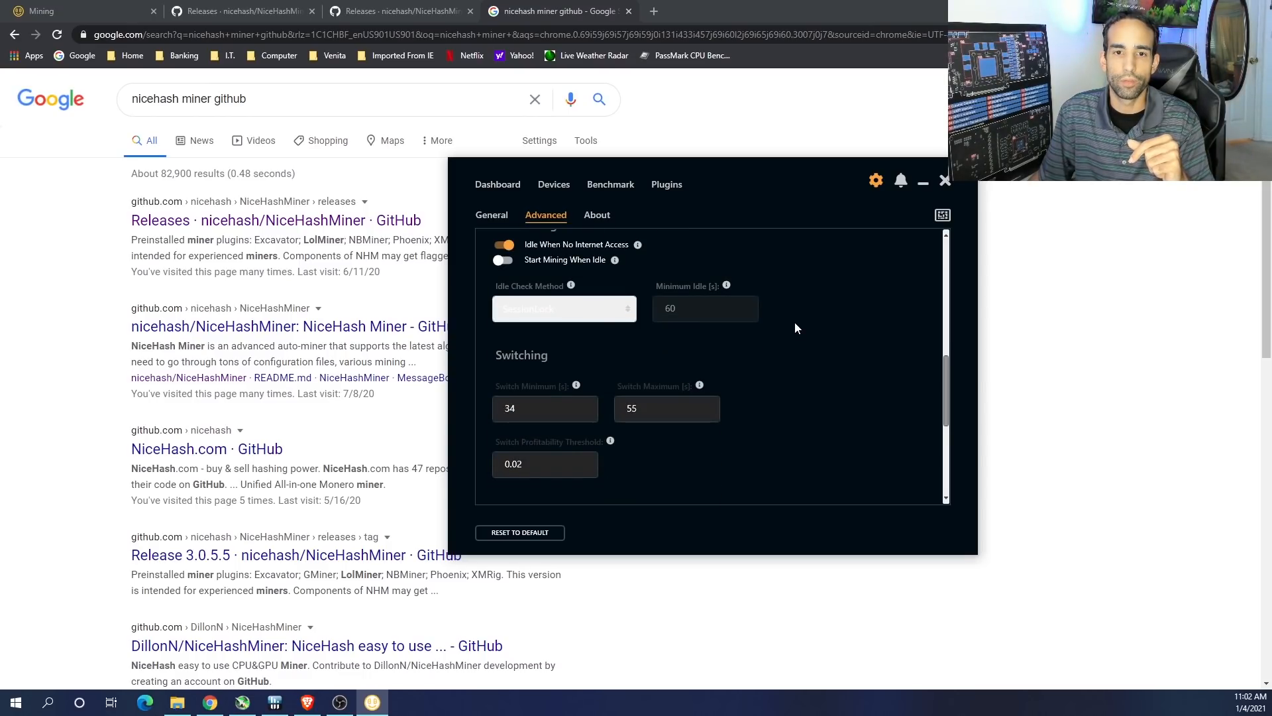
{"action": "scroll", "scroll_direction": "down", "scroll_amount": 3}
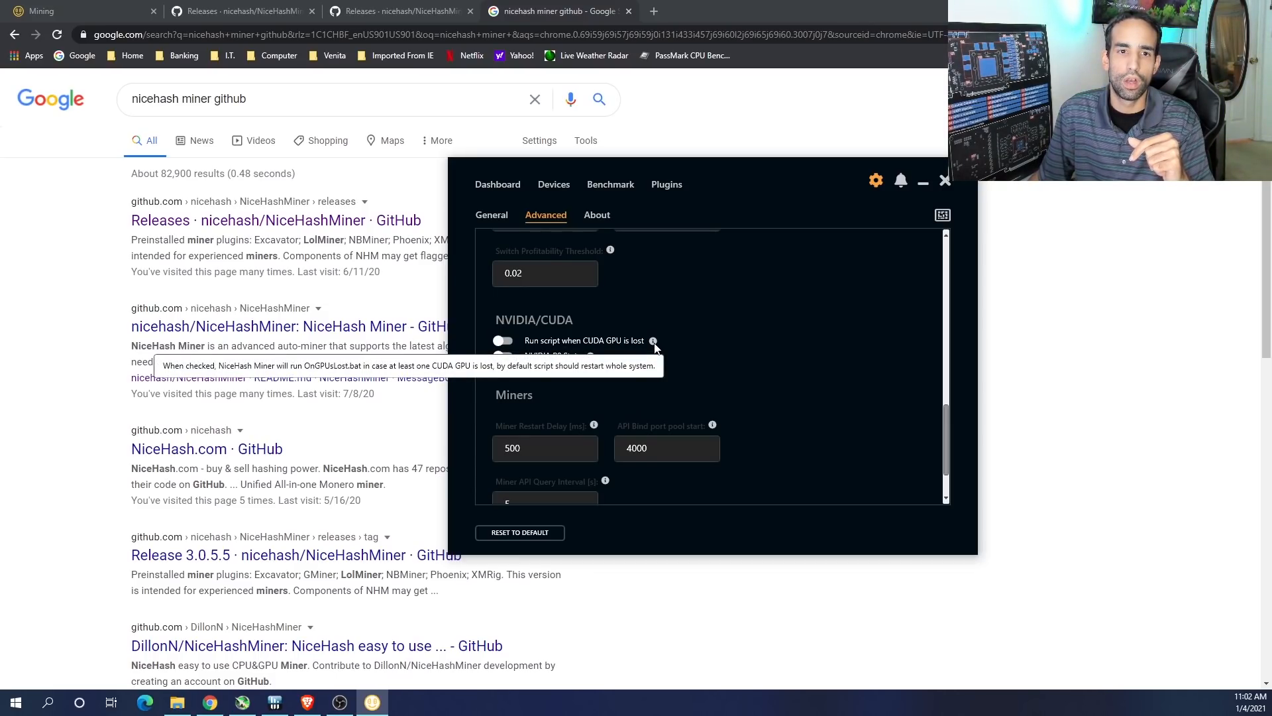
{"action": "mouse_move", "coordinate": [661, 362]}
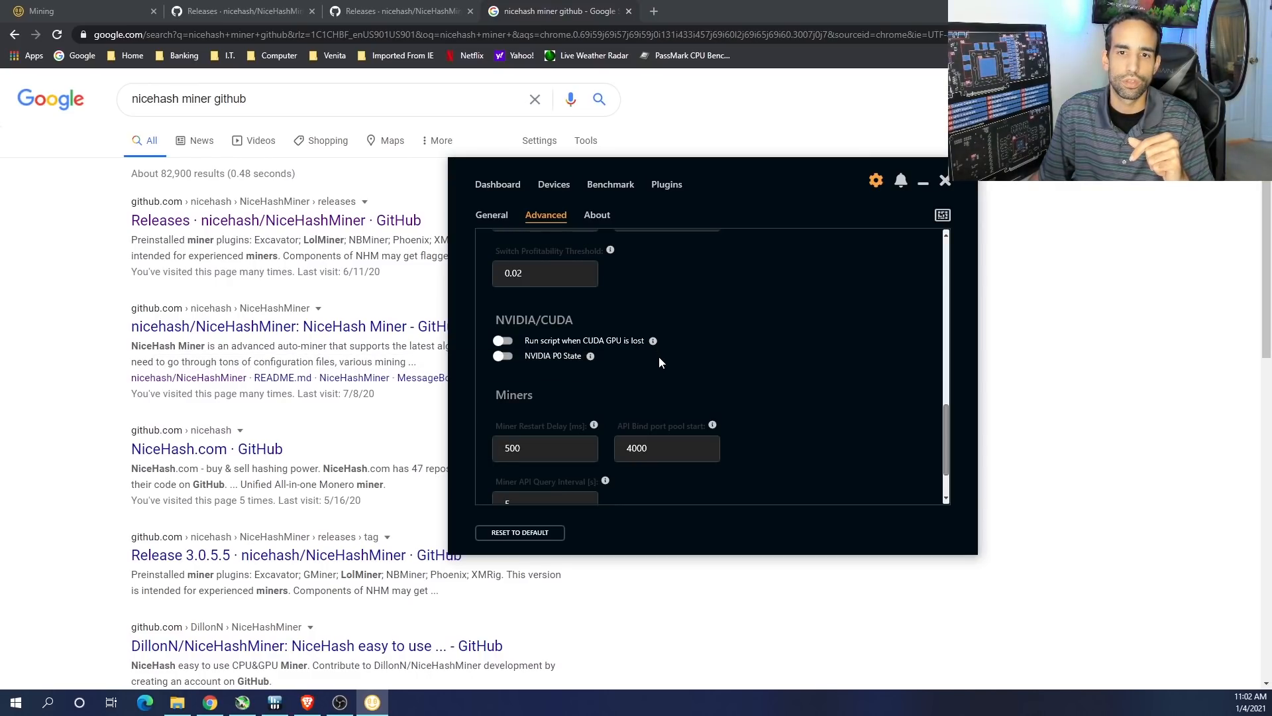
{"action": "mouse_move", "coordinate": [653, 340]}
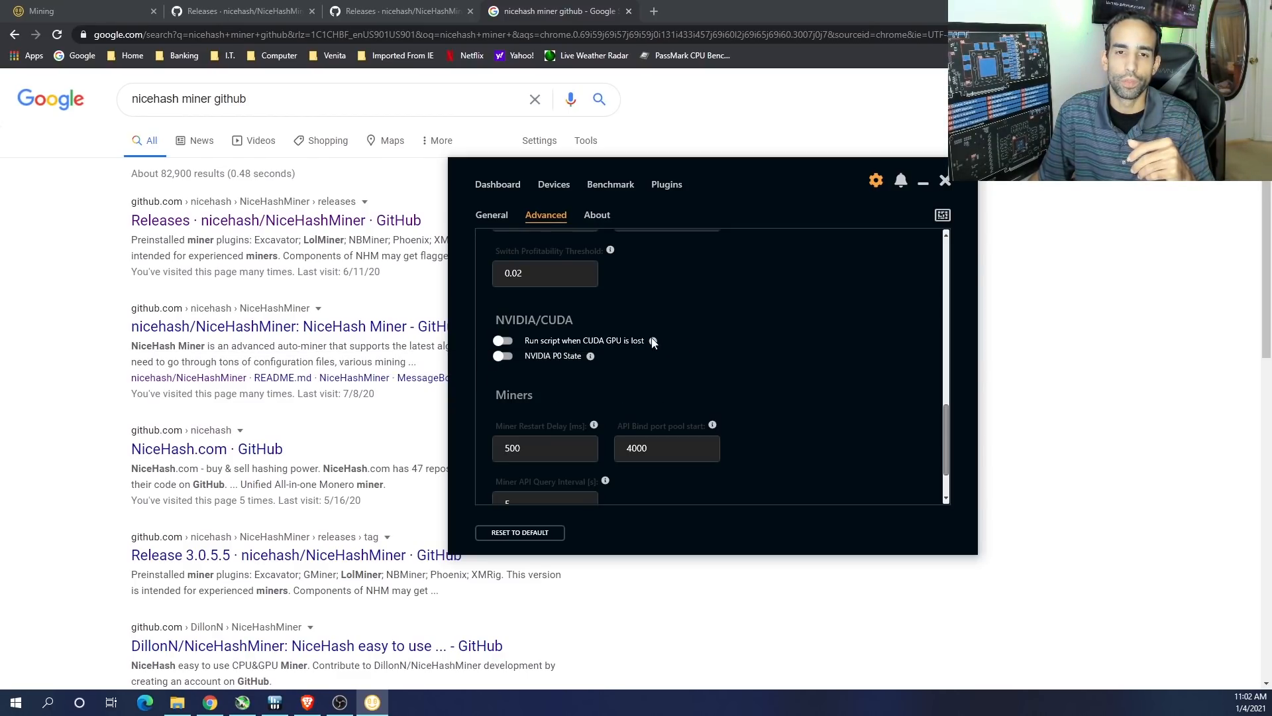
{"action": "mouse_move", "coordinate": [591, 355]}
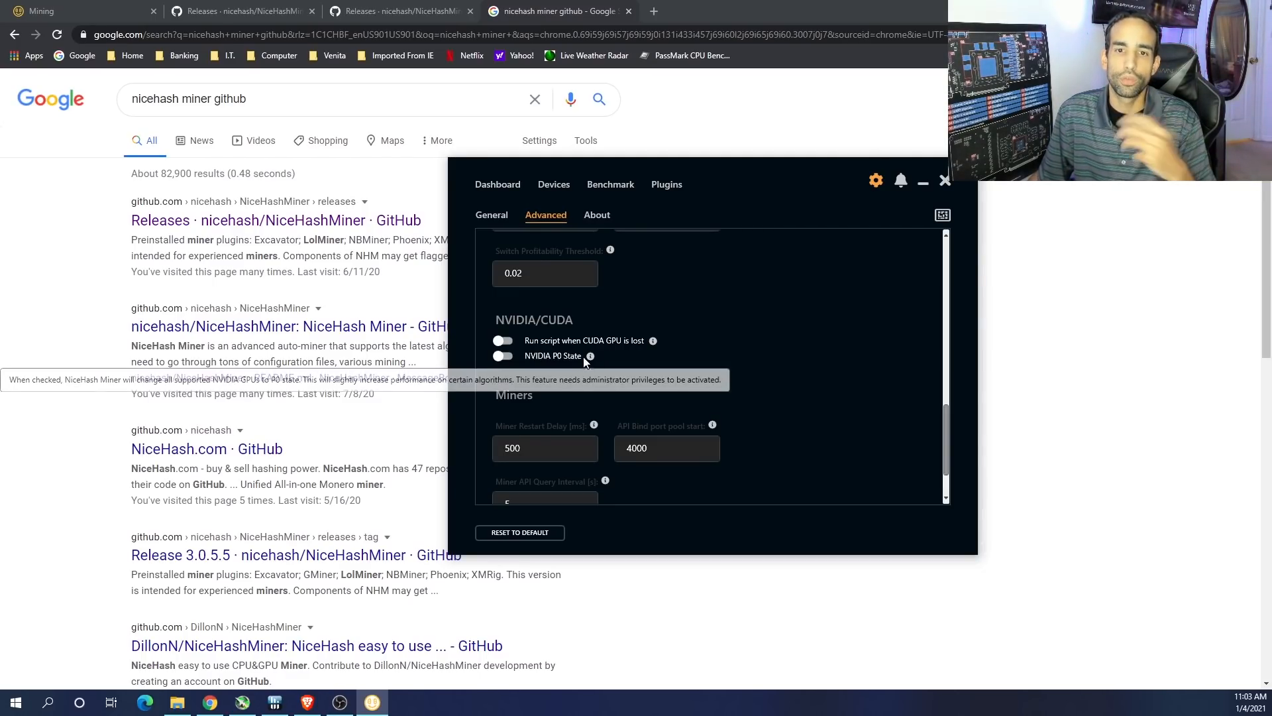
{"action": "mouse_move", "coordinate": [573, 366]}
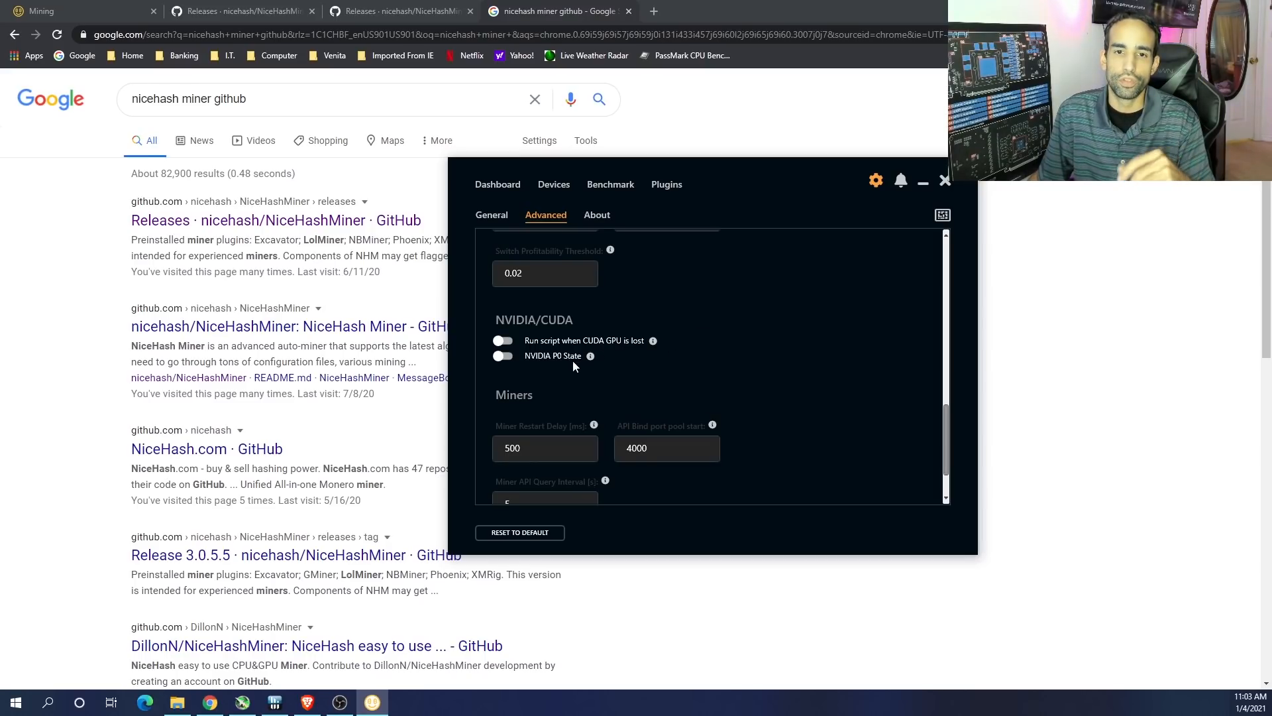
{"action": "mouse_move", "coordinate": [590, 355]}
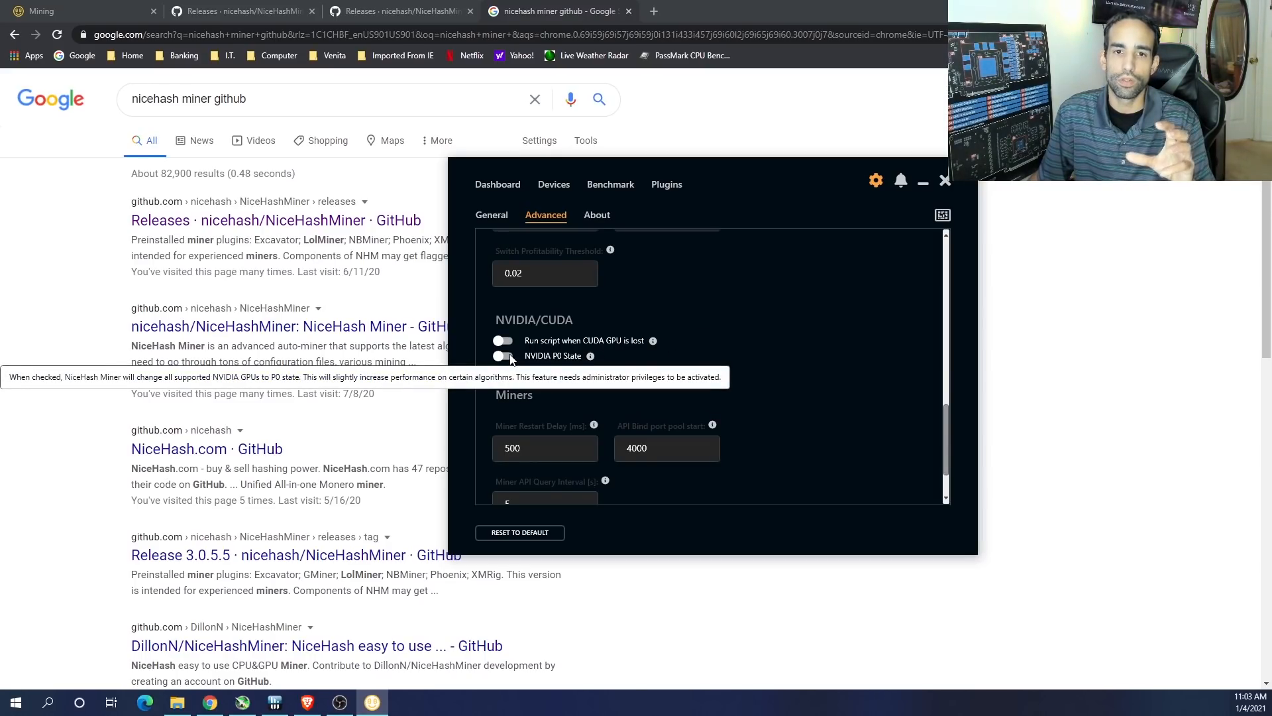
{"action": "left_click", "coordinate": [502, 340]}
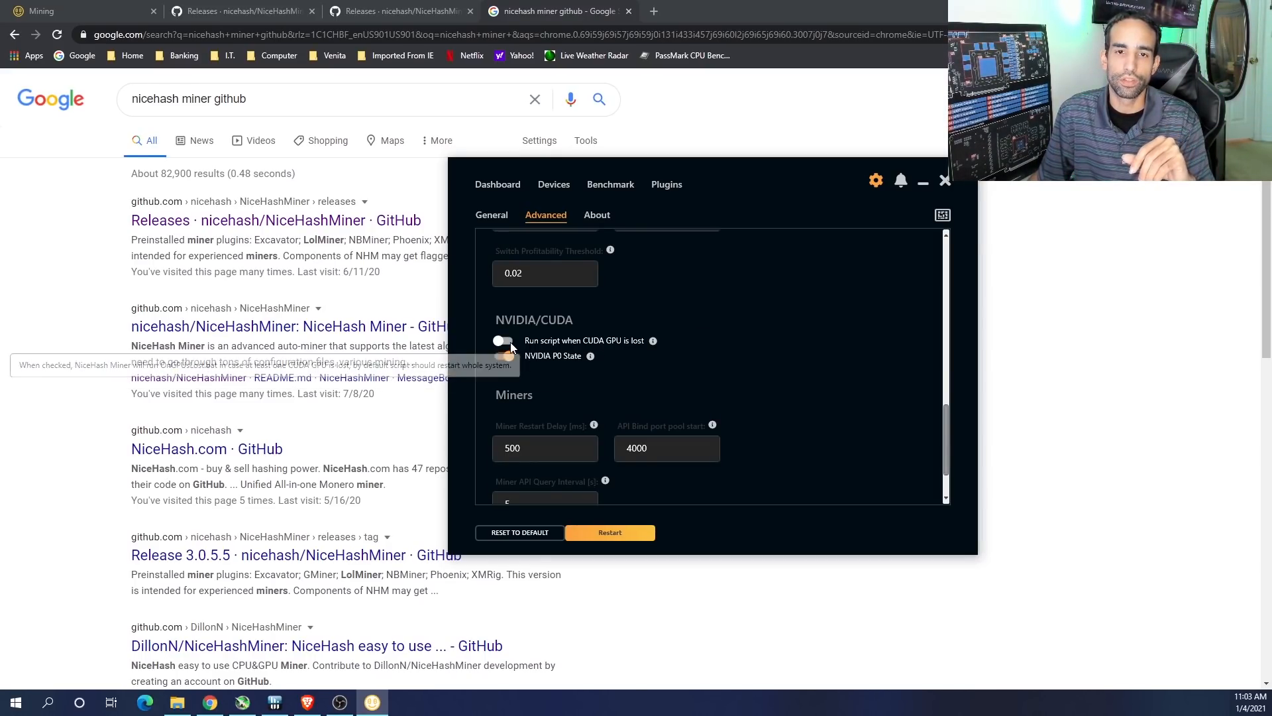
{"action": "scroll", "scroll_direction": "down", "scroll_amount": 3}
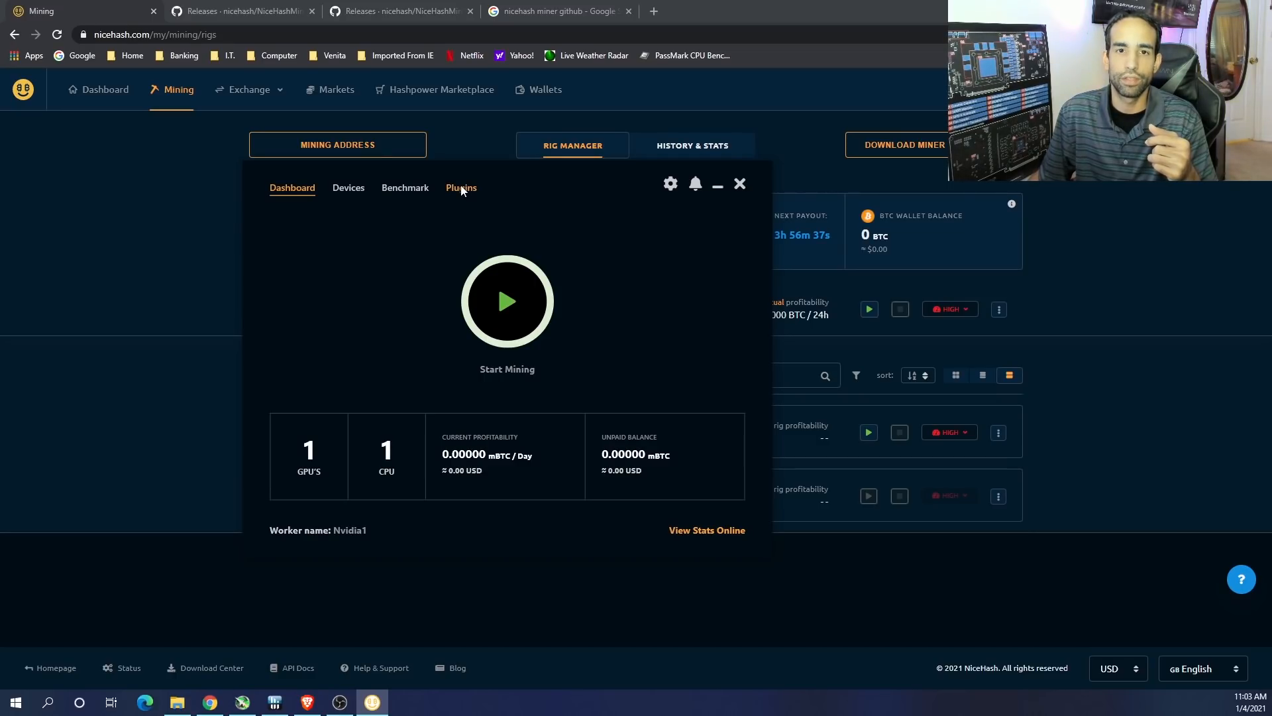
Install the TRex plugin and another miner plugin, accepting each third-party disclaimer
{"action": "left_click", "coordinate": [462, 188]}
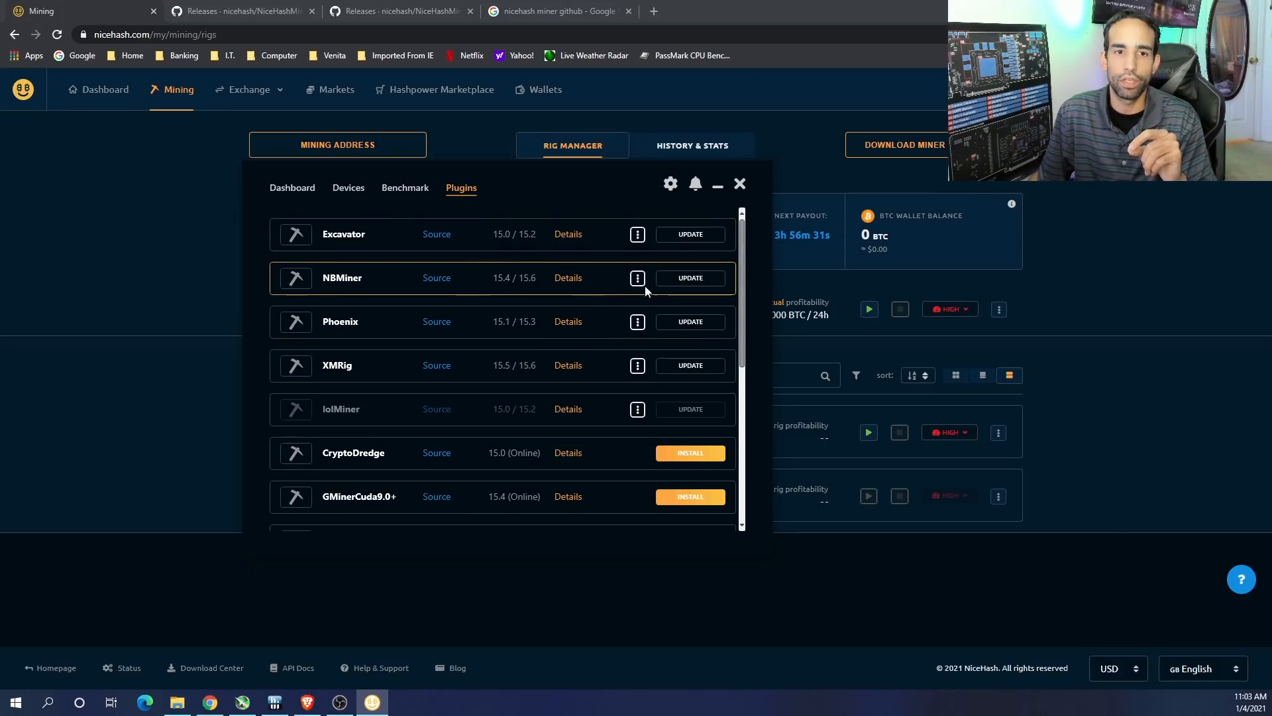
{"action": "scroll", "scroll_direction": "down", "scroll_amount": 3}
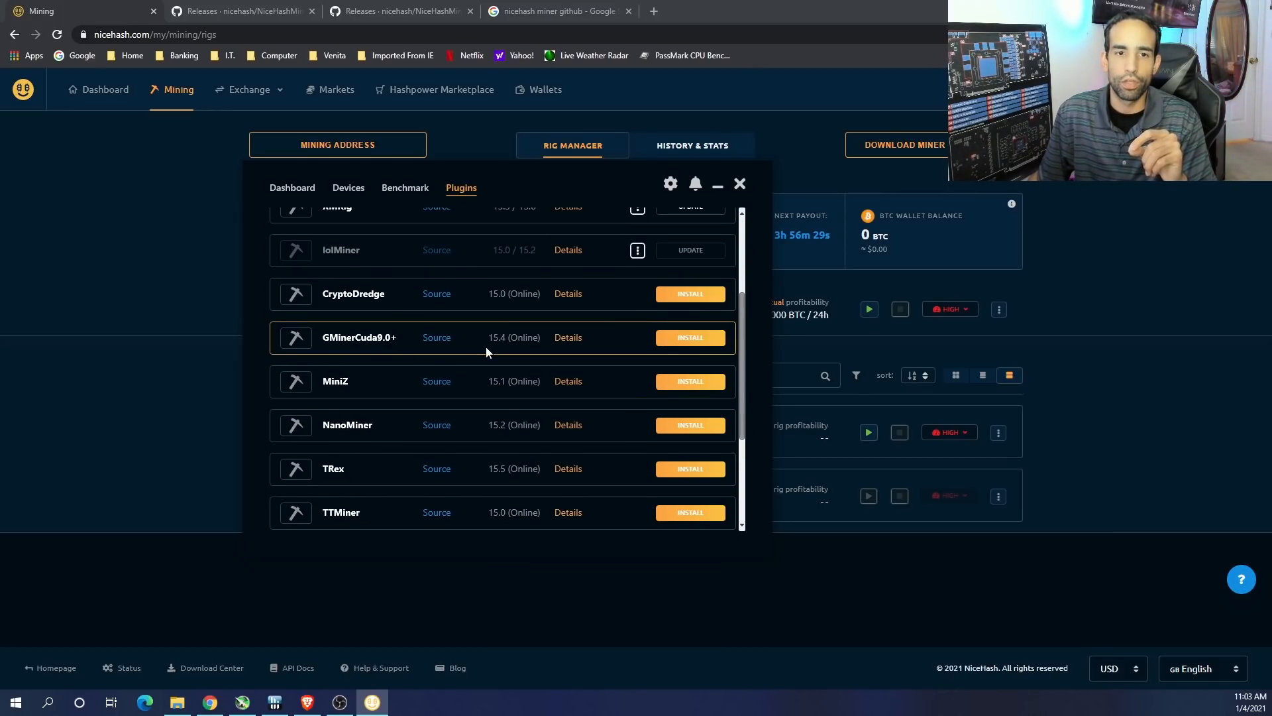
{"action": "scroll", "scroll_direction": "down", "scroll_amount": 3}
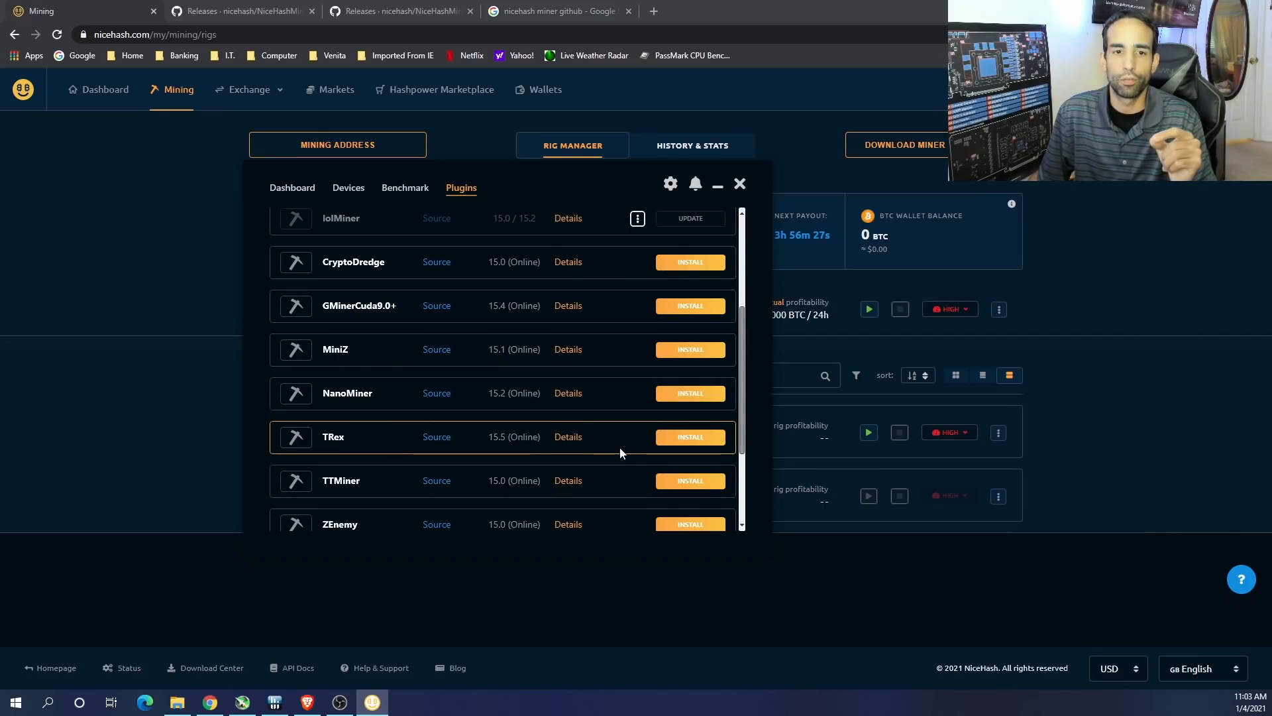
{"action": "left_click", "coordinate": [689, 437]}
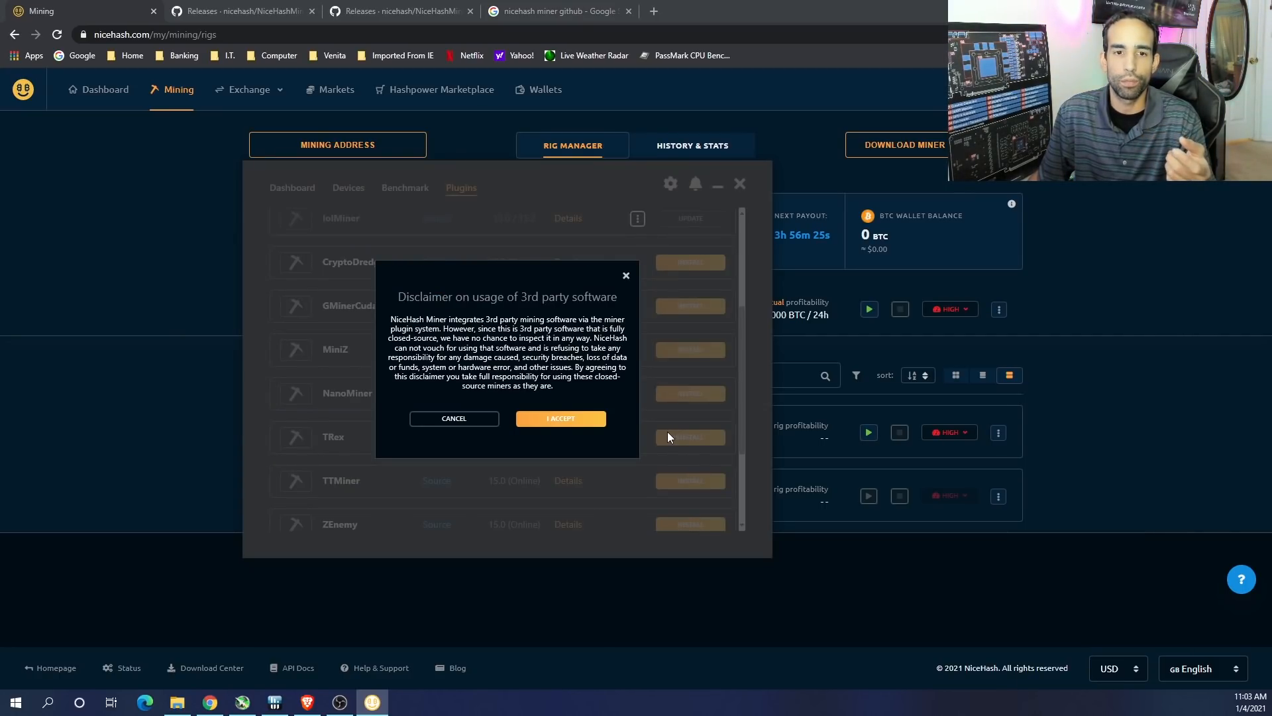
{"action": "left_click", "coordinate": [560, 419]}
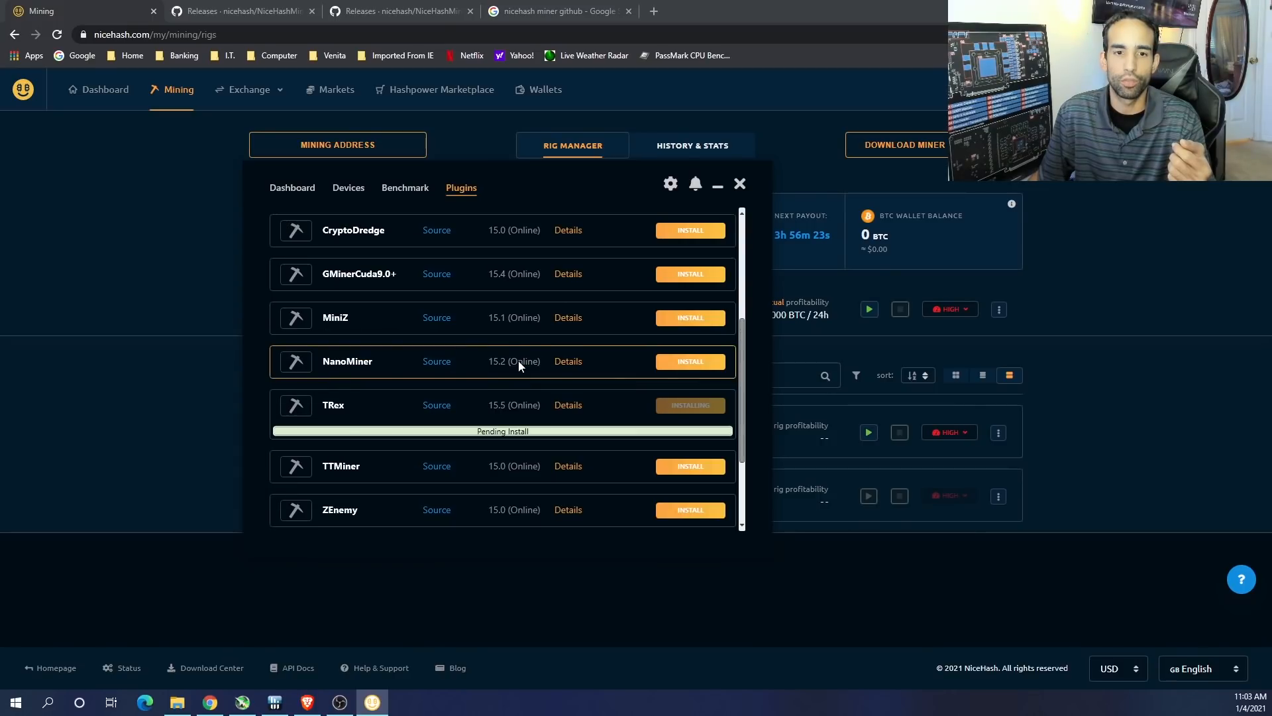
{"action": "scroll", "scroll_direction": "down", "scroll_amount": 3}
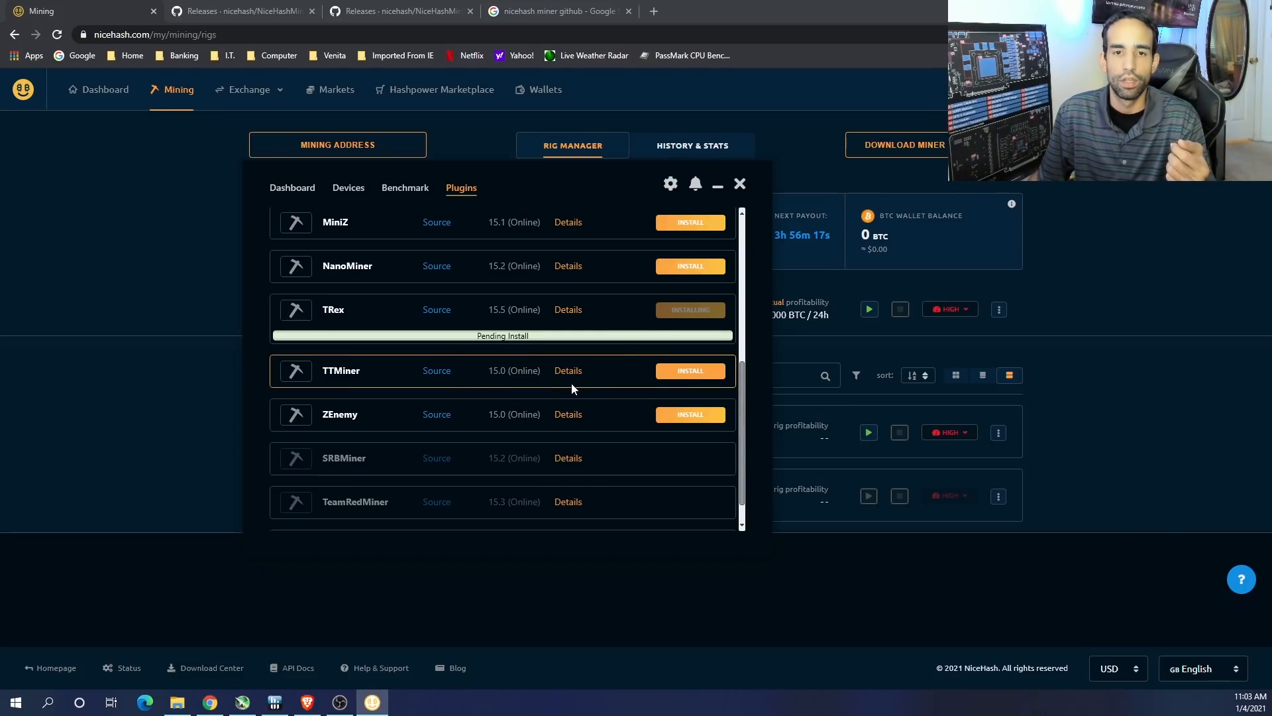
{"action": "mouse_move", "coordinate": [580, 369]}
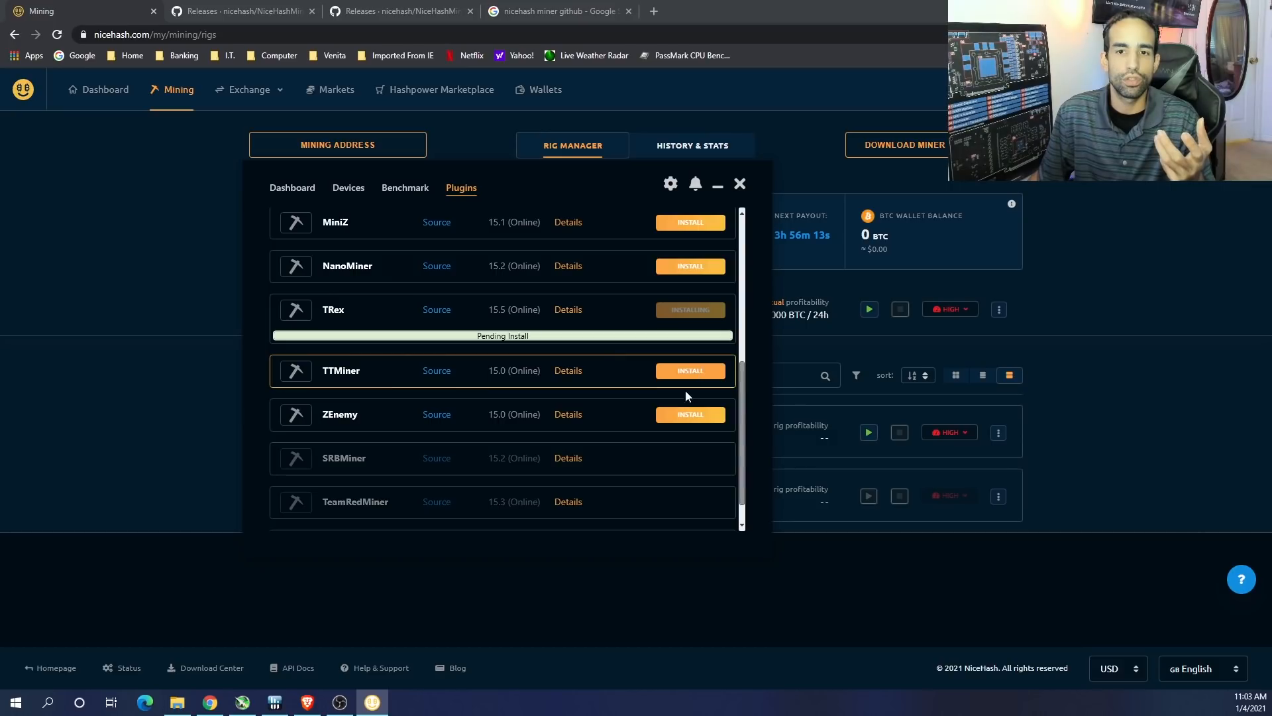
{"action": "mouse_move", "coordinate": [446, 365]}
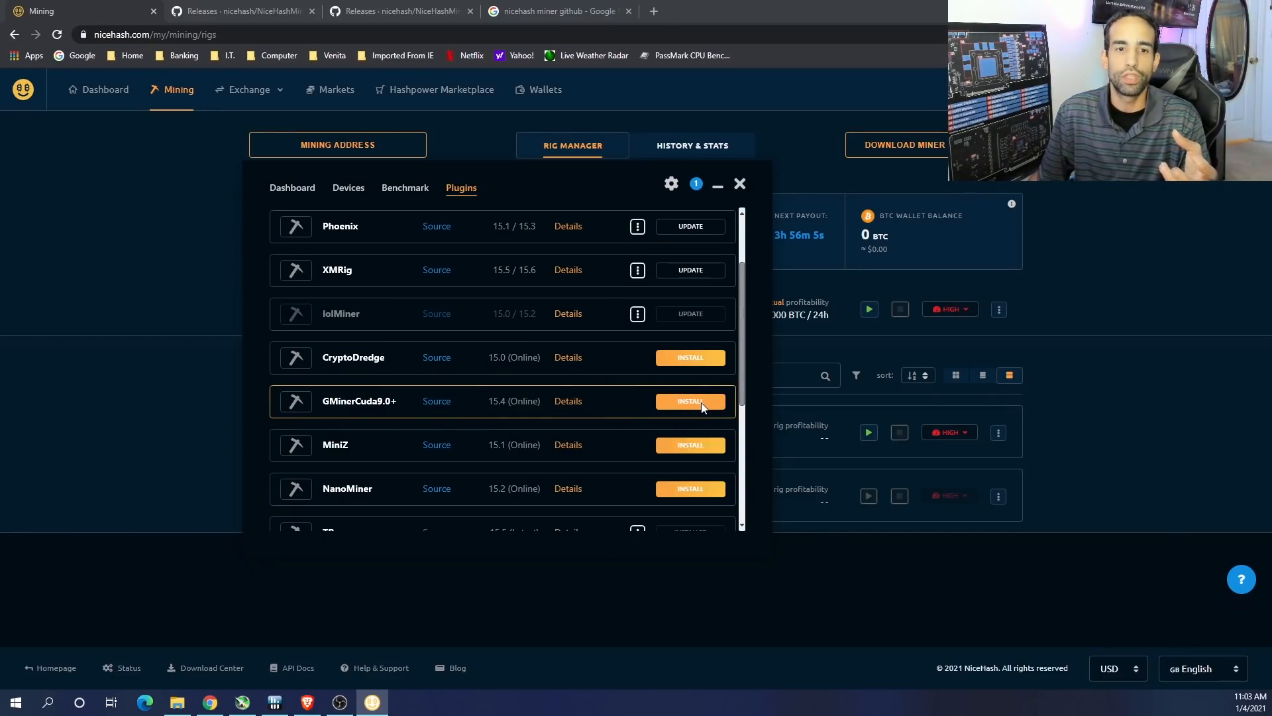
{"action": "scroll", "scroll_direction": "down", "scroll_amount": 3}
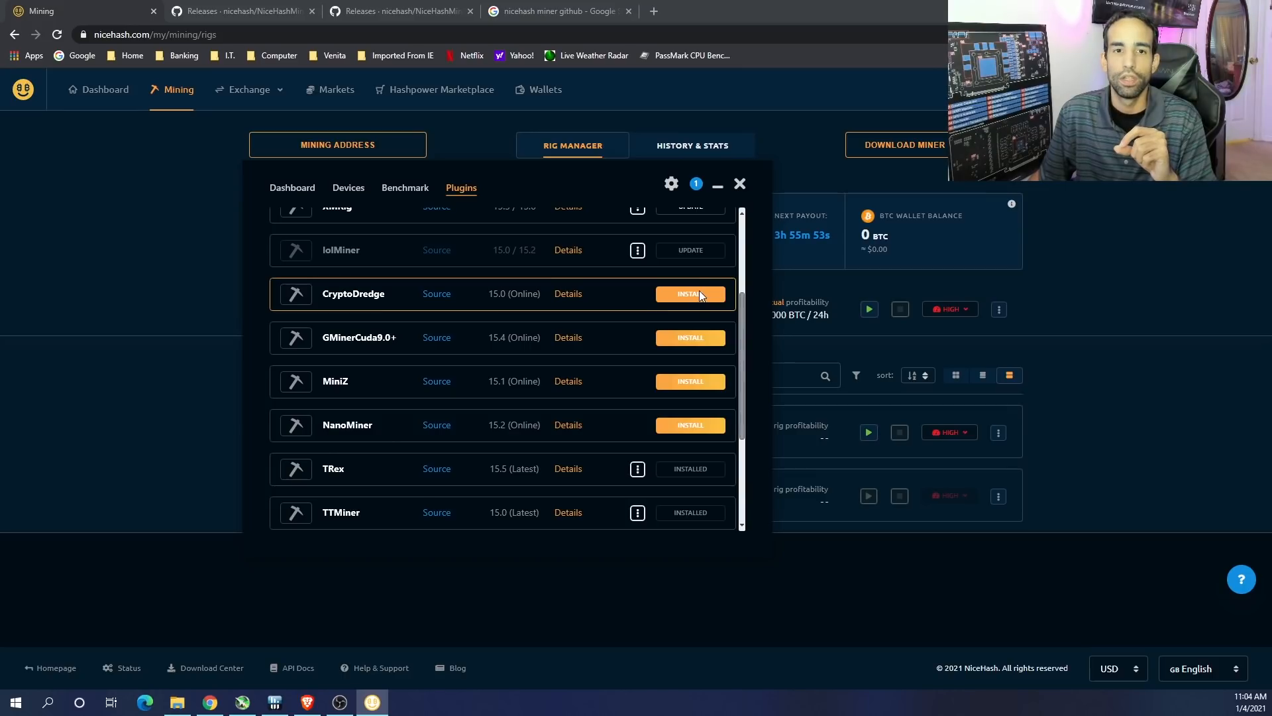
{"action": "left_click", "coordinate": [689, 293]}
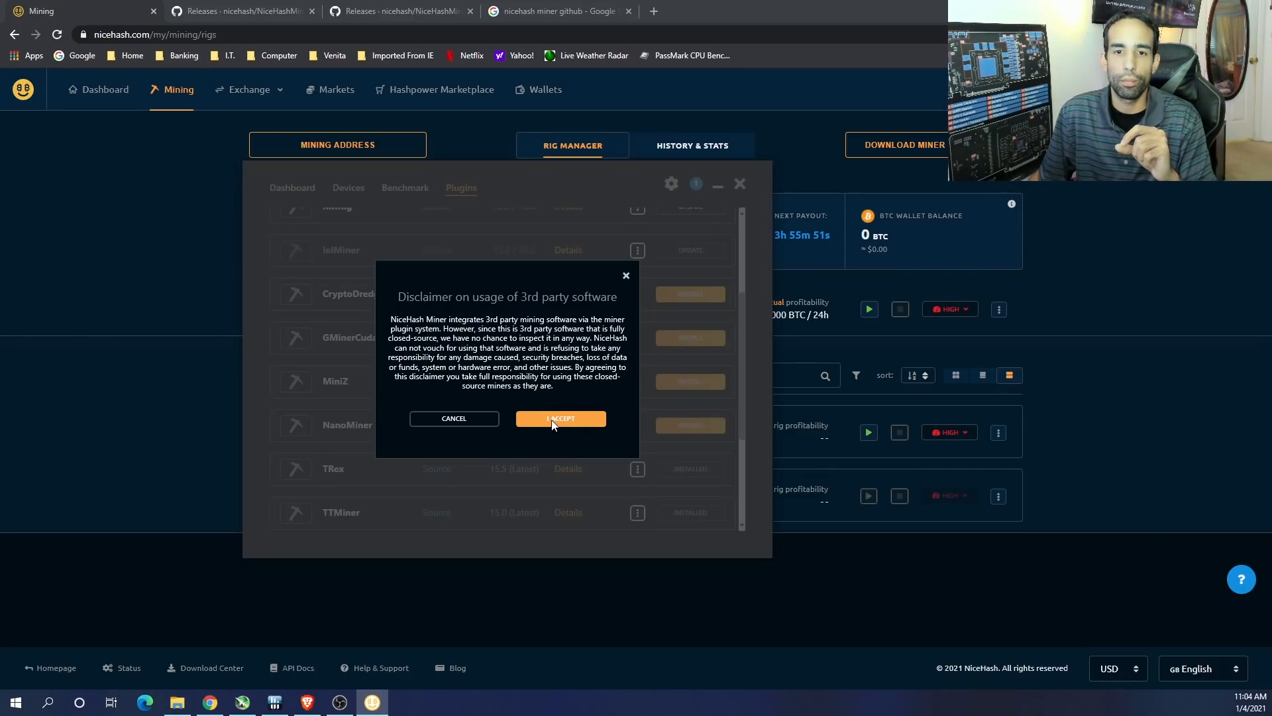
{"action": "left_click", "coordinate": [560, 418]}
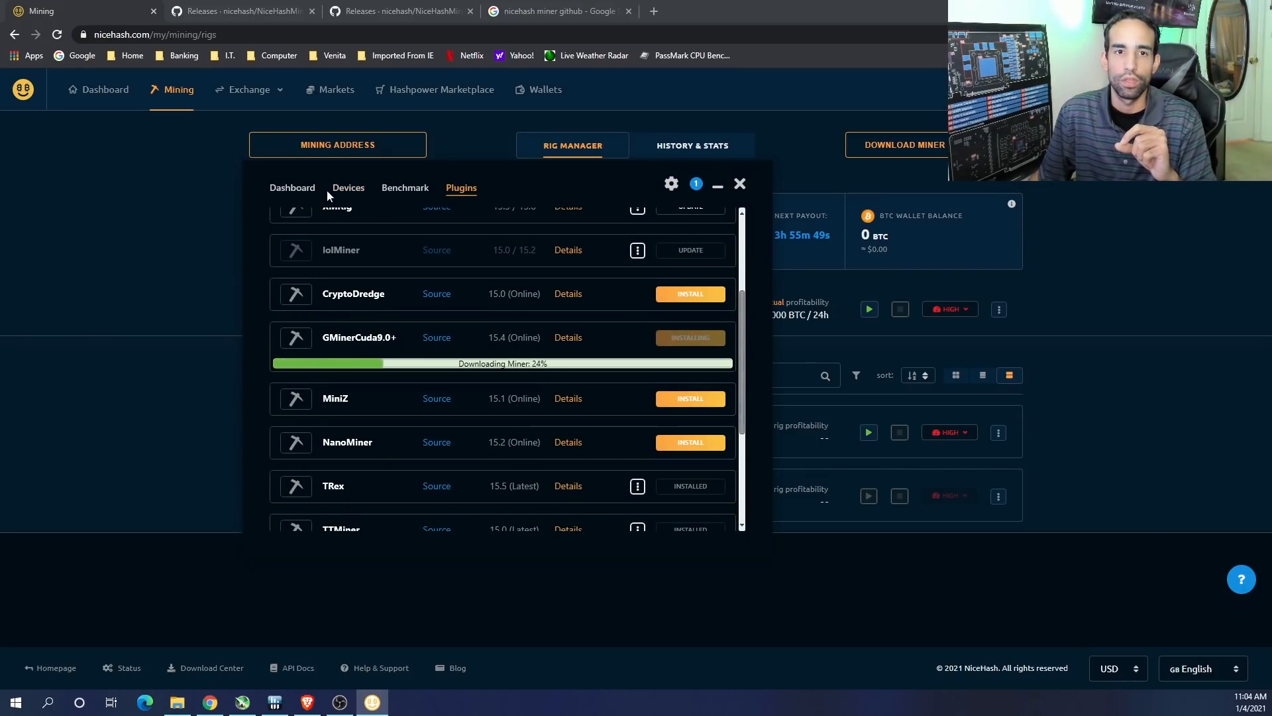
Return to the NiceHash Miner dashboard and bring up MSI Afterburner
{"action": "left_click", "coordinate": [292, 188]}
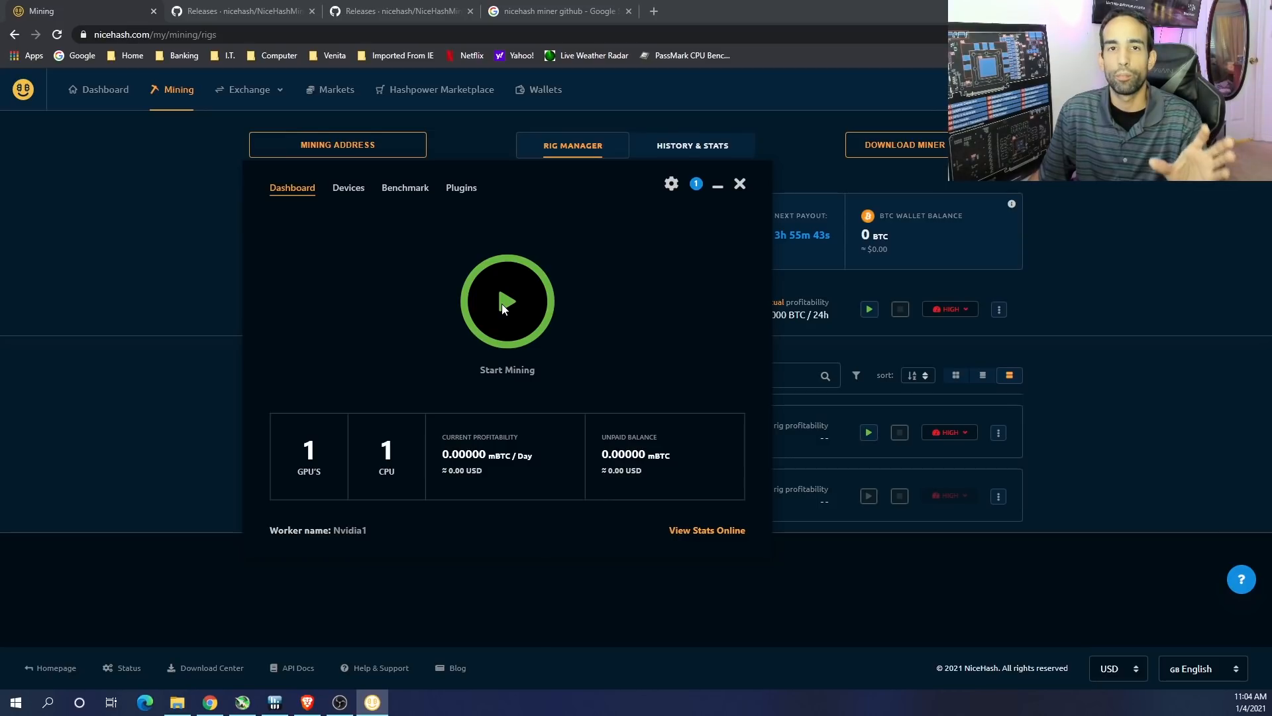
{"action": "mouse_move", "coordinate": [279, 673]}
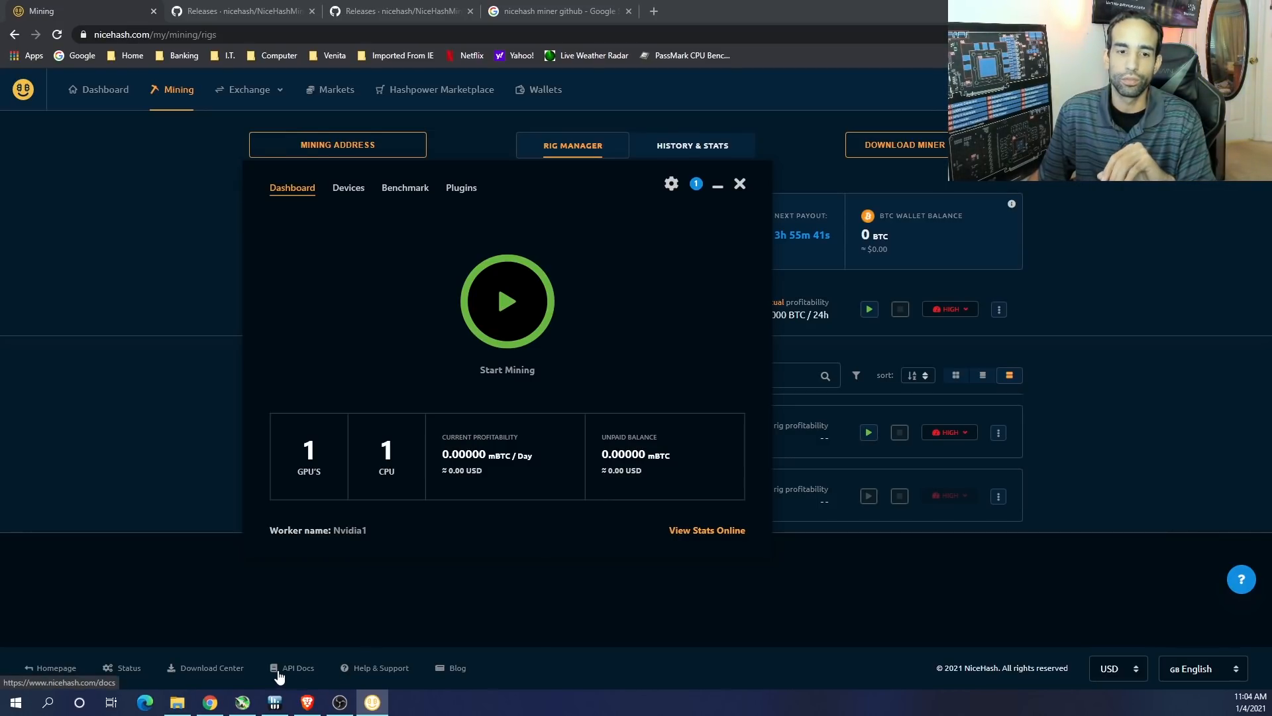
{"action": "left_click", "coordinate": [241, 701]}
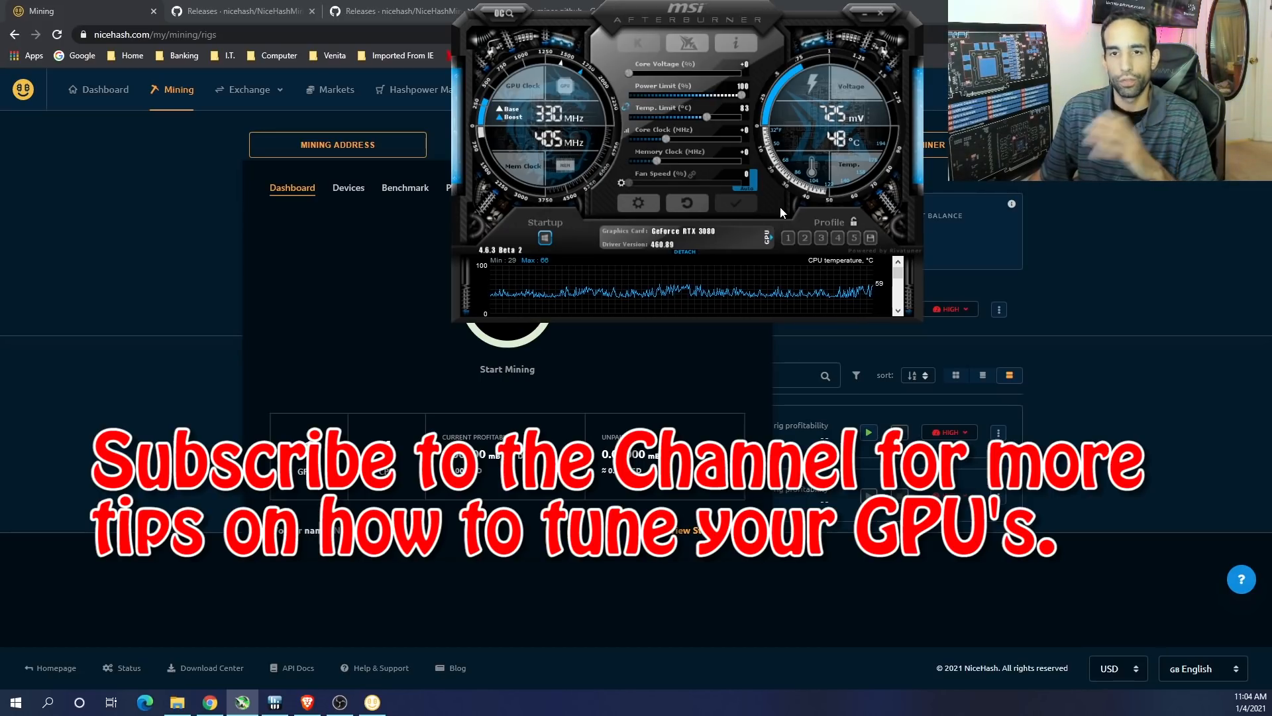
Close the MSI Afterburner window to reveal the WhatToMine profitability page
{"action": "left_click", "coordinate": [809, 10]}
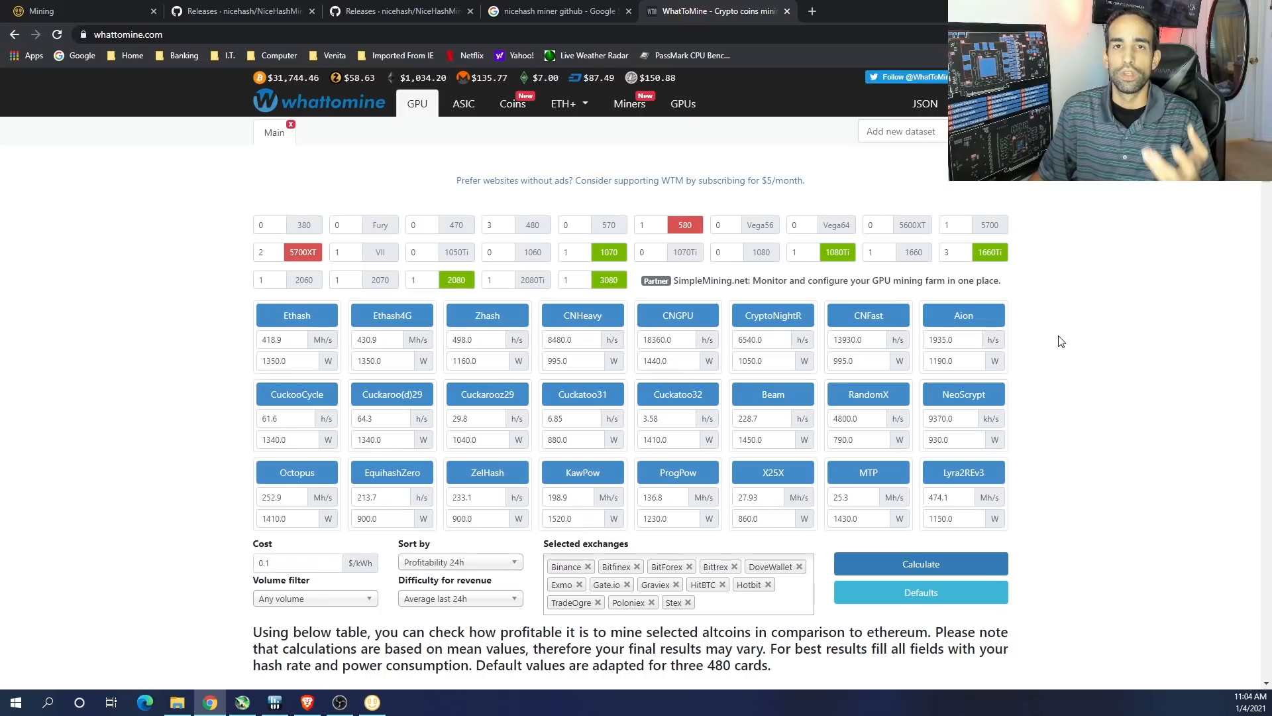
{"action": "mouse_move", "coordinate": [888, 384]}
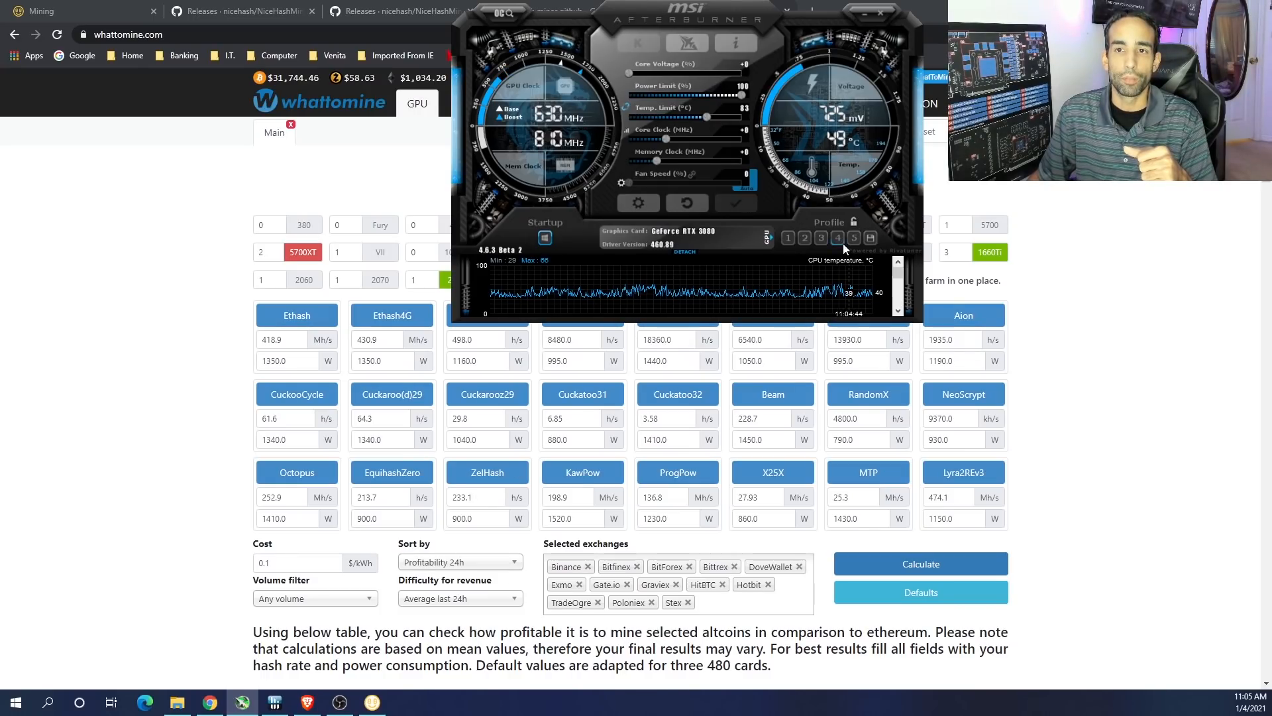
Load the saved Afterburner profile with core clock −200 and memory clock +1200
{"action": "left_click", "coordinate": [853, 238]}
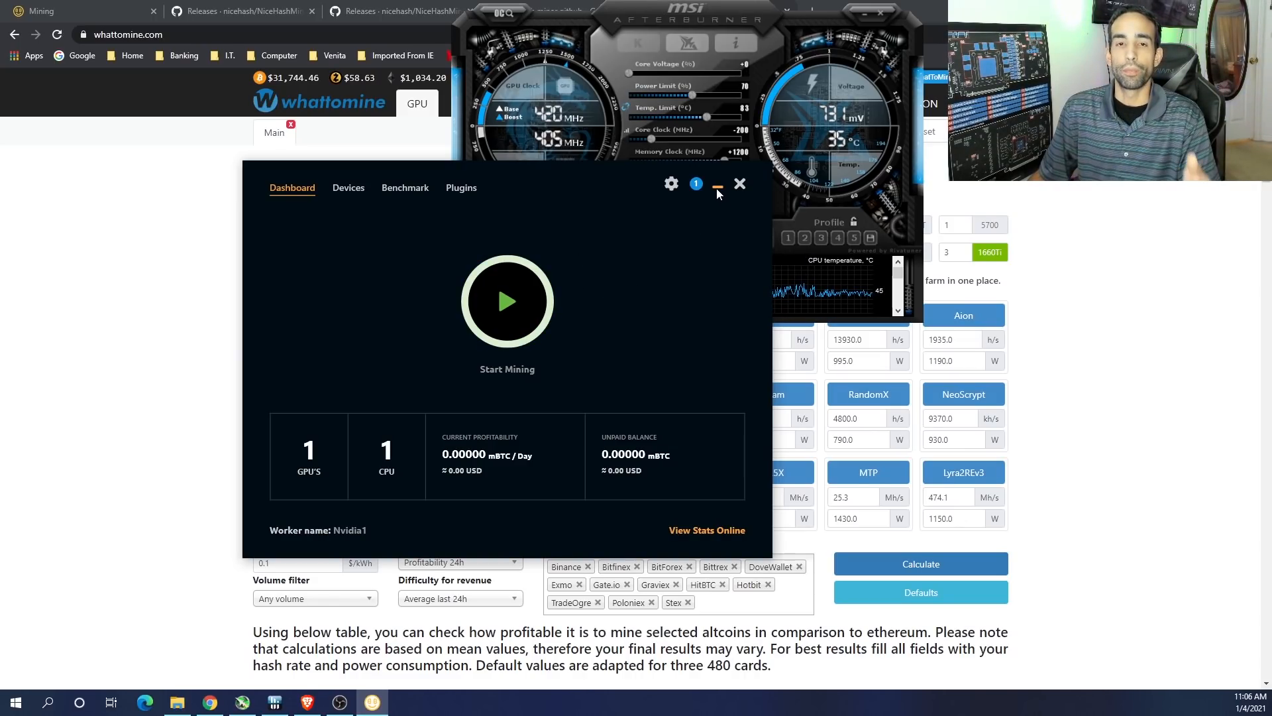
Calculate WhatToMine profitability, ranking Ethereum (Ethash) top at $48.97 per 24h
{"action": "left_click", "coordinate": [716, 185]}
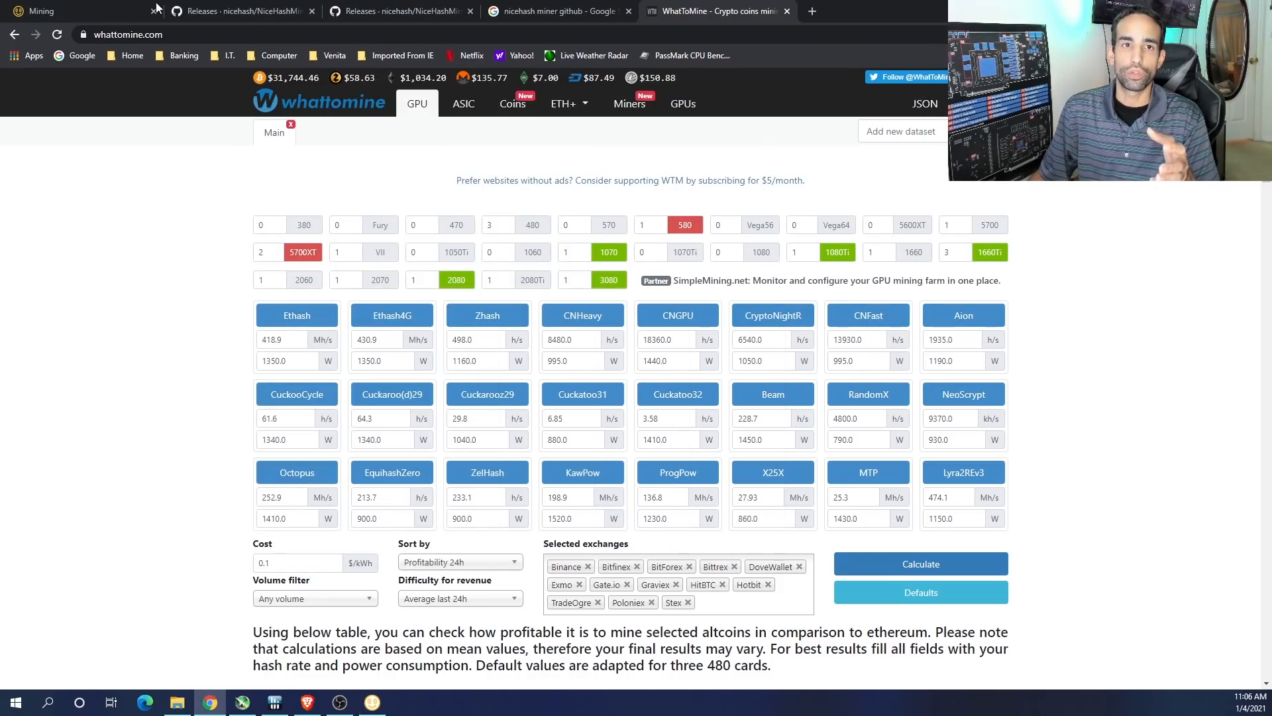
{"action": "left_click", "coordinate": [81, 10]}
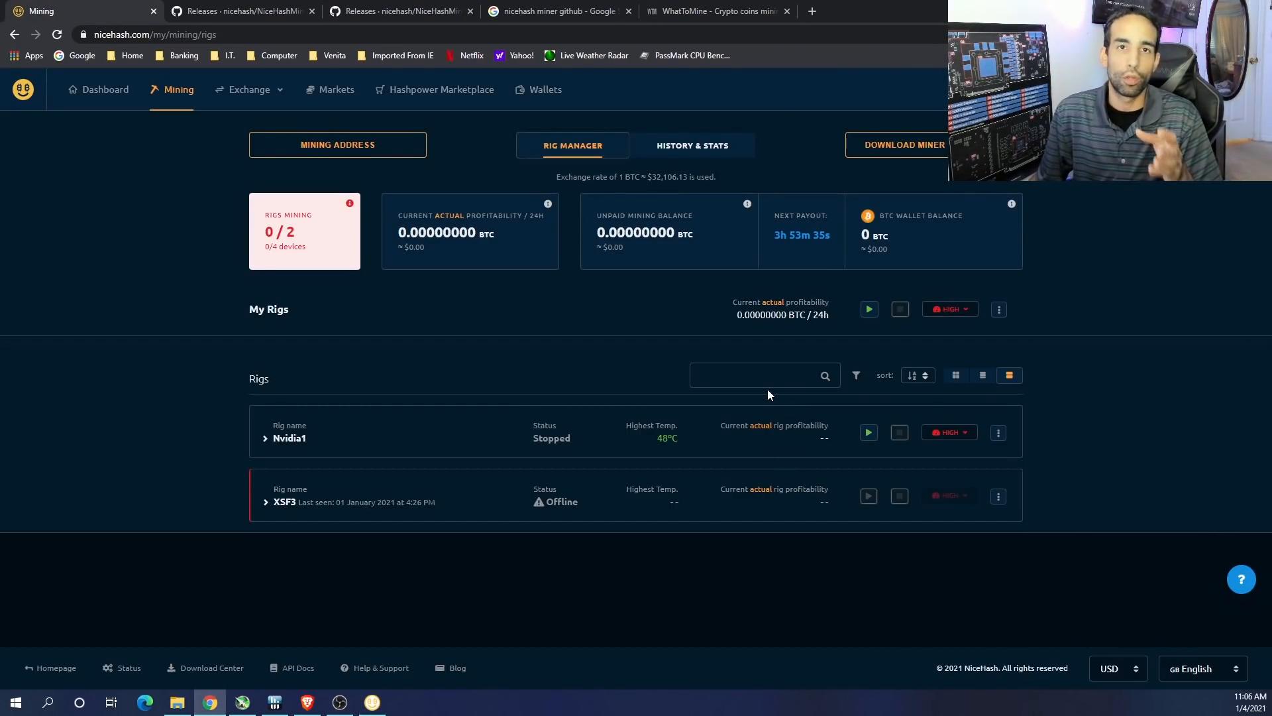
{"action": "left_click", "coordinate": [717, 10]}
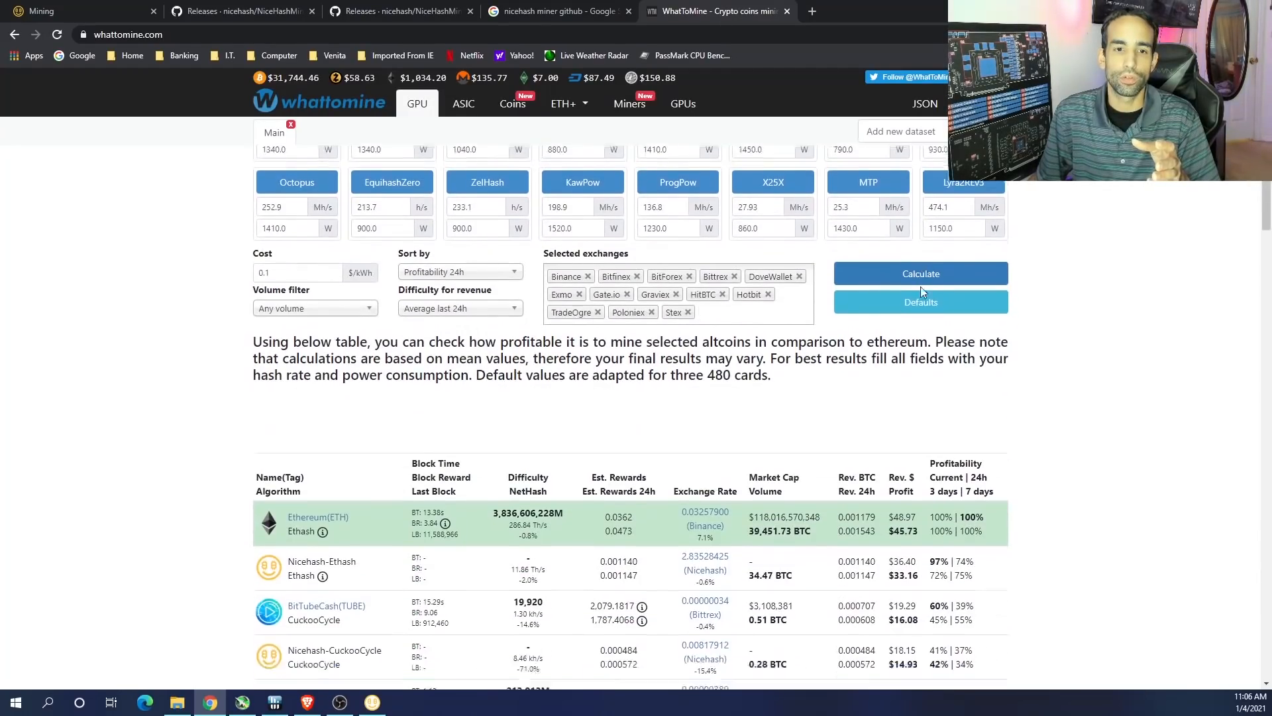
{"action": "scroll", "scroll_direction": "down", "scroll_amount": 3}
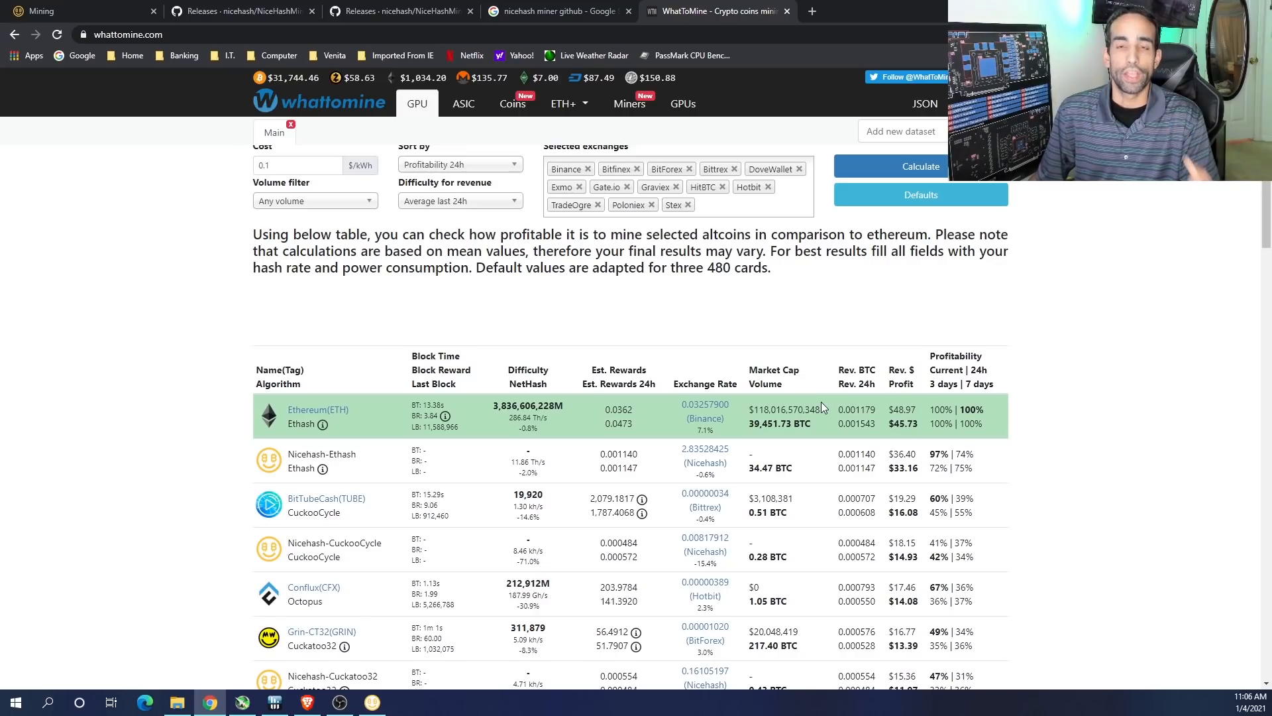
{"action": "mouse_move", "coordinate": [821, 409]}
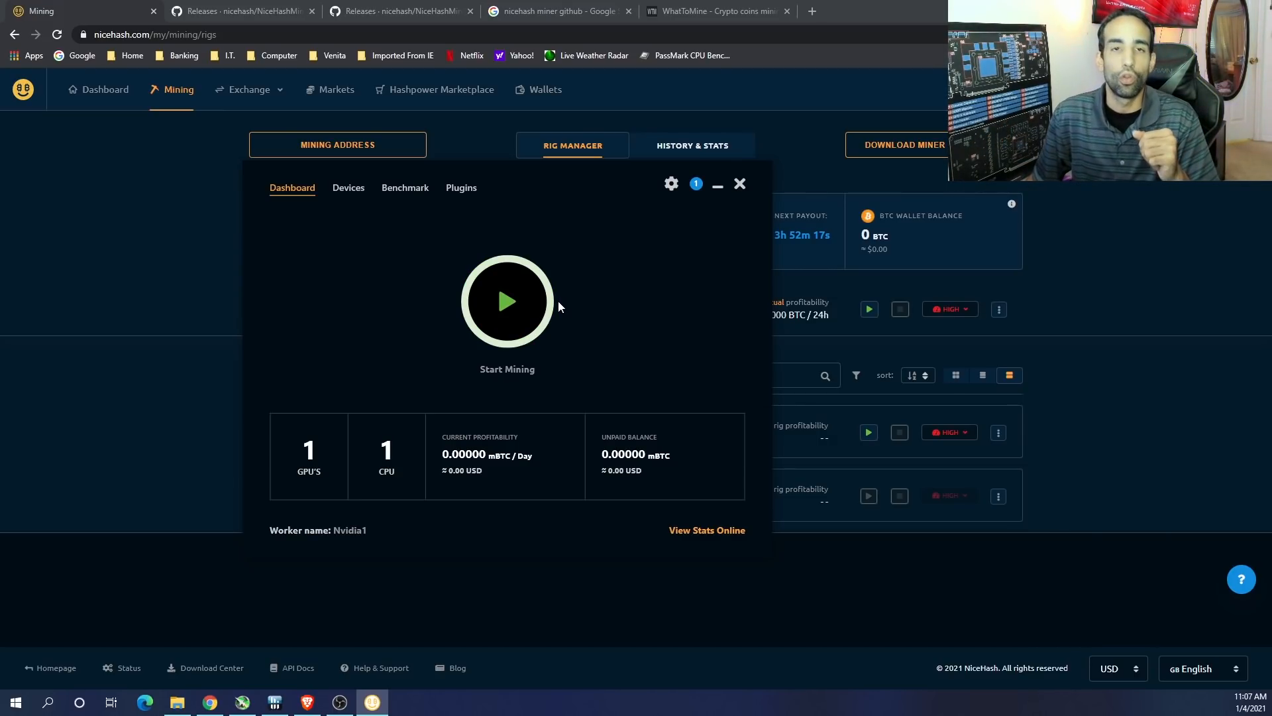
{"action": "mouse_move", "coordinate": [568, 326]}
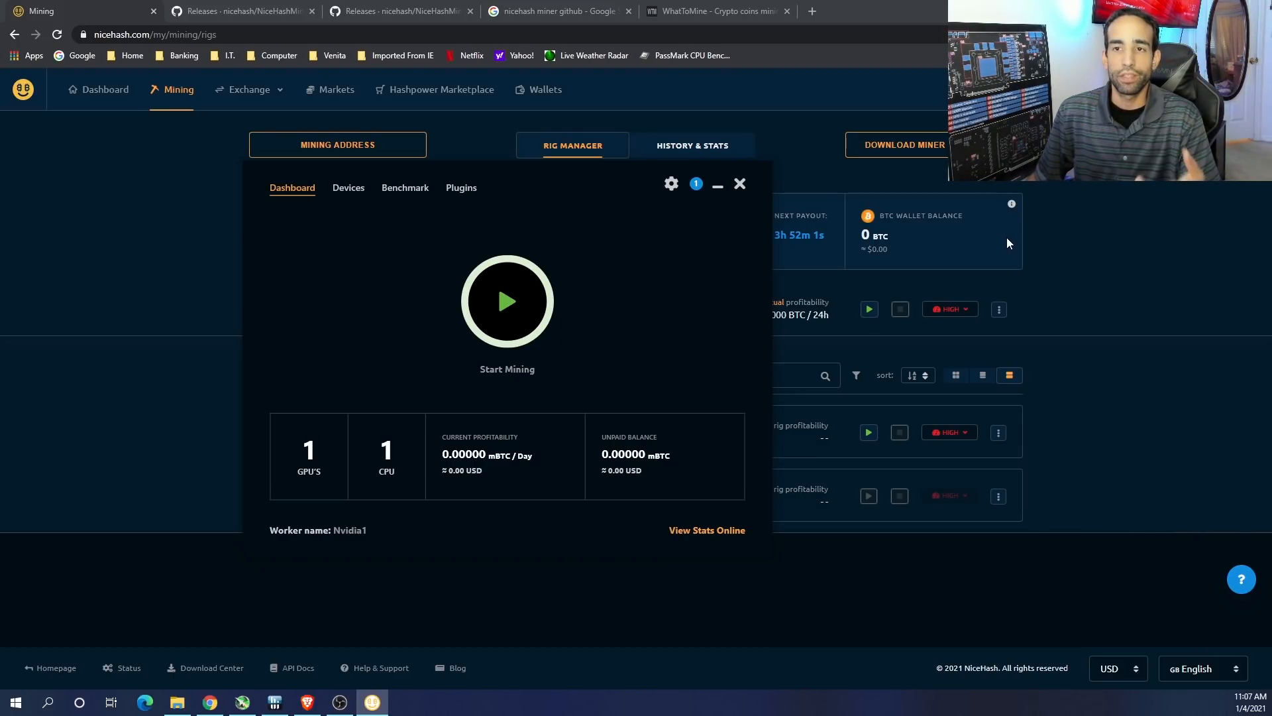
{"action": "mouse_move", "coordinate": [687, 291]}
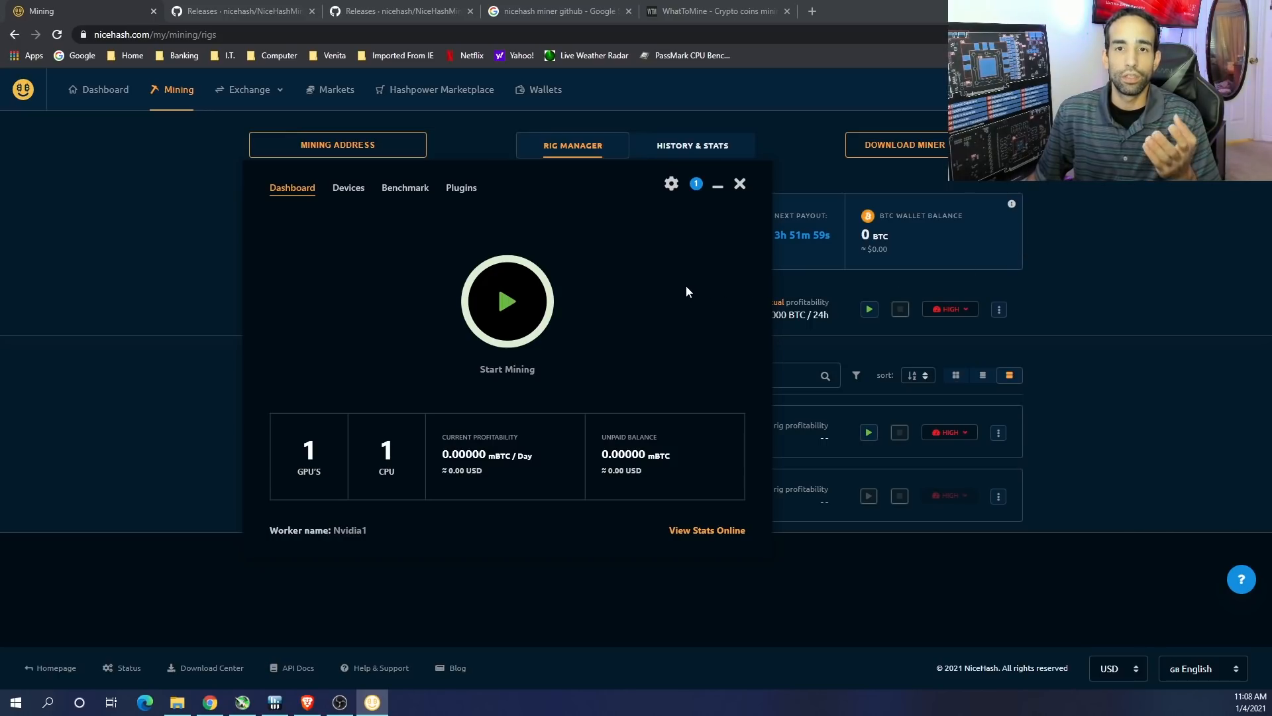
{"action": "mouse_move", "coordinate": [367, 304]}
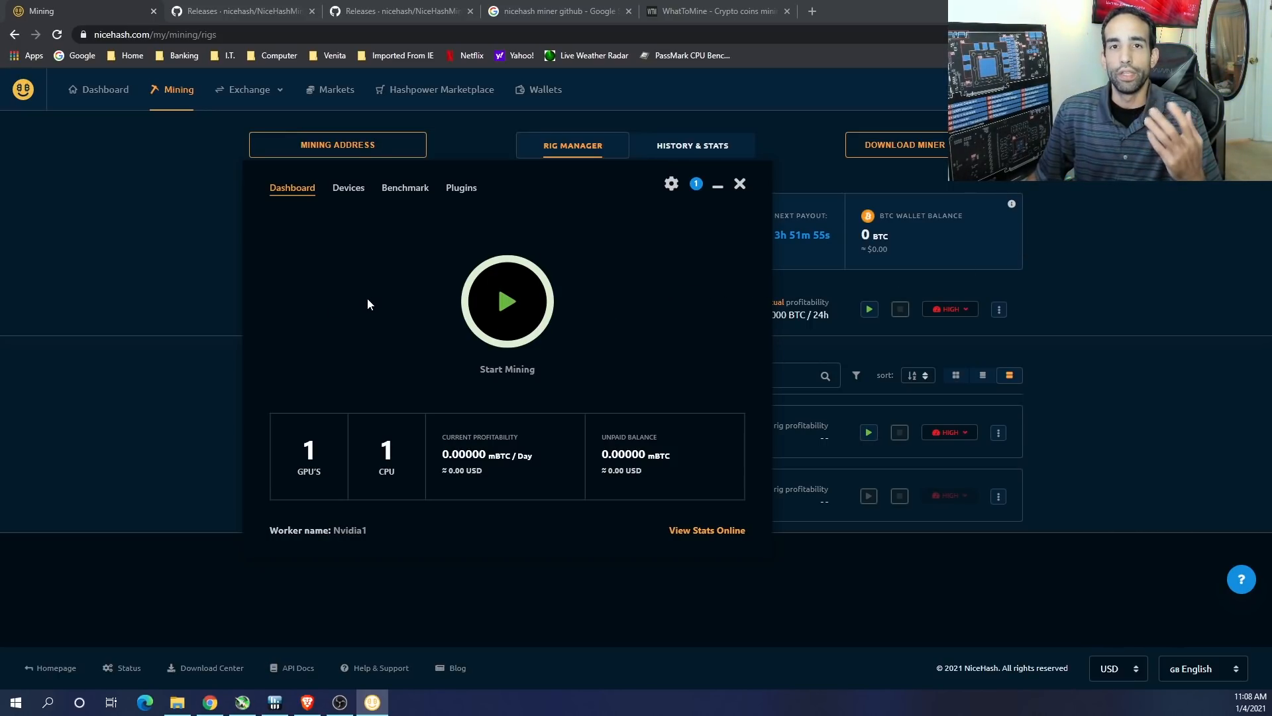
Open NiceHash Miner's General settings, showing worker name Nvidia1
{"action": "left_click", "coordinate": [671, 183]}
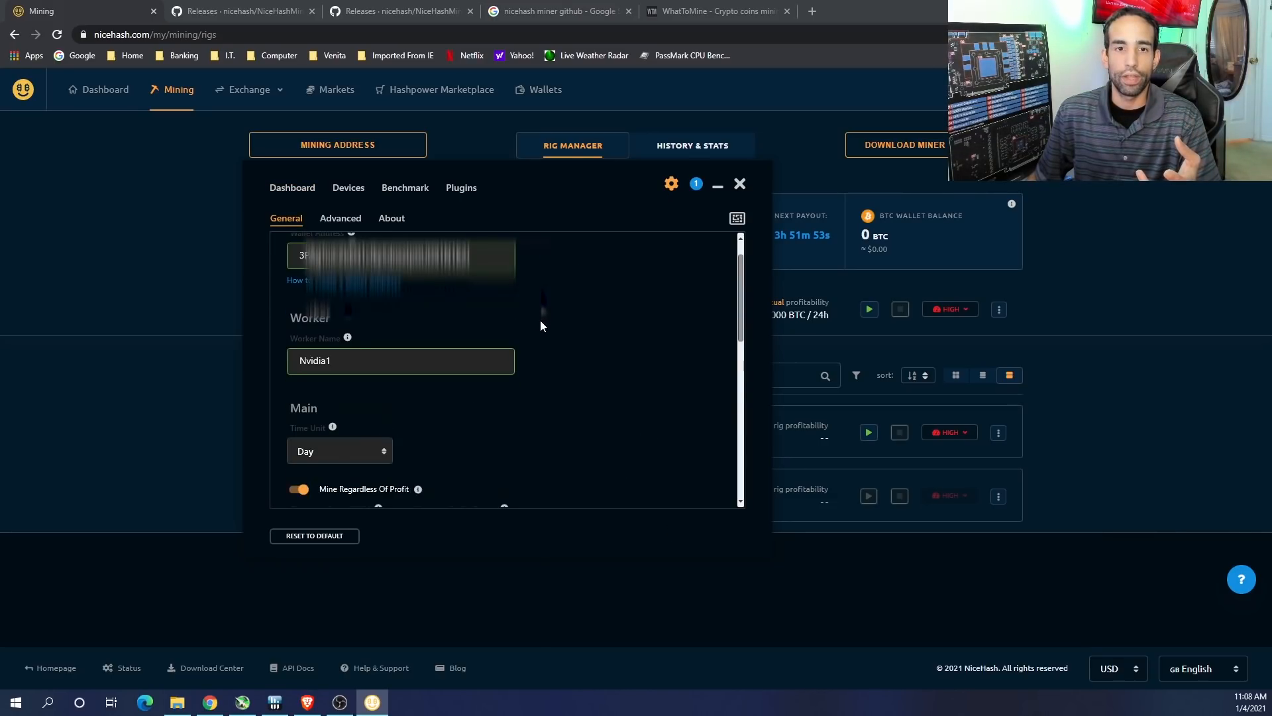
Show the Advanced settings and scroll through logging to the Idle Mining section
{"action": "scroll", "scroll_direction": "down", "scroll_amount": 3}
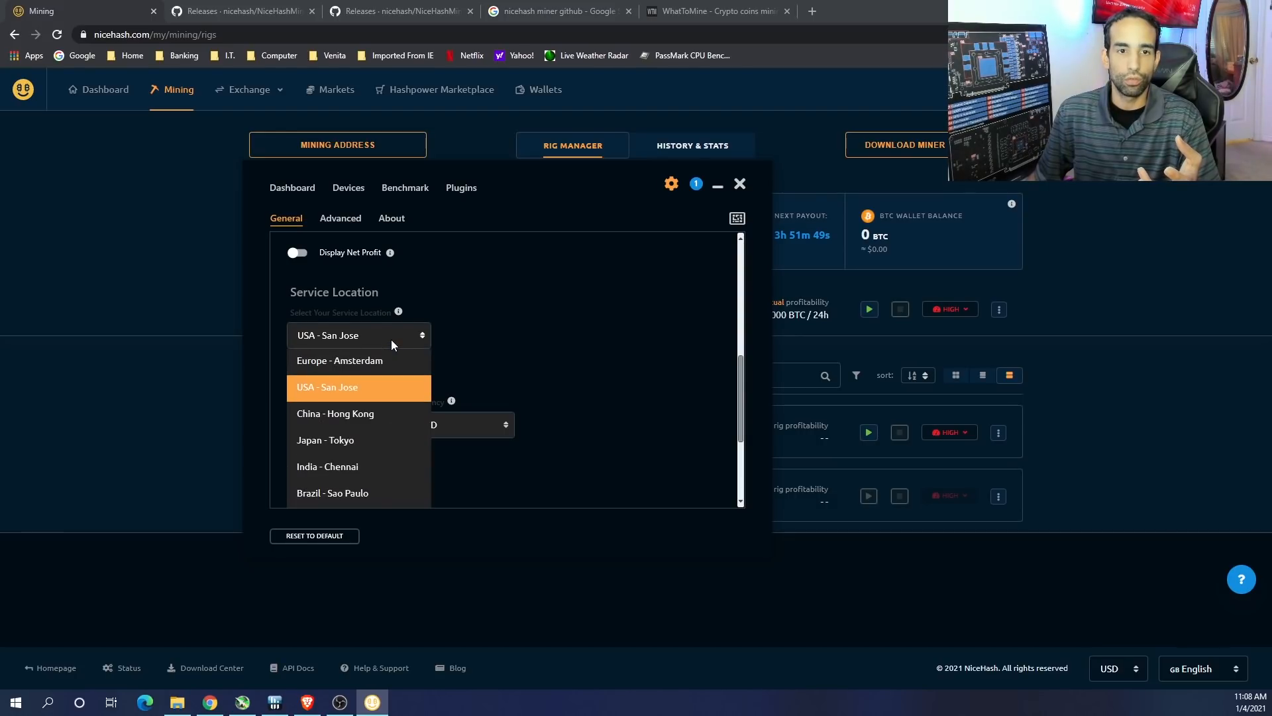
{"action": "left_click", "coordinate": [340, 217]}
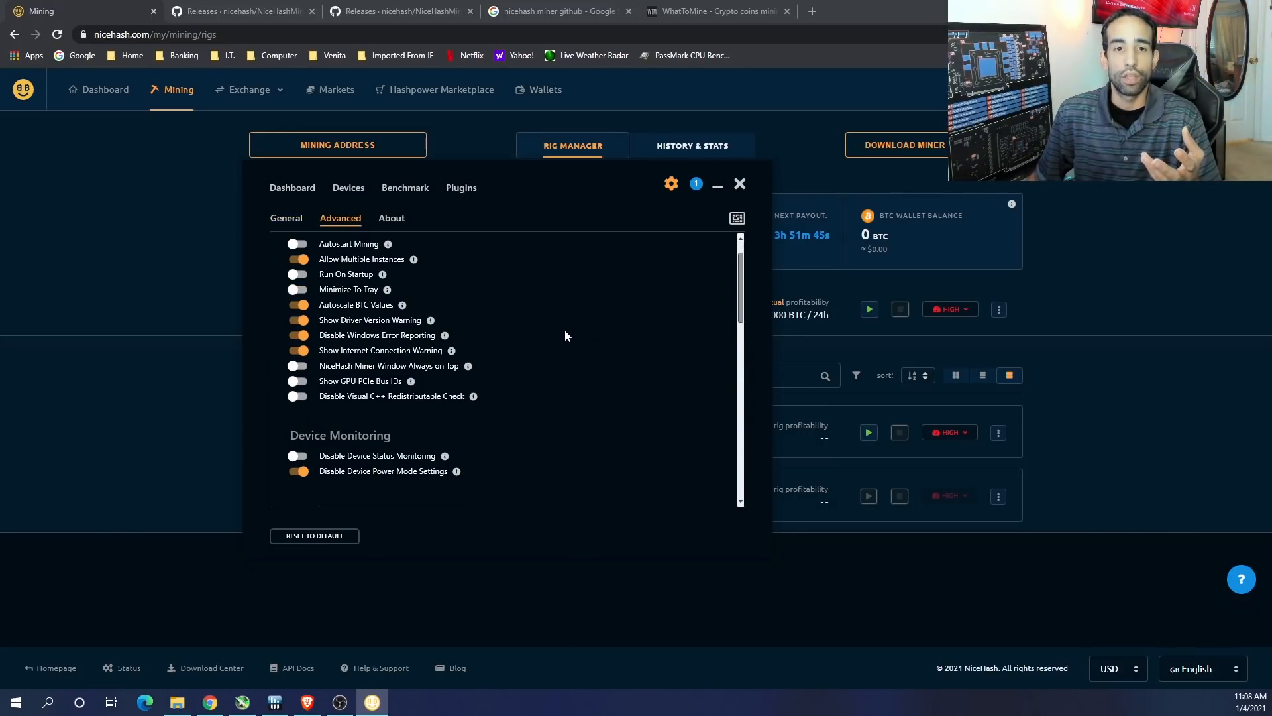
{"action": "mouse_move", "coordinate": [655, 372]}
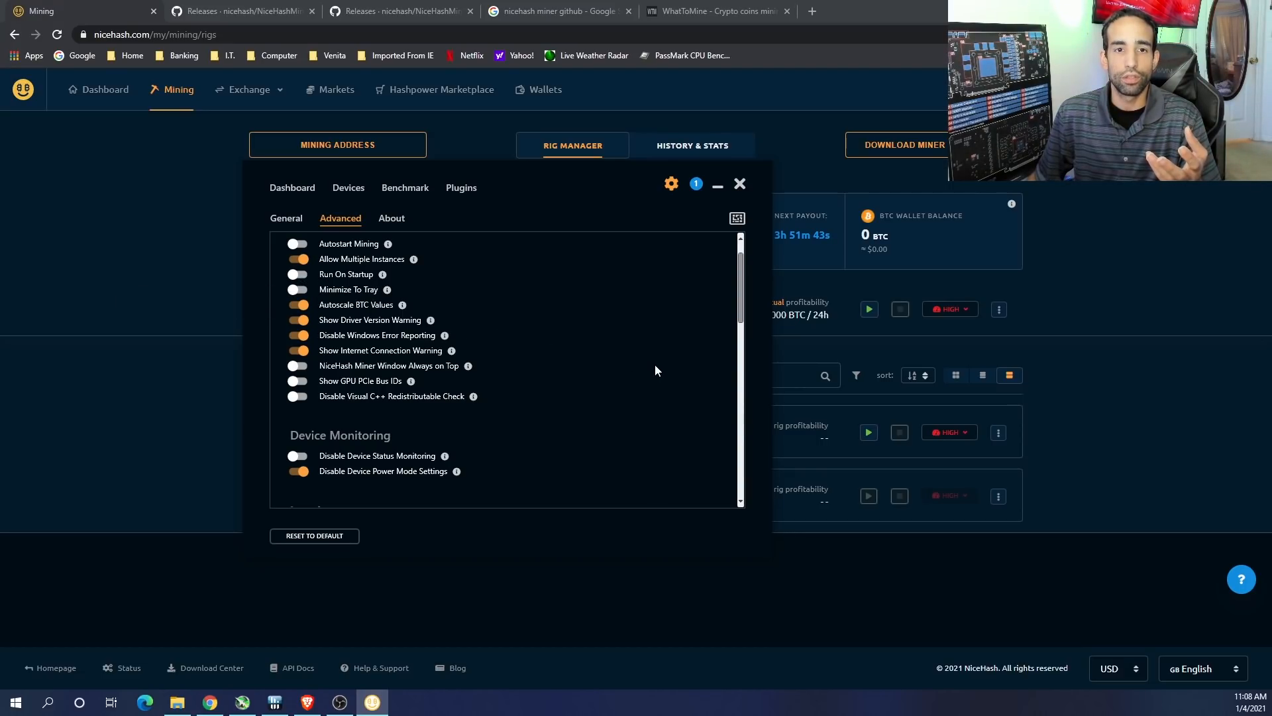
{"action": "scroll", "scroll_direction": "down", "scroll_amount": 3}
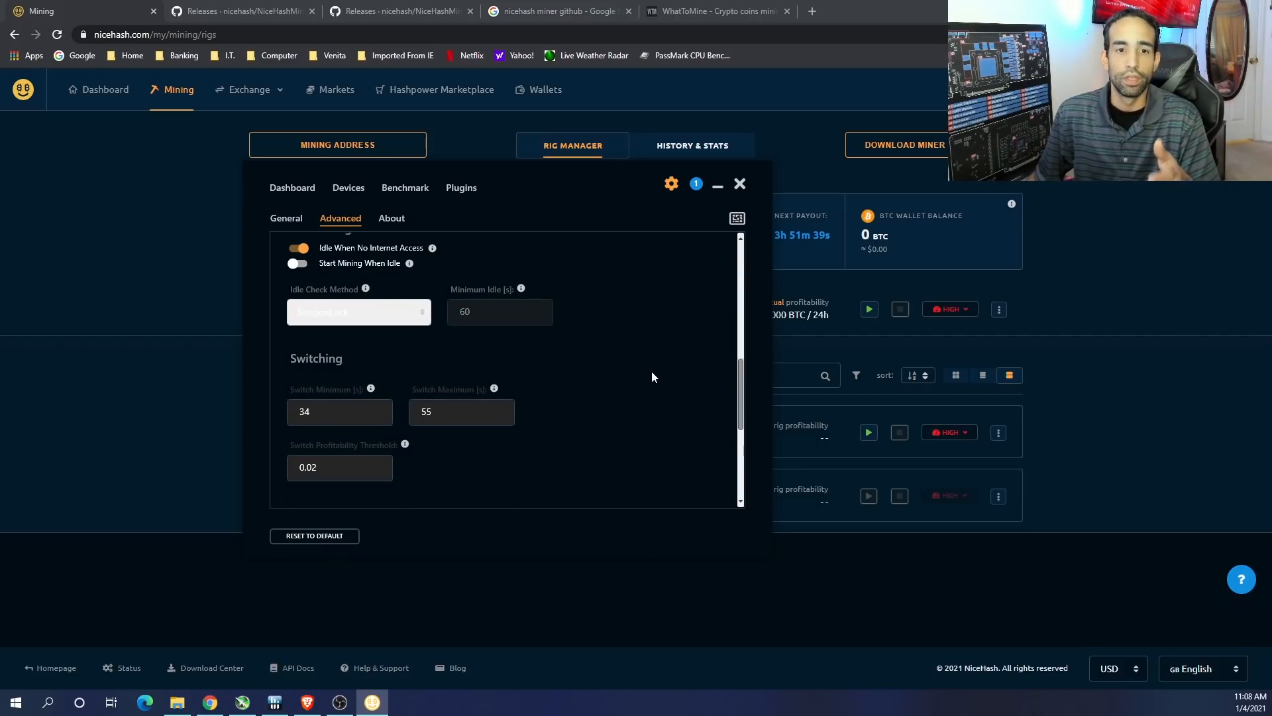
{"action": "scroll", "scroll_direction": "down", "scroll_amount": 3}
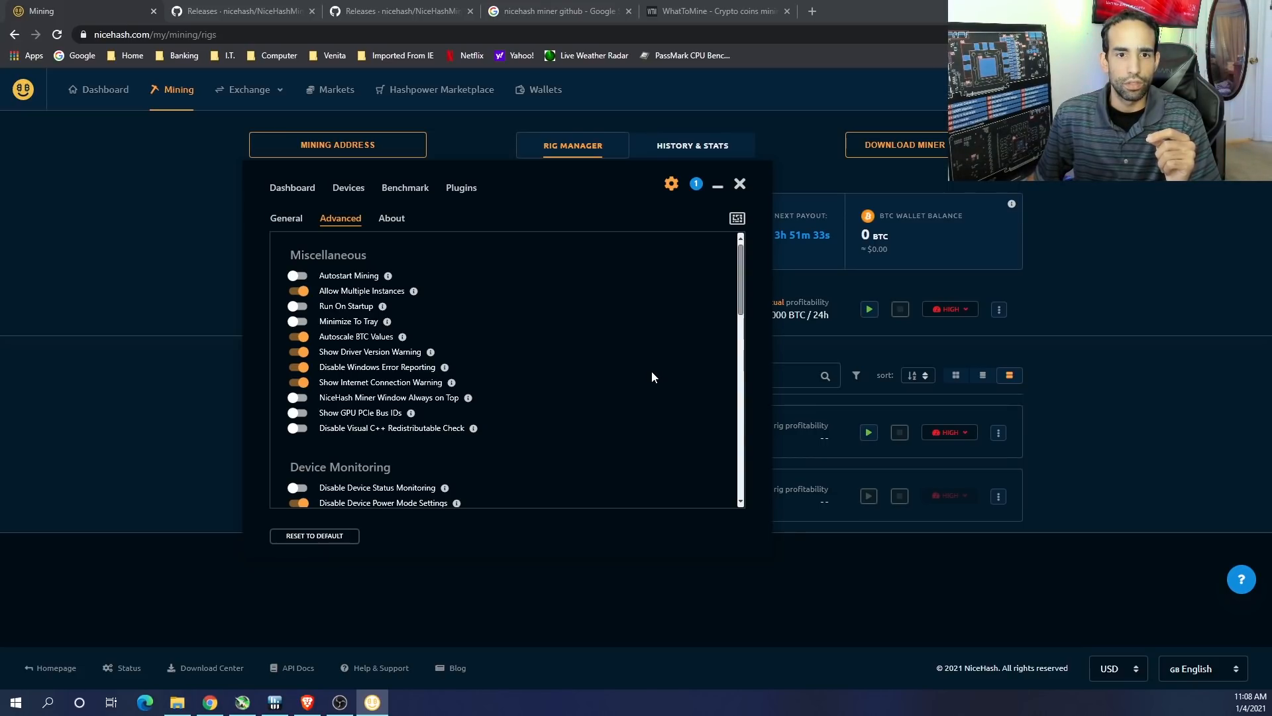
{"action": "scroll", "scroll_direction": "down", "scroll_amount": 3}
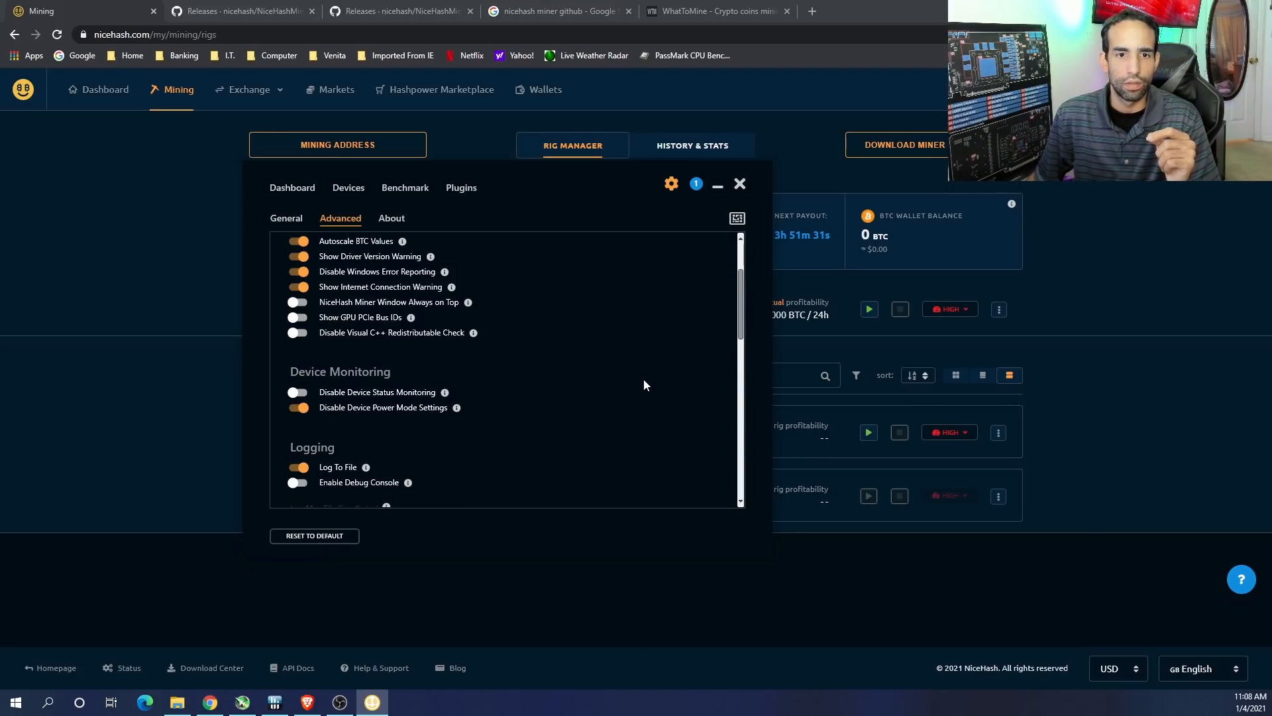
{"action": "scroll", "scroll_direction": "down", "scroll_amount": 3}
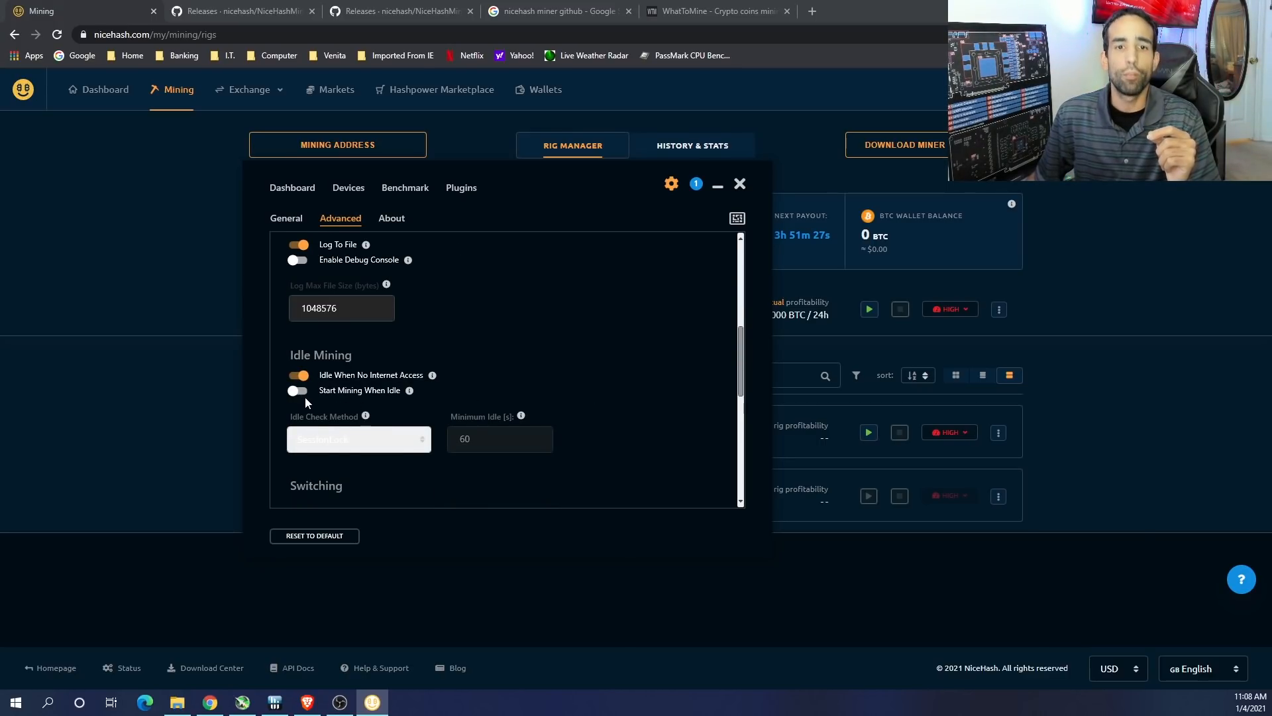
{"action": "mouse_move", "coordinate": [409, 391]}
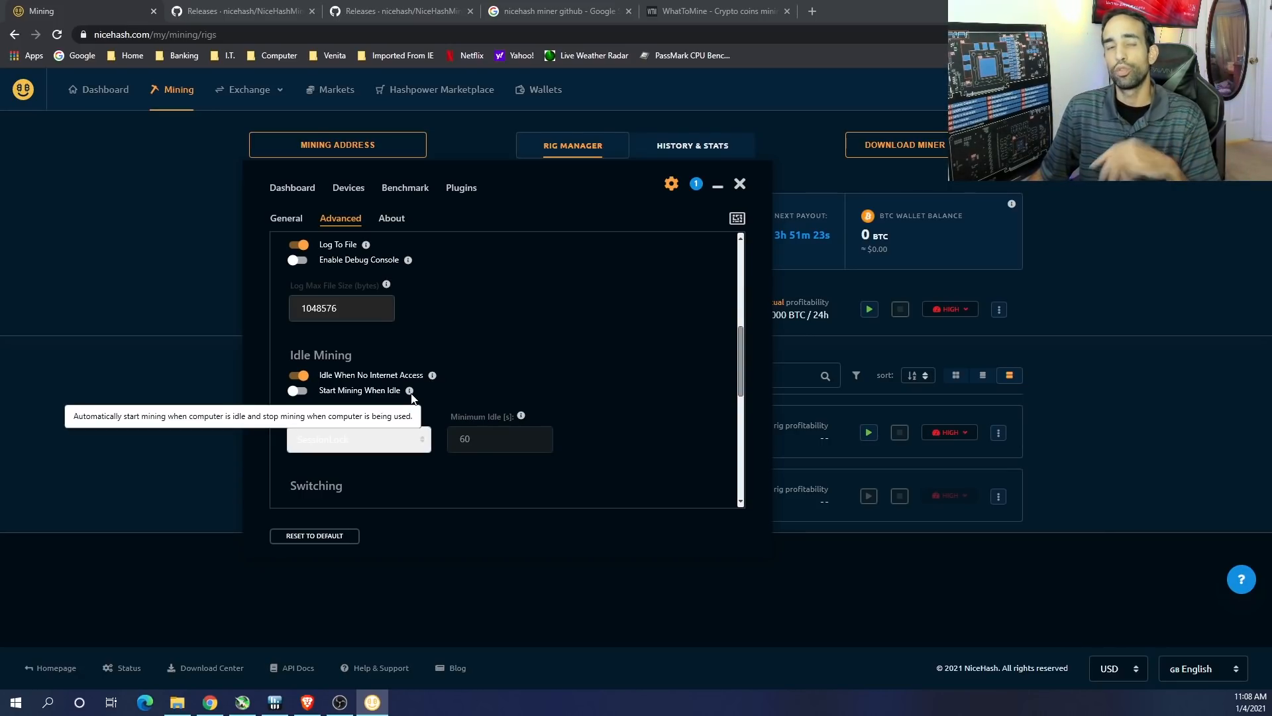
{"action": "mouse_move", "coordinate": [405, 398]}
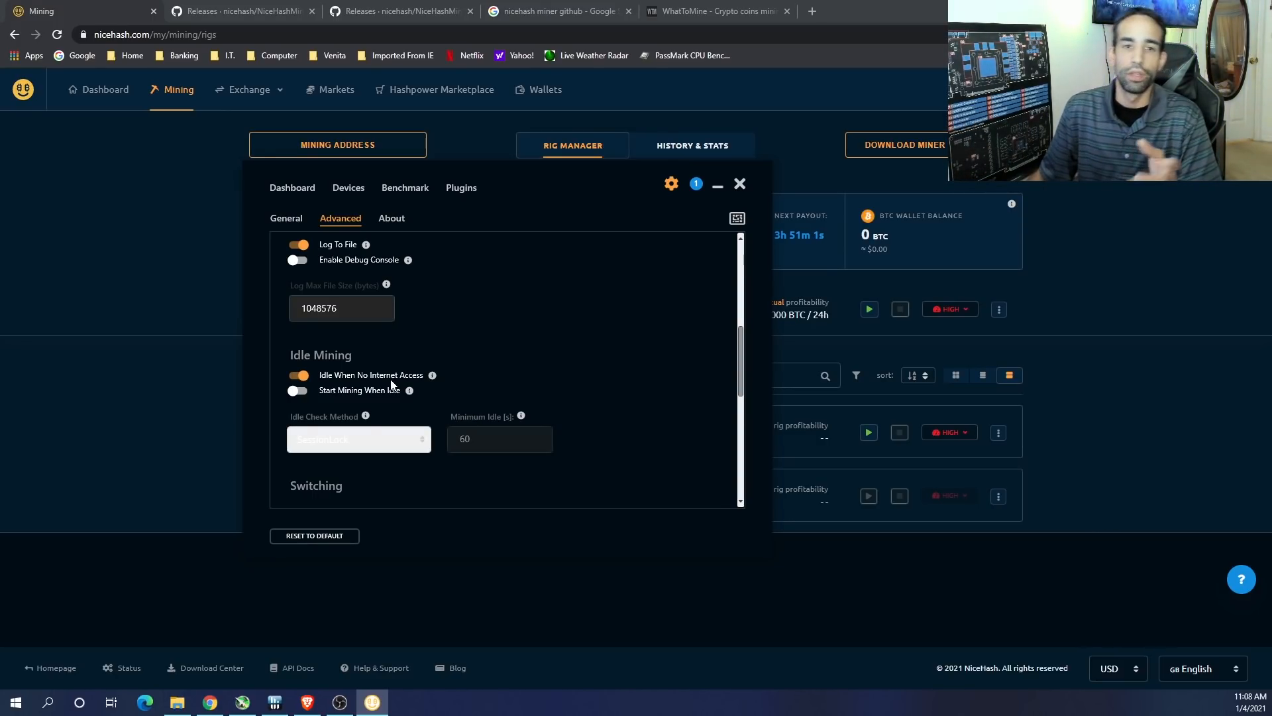
Switch on Start Mining When Idle and bring up the Plugins list
{"action": "left_click", "coordinate": [297, 390]}
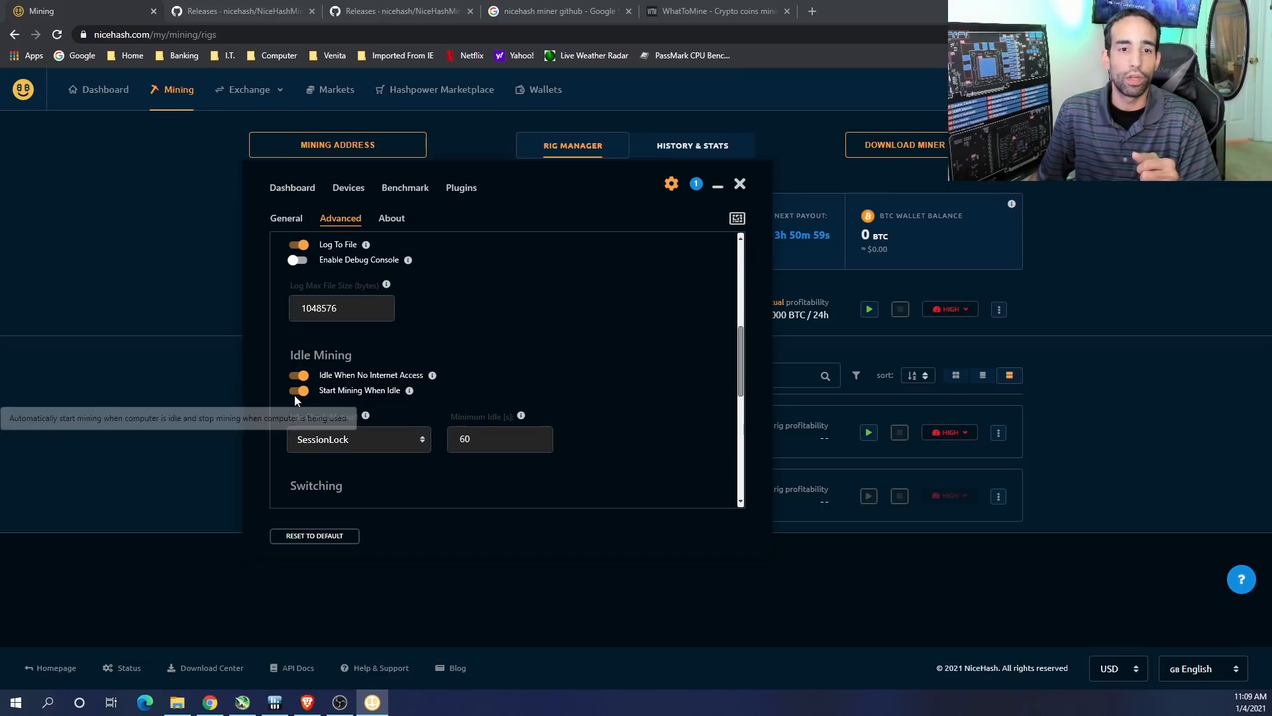
{"action": "scroll", "scroll_direction": "down", "scroll_amount": 3}
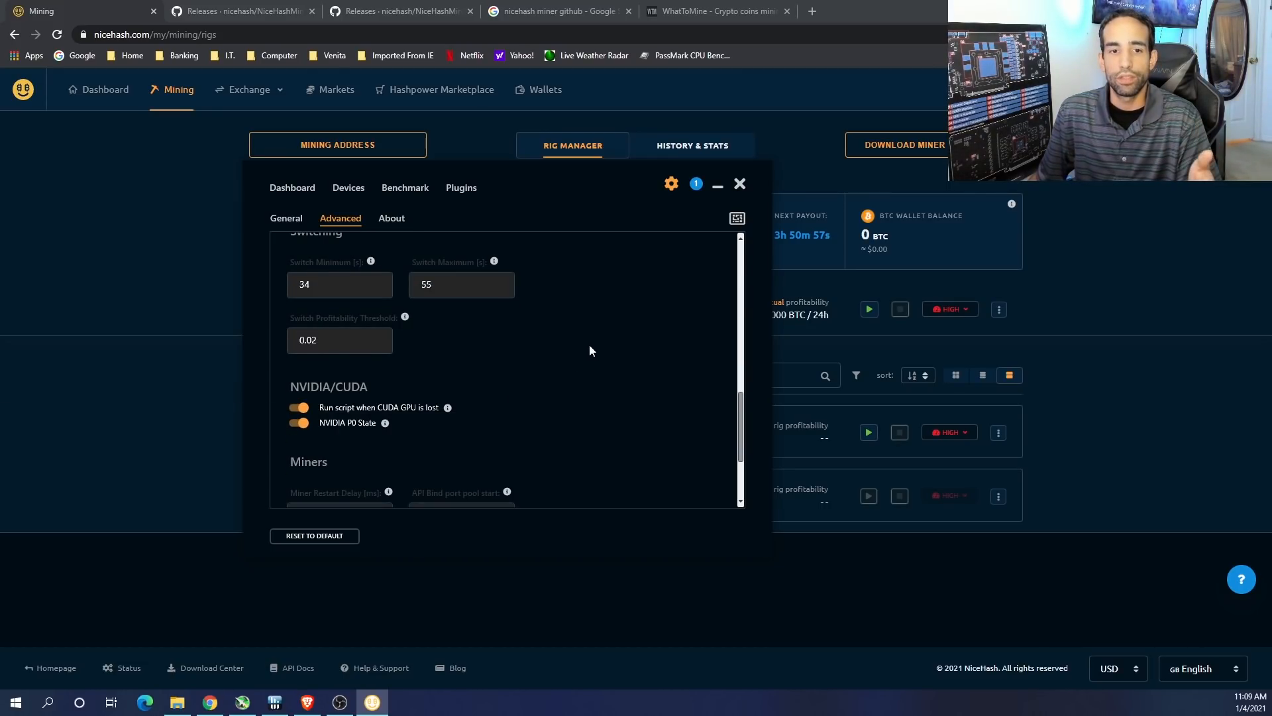
{"action": "scroll", "scroll_direction": "down", "scroll_amount": 3}
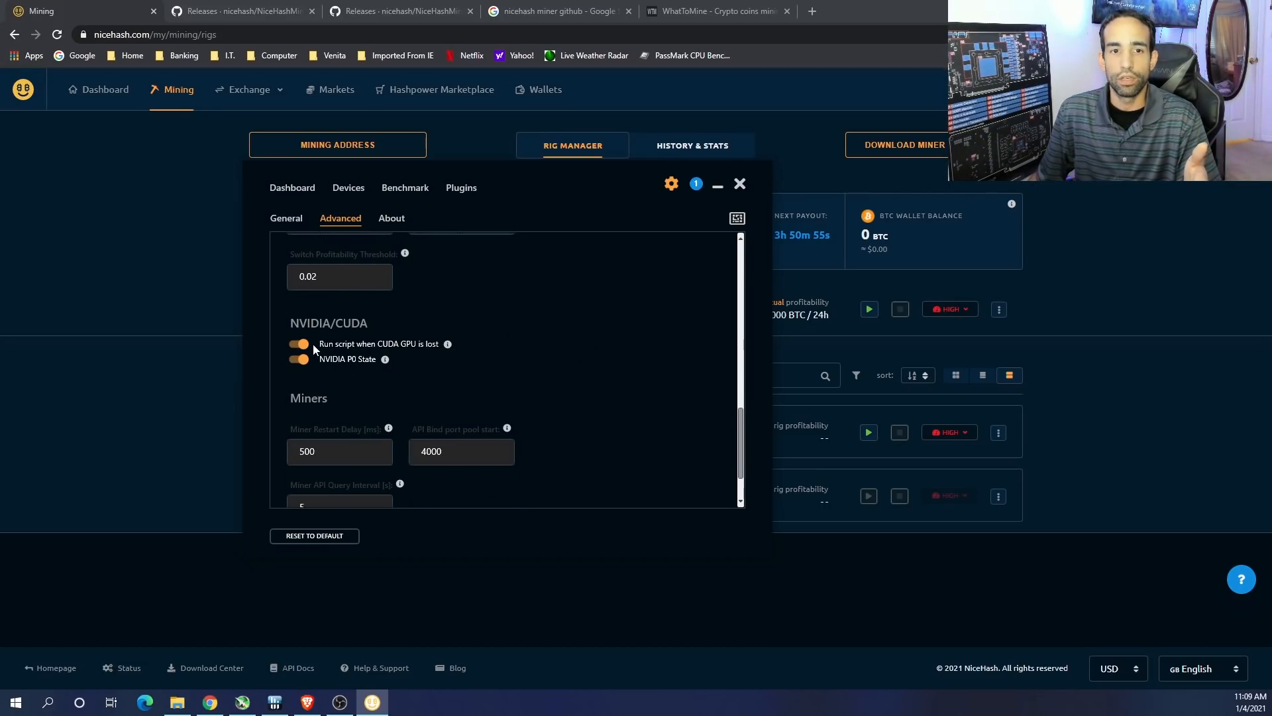
{"action": "mouse_move", "coordinate": [385, 359]}
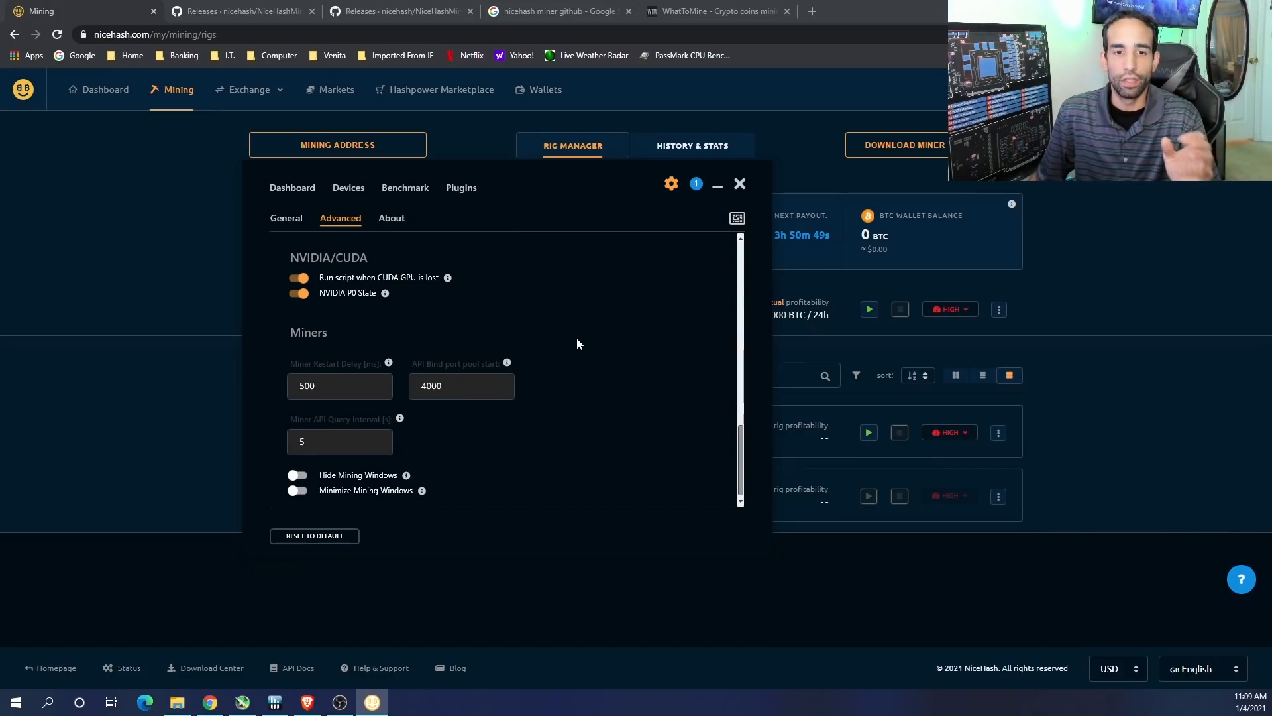
{"action": "left_click", "coordinate": [460, 188]}
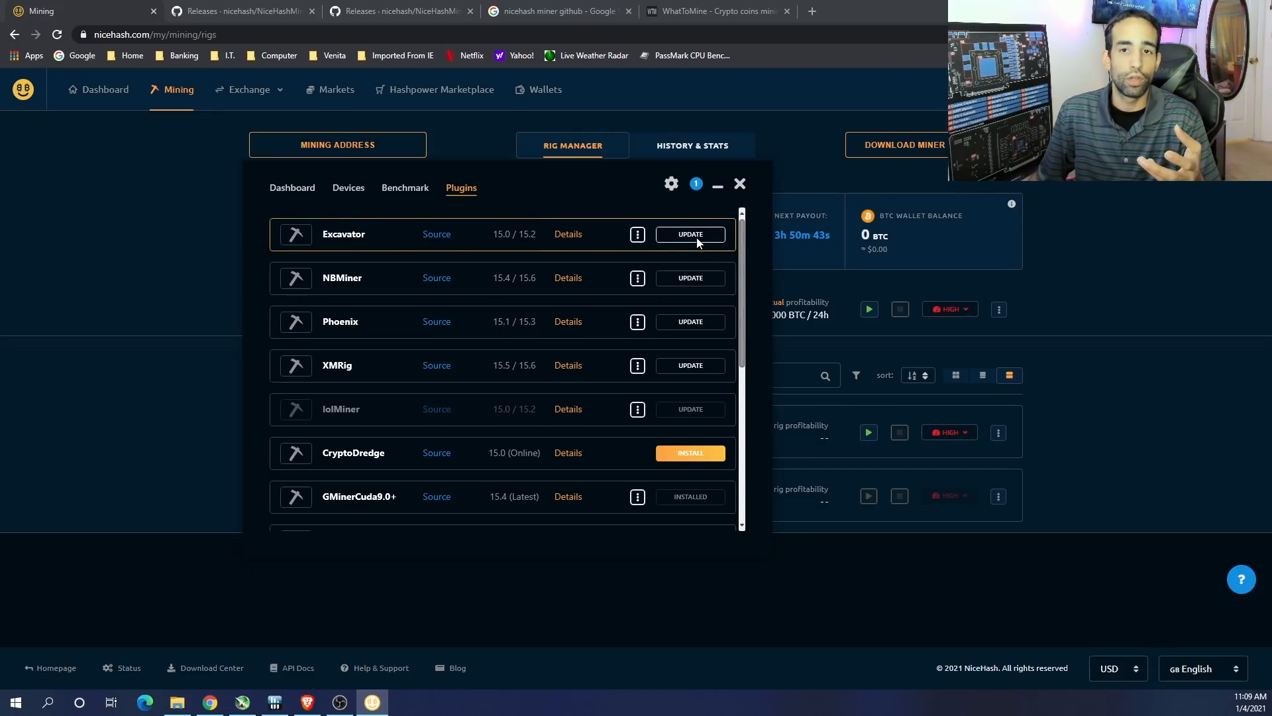
Update the Excavator plugin and accept the third-party software disclaimer
{"action": "left_click", "coordinate": [690, 234]}
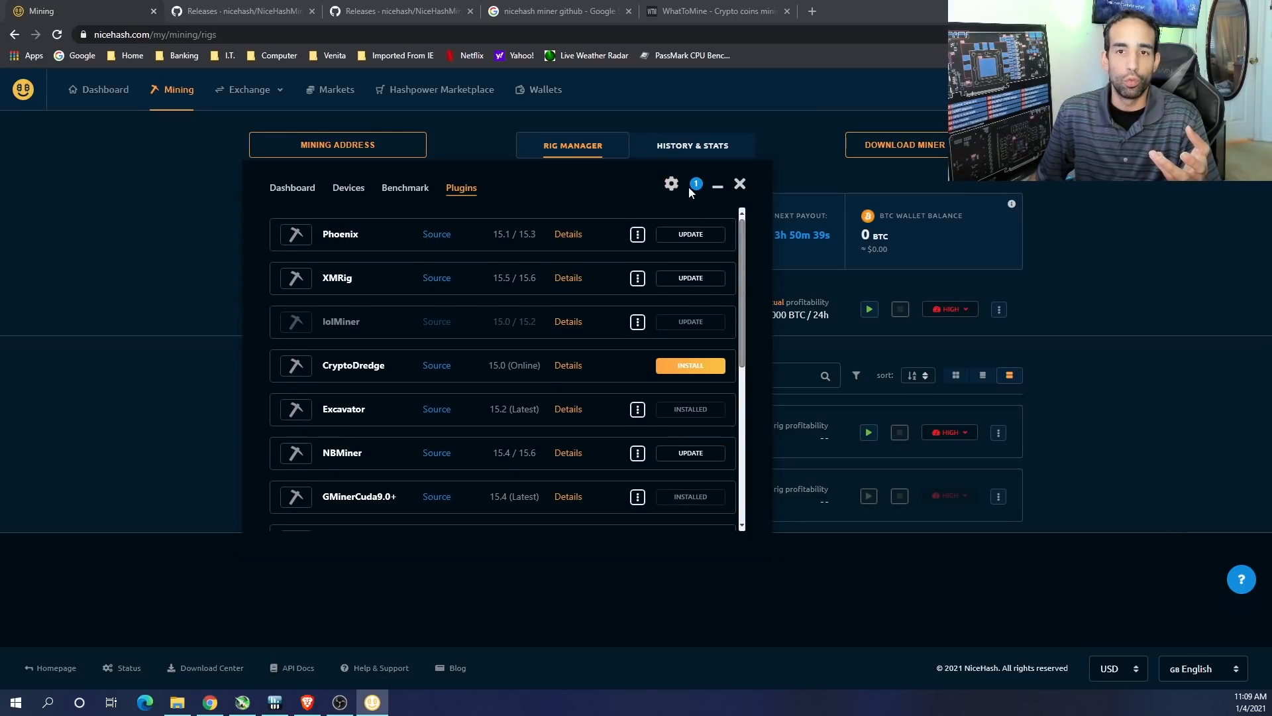
{"action": "left_click", "coordinate": [695, 183]}
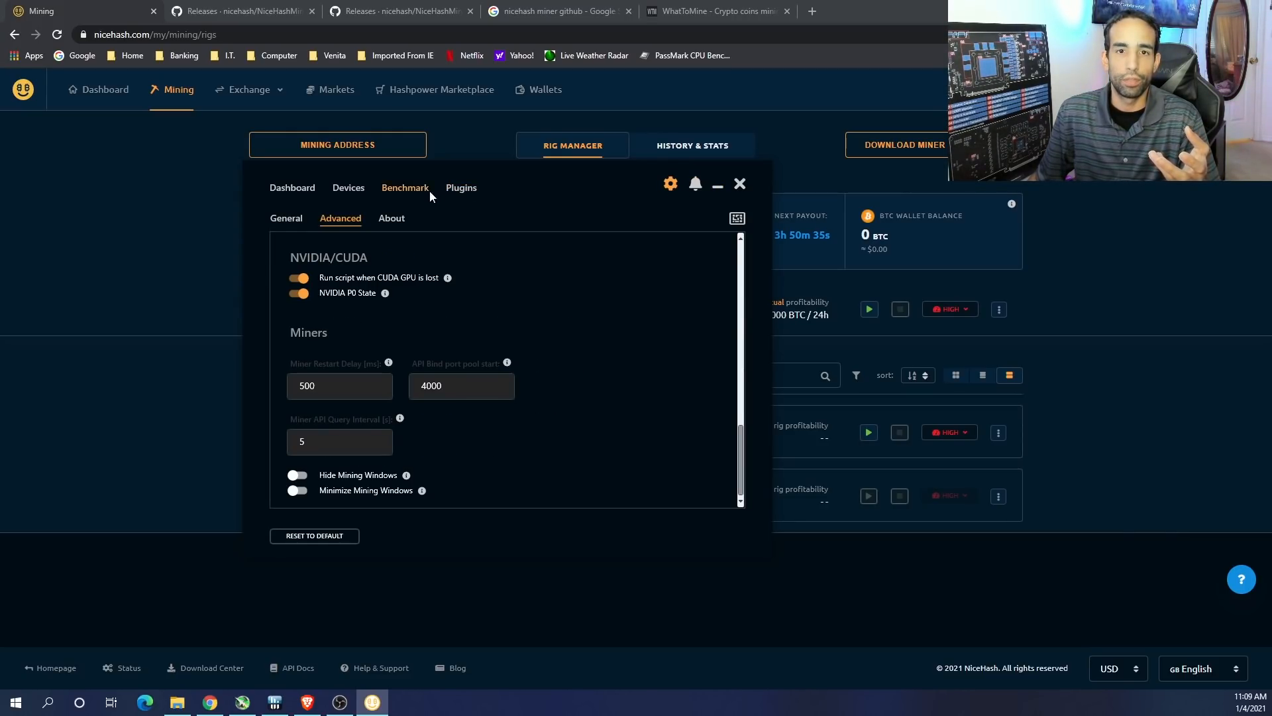
{"action": "left_click", "coordinate": [461, 187]}
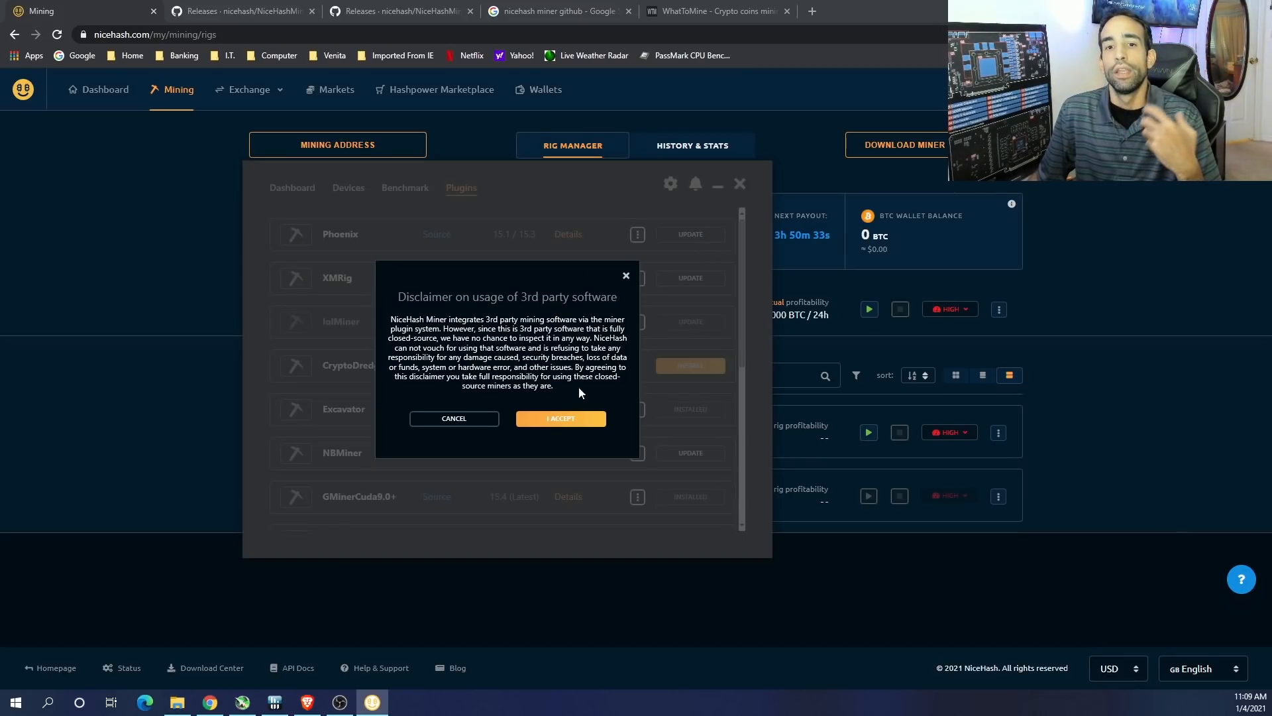
{"action": "left_click", "coordinate": [560, 418]}
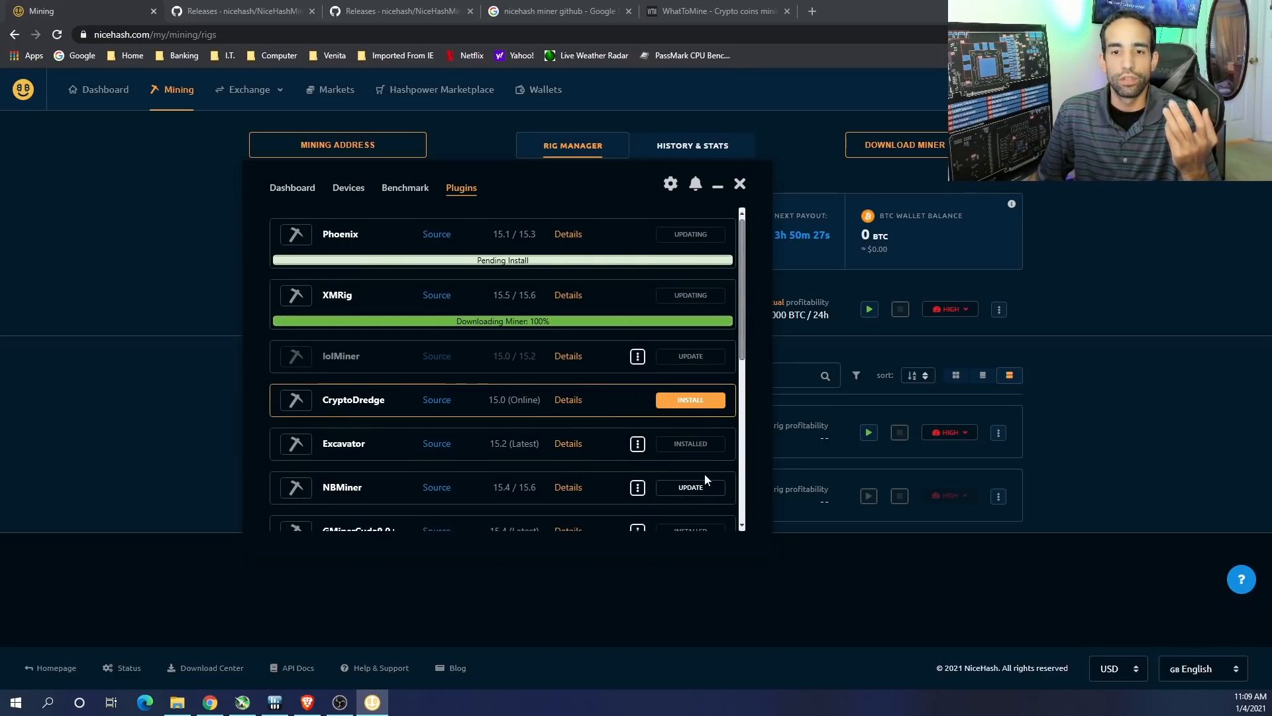
Update the remaining outdated plugin, accept its disclaimer, and return to the dashboard
{"action": "left_click", "coordinate": [690, 399]}
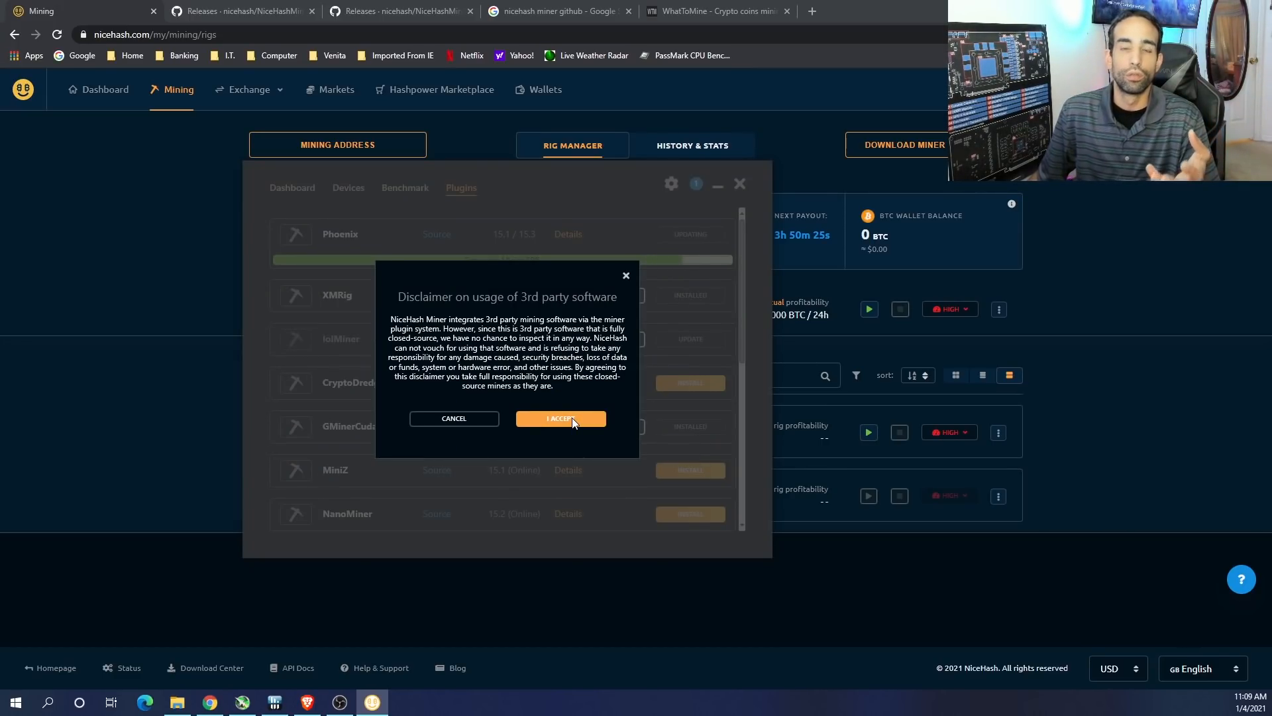
{"action": "left_click", "coordinate": [560, 418]}
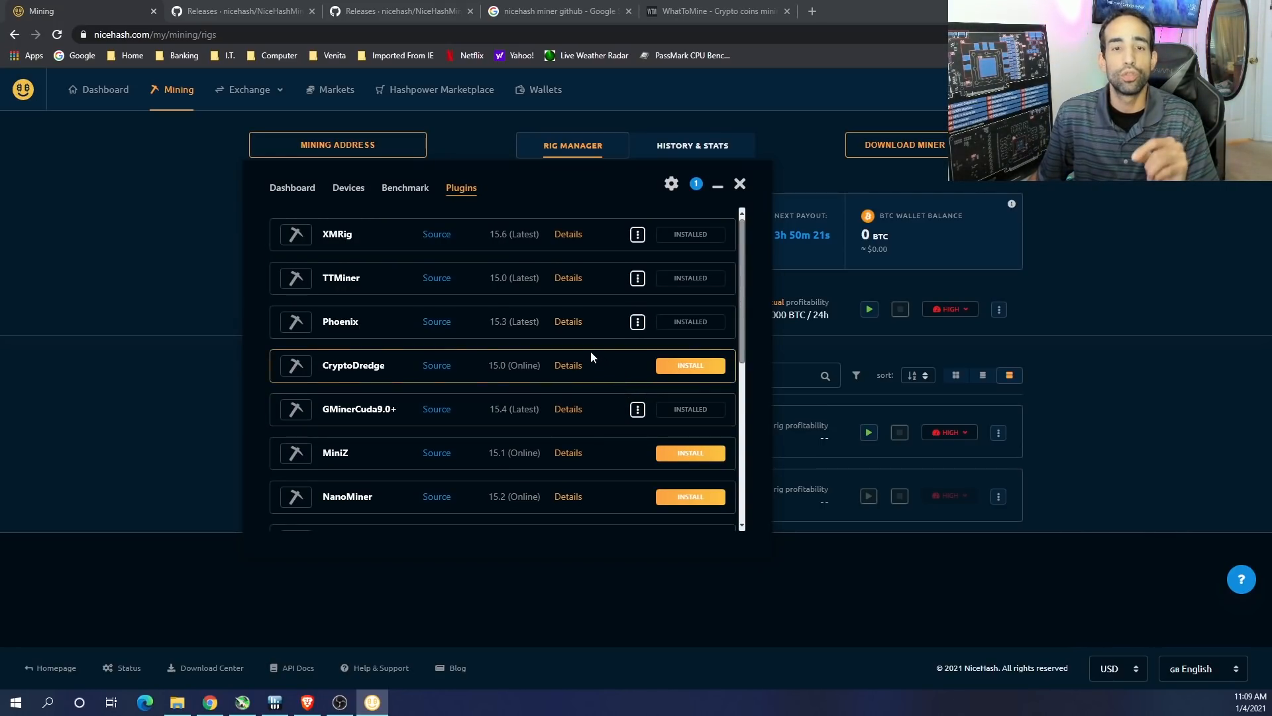
{"action": "left_click", "coordinate": [292, 188]}
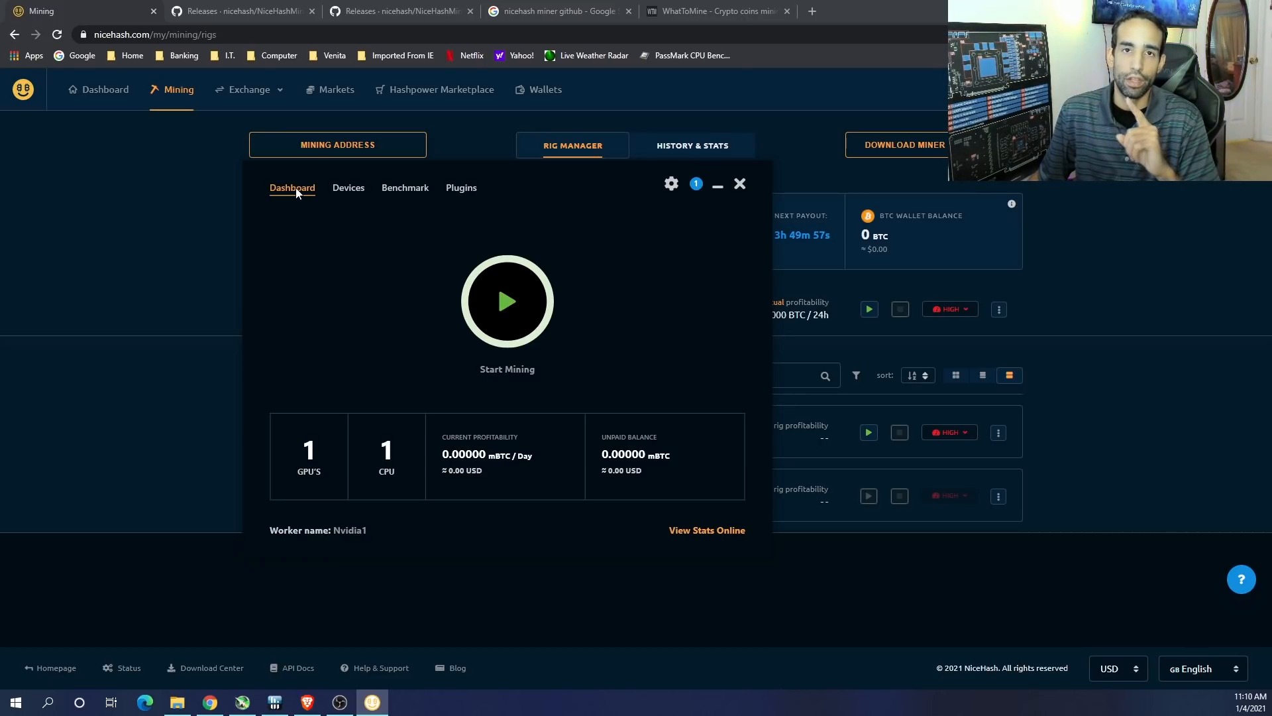
{"action": "mouse_move", "coordinate": [293, 193]}
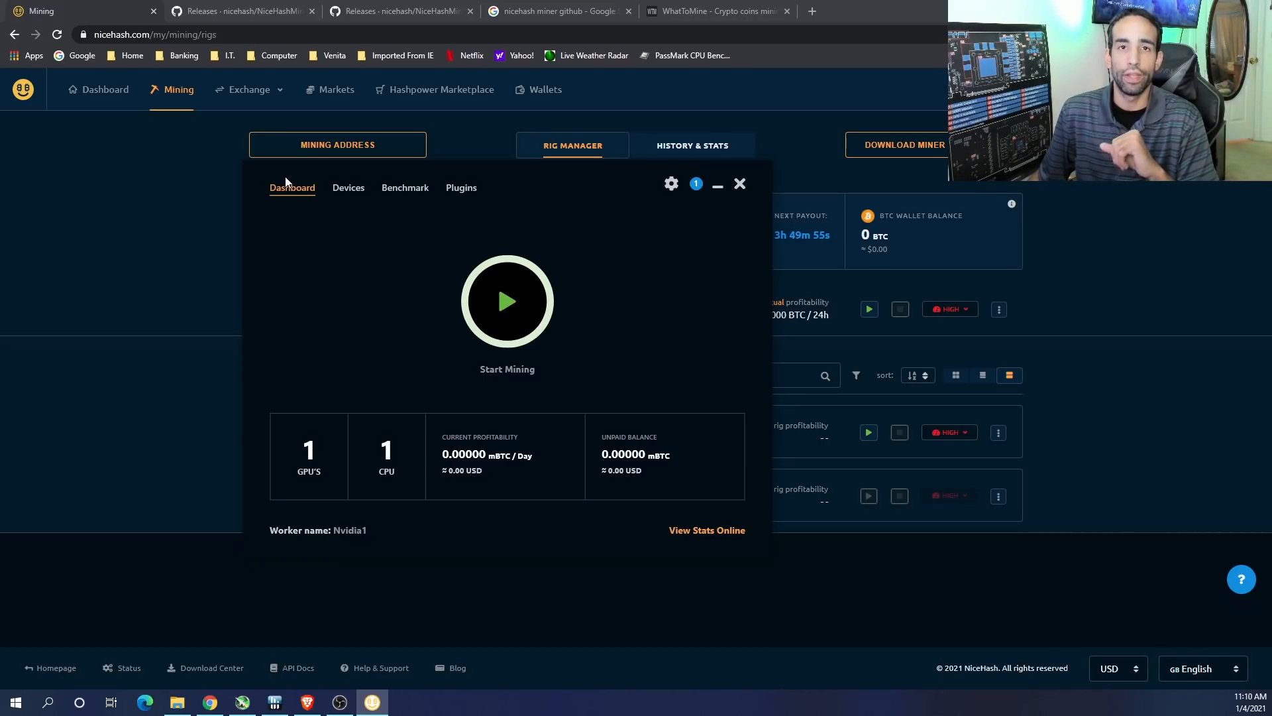